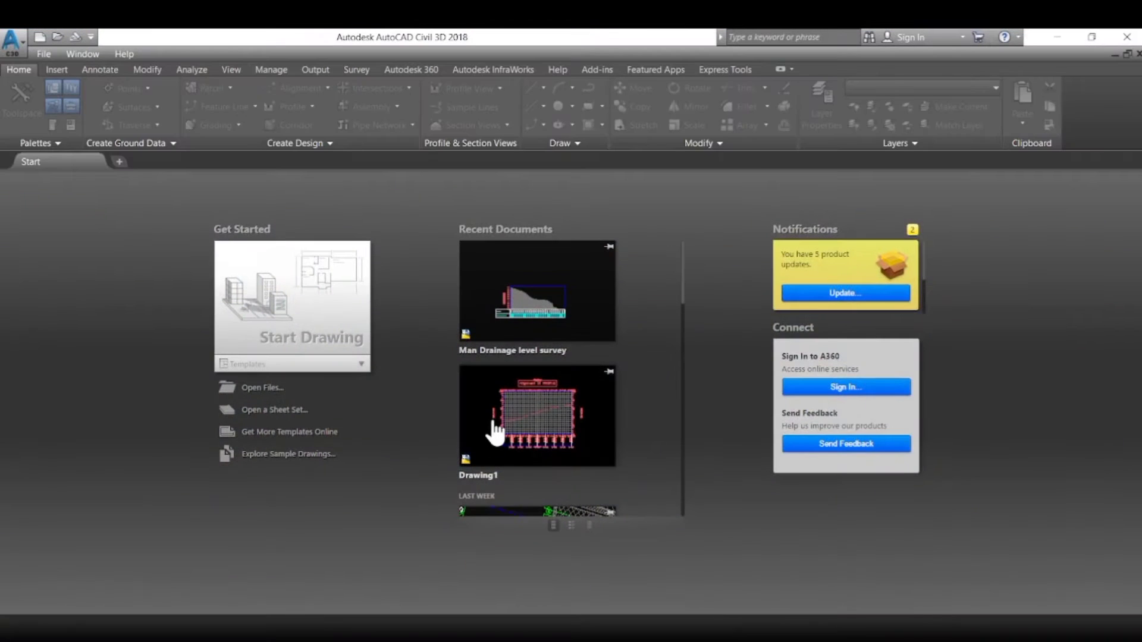
Create a new drawing from the AutoCAD Civil 3D (Metric) NCS template
{"action": "left_click", "coordinate": [43, 53]}
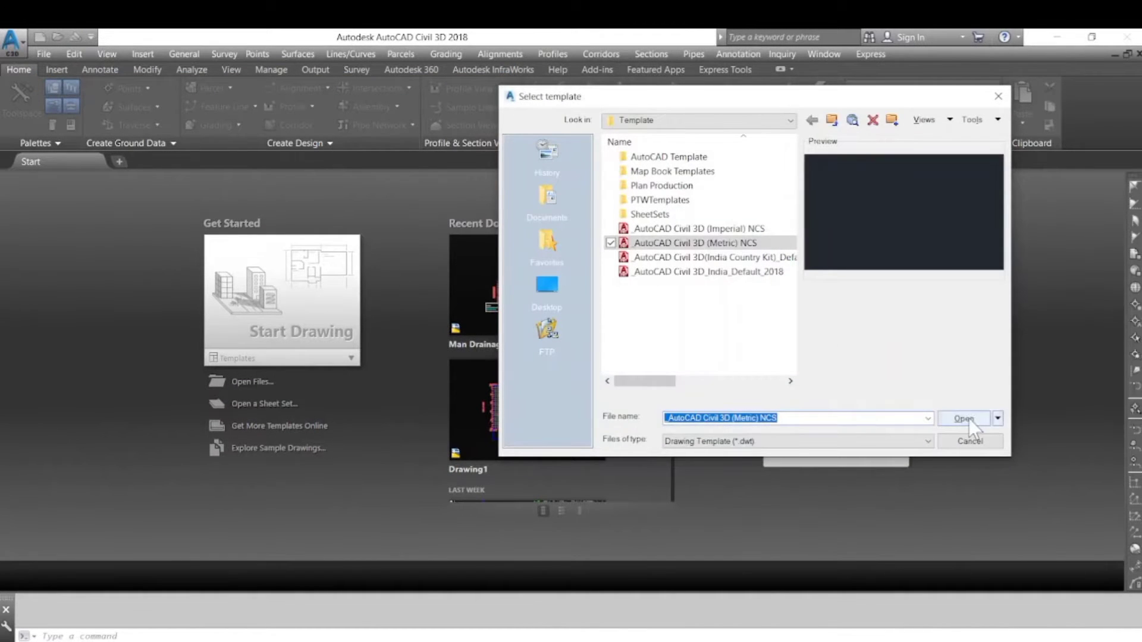
{"action": "left_click", "coordinate": [963, 418]}
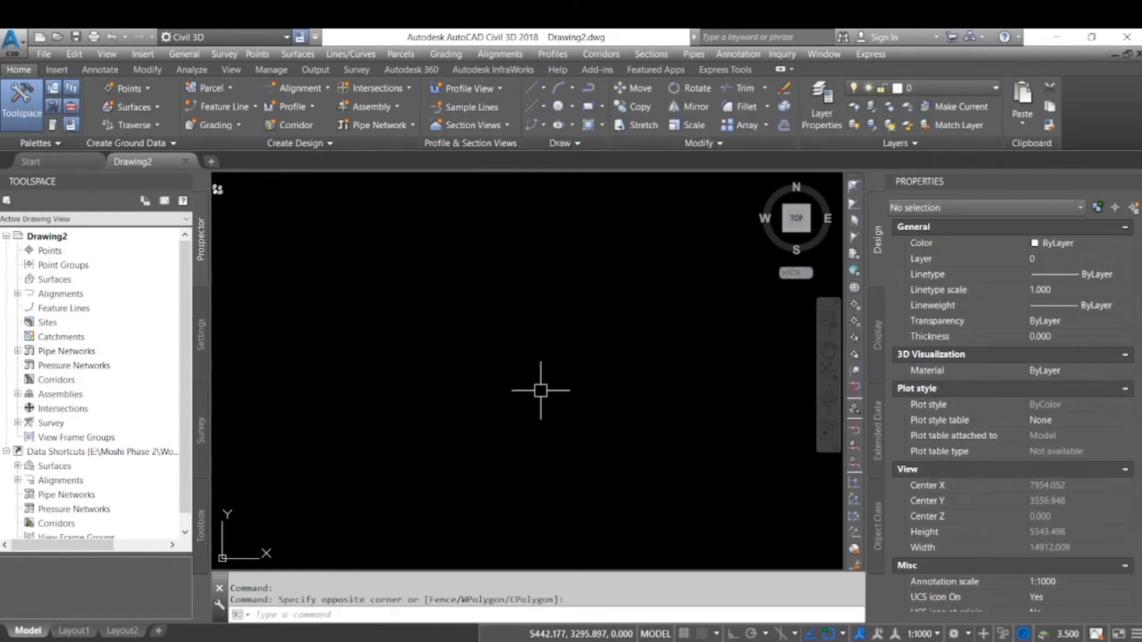
Confirm via UN that the drawing uses decimal lengths and meters insertion scale
{"action": "type", "text": "un"}
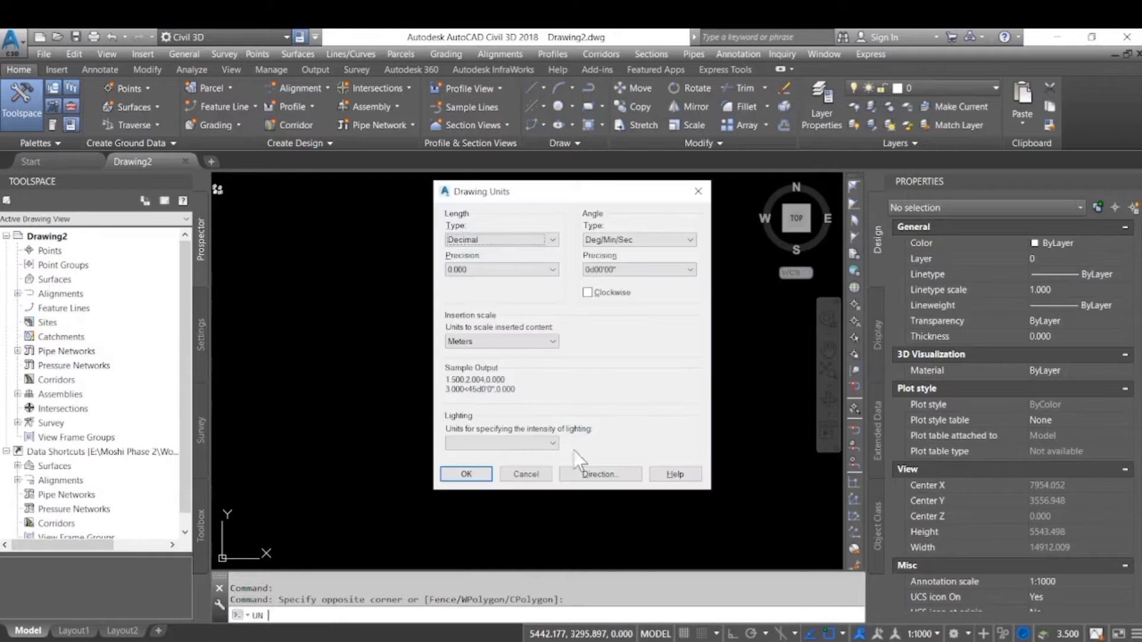
{"action": "left_click", "coordinate": [465, 475]}
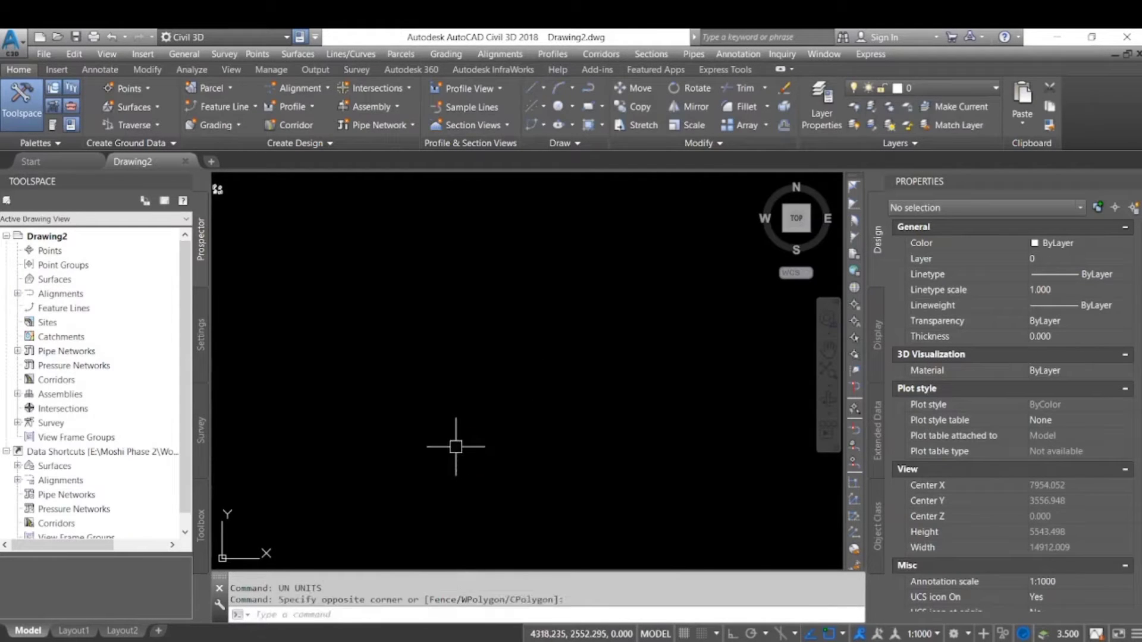
{"action": "mouse_move", "coordinate": [456, 420]}
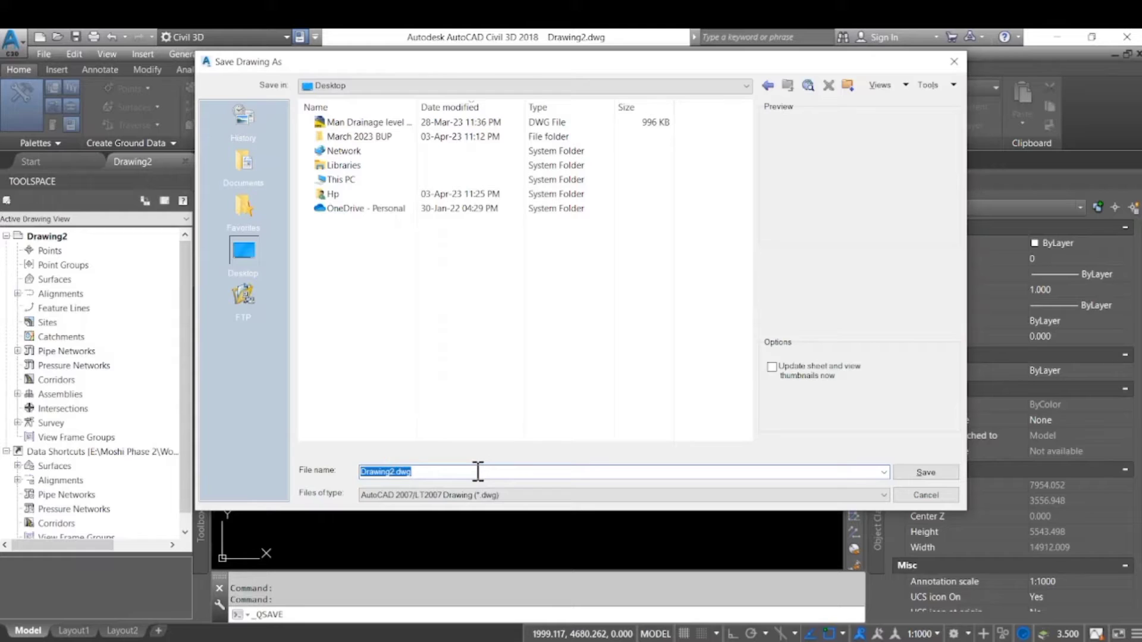
Save the drawing to the Desktop as 123testfile.dwg
{"action": "type", "text": "123"}
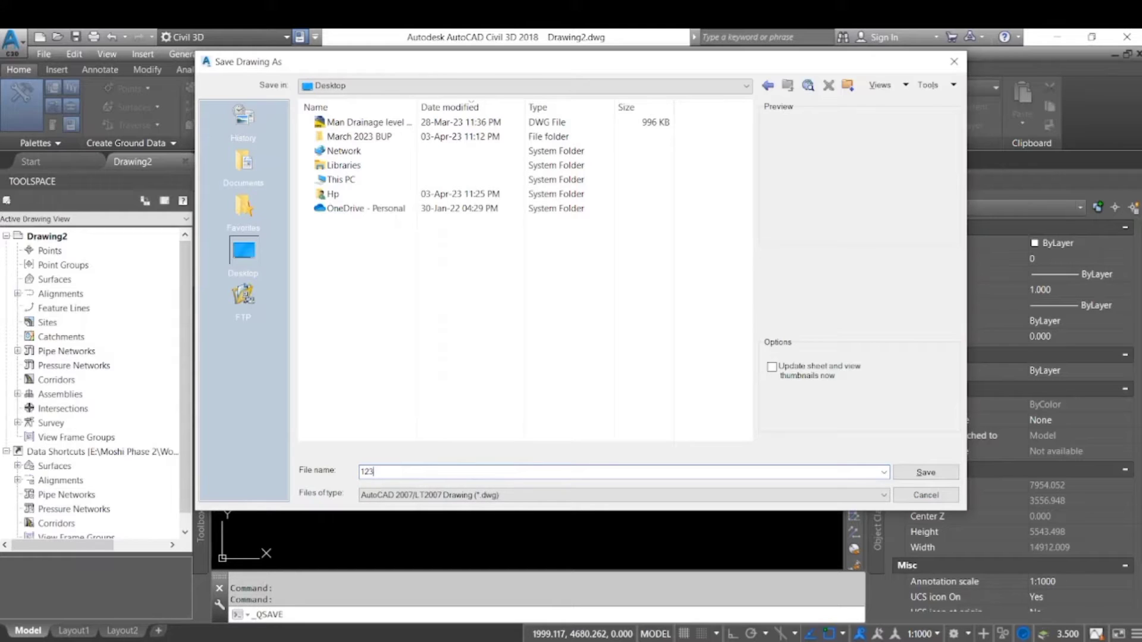
{"action": "type", "text": "testfil"}
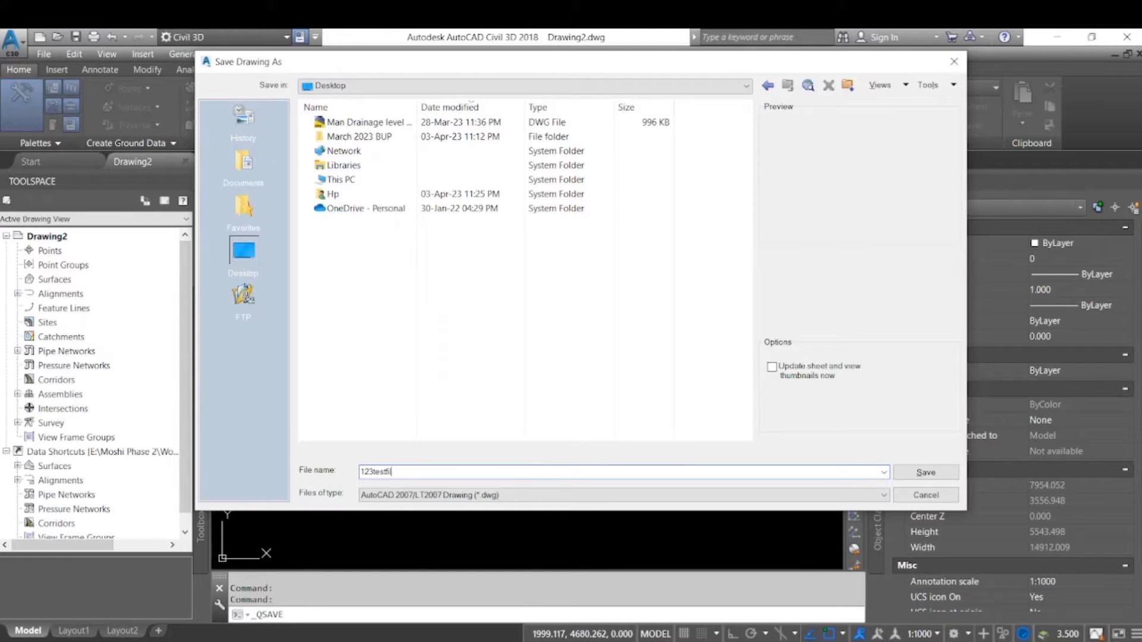
{"action": "type", "text": "e"}
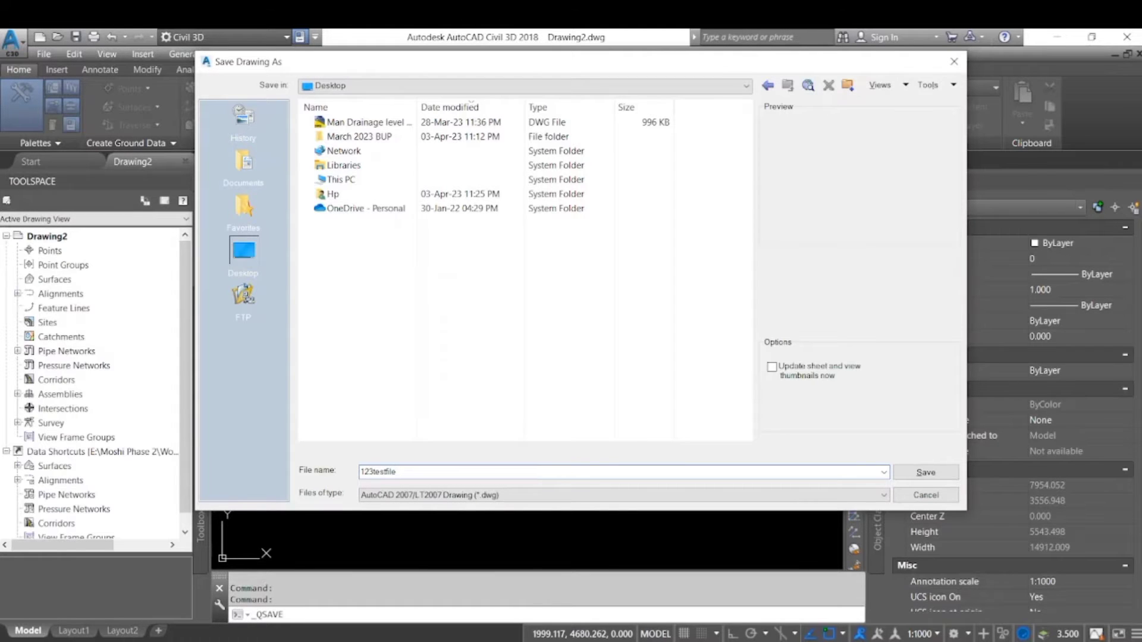
{"action": "left_click", "coordinate": [926, 472]}
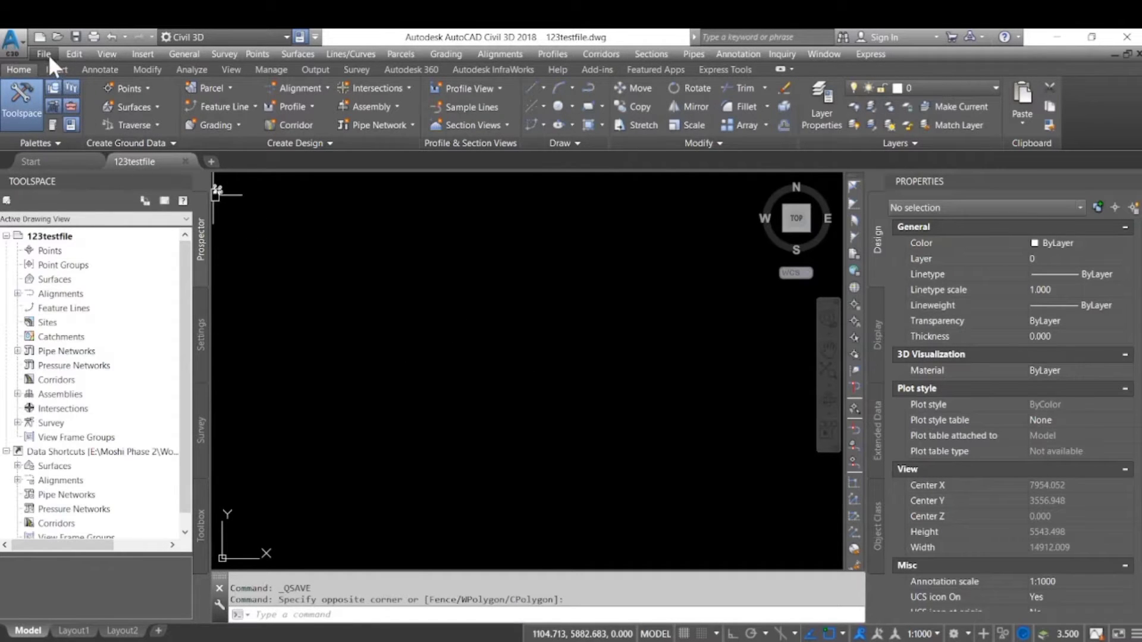
Import the Broad WAY working OGL 2020 LandXML ground surface into the drawing
{"action": "left_click", "coordinate": [43, 53]}
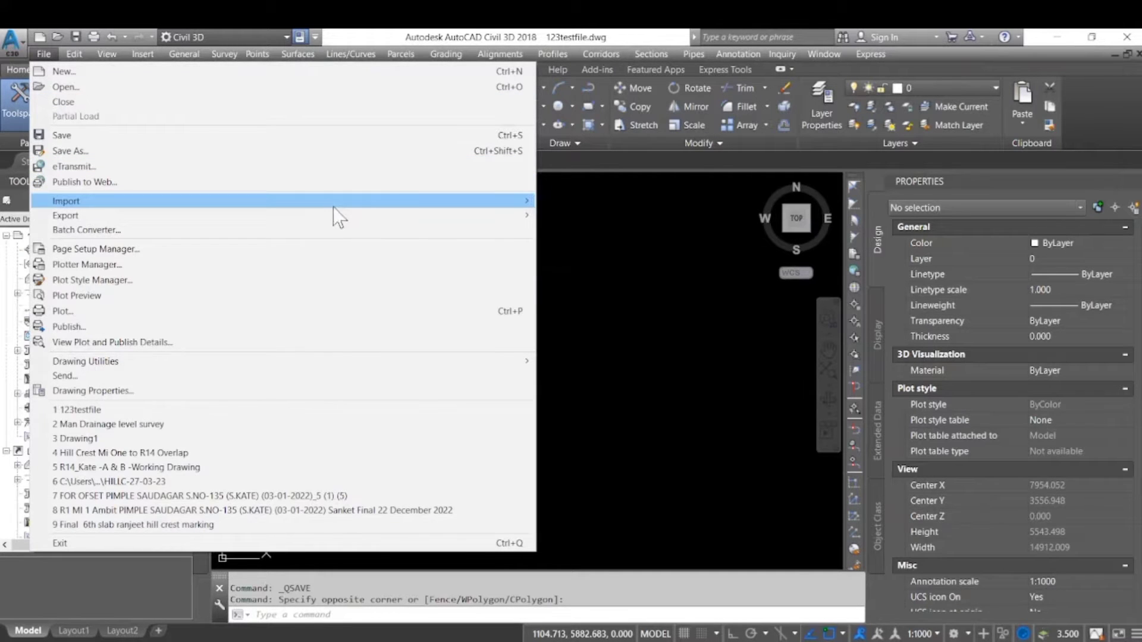
{"action": "mouse_move", "coordinate": [66, 200]}
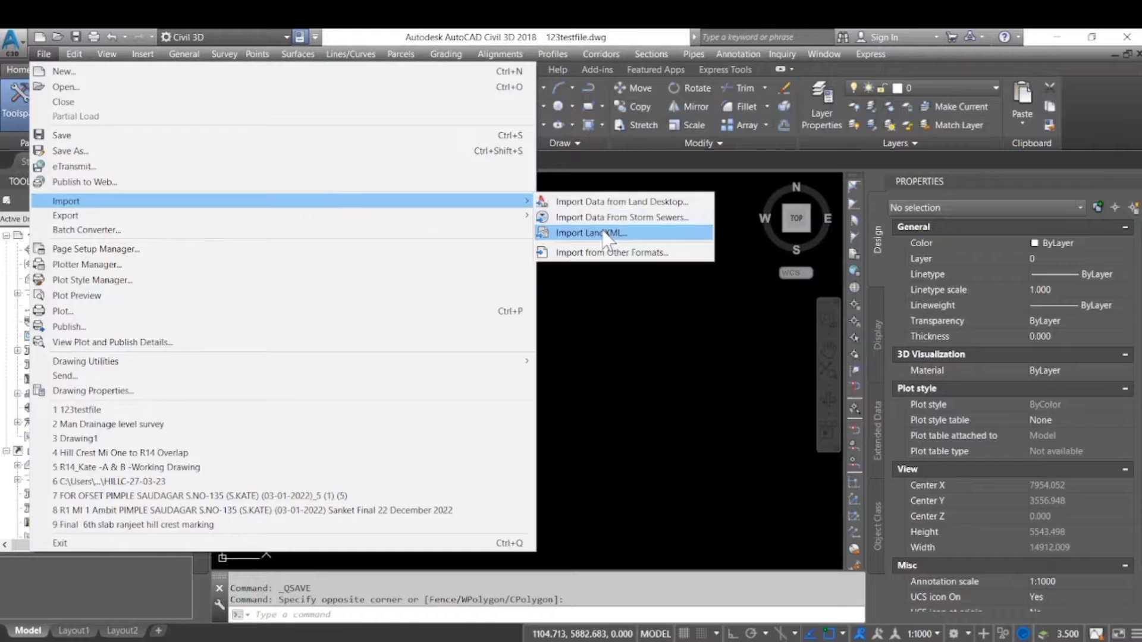
{"action": "left_click", "coordinate": [591, 232]}
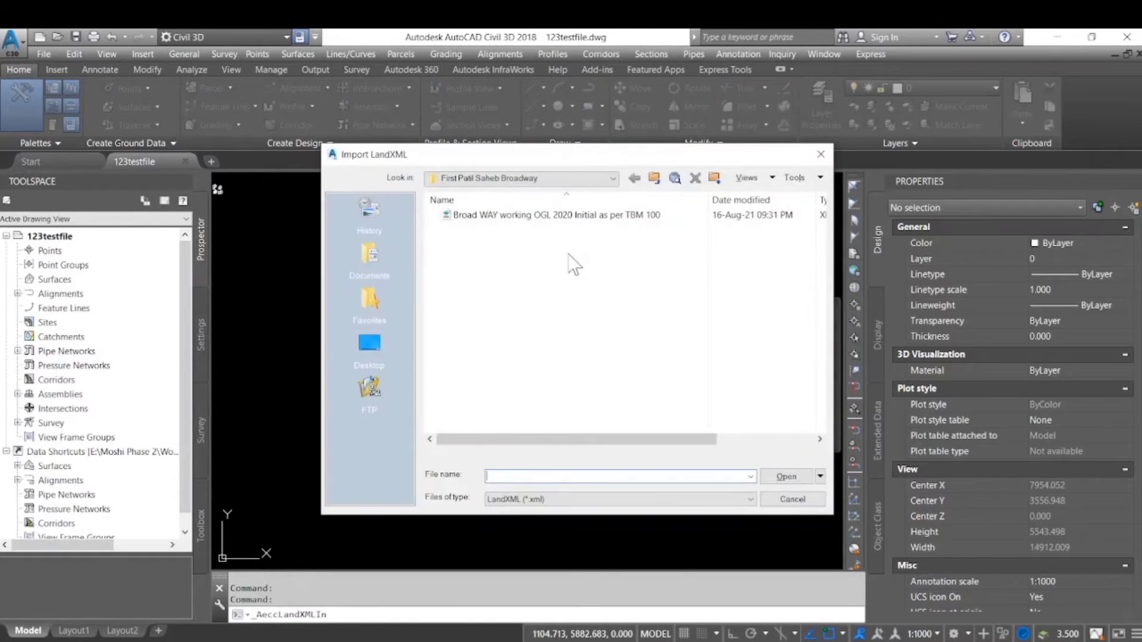
{"action": "left_click", "coordinate": [556, 214]}
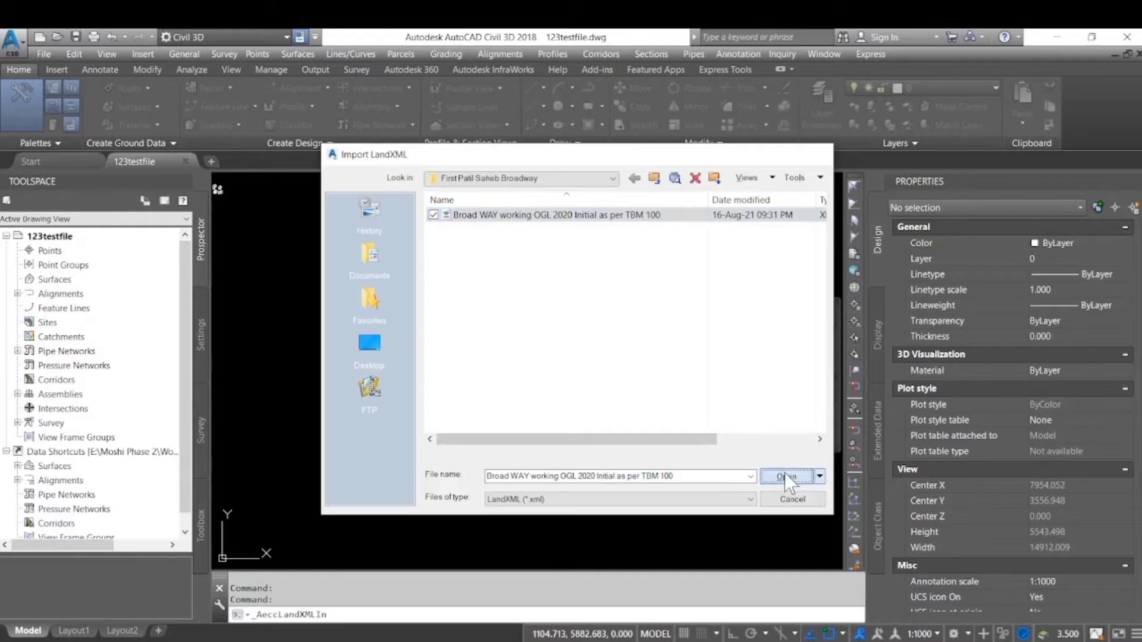
{"action": "left_click", "coordinate": [786, 476]}
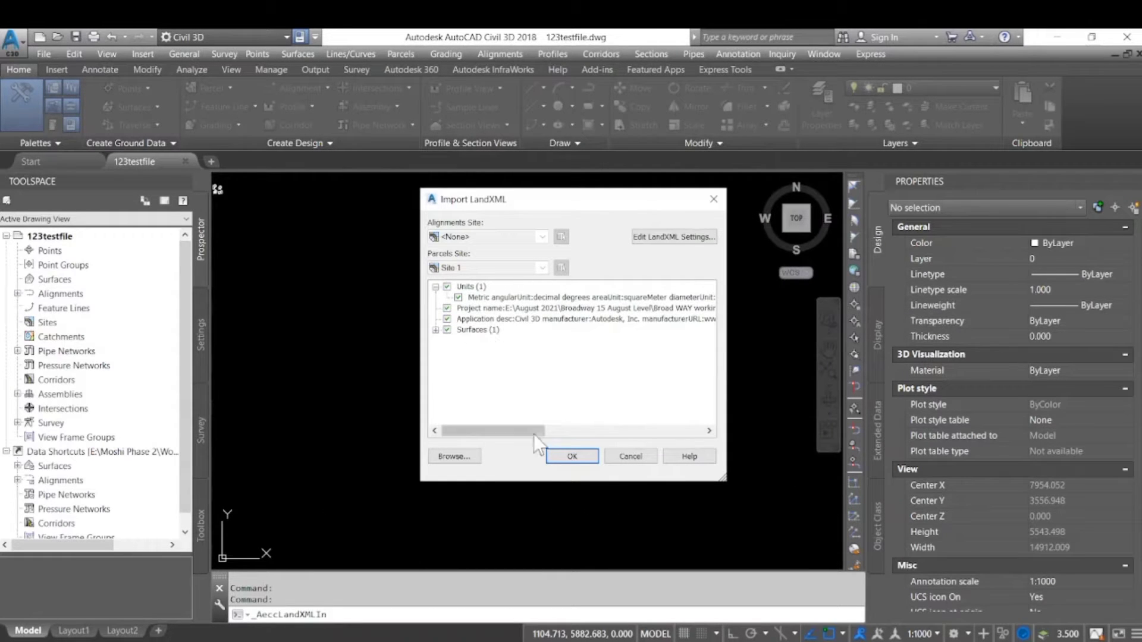
{"action": "left_click", "coordinate": [572, 456]}
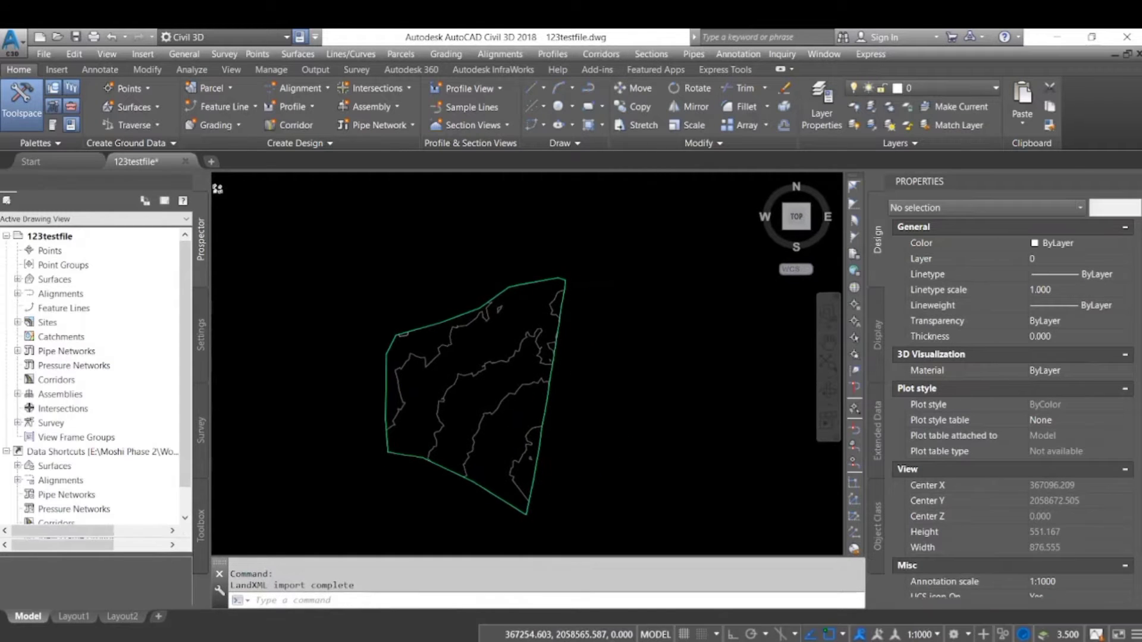
{"action": "left_click", "coordinate": [521, 394]}
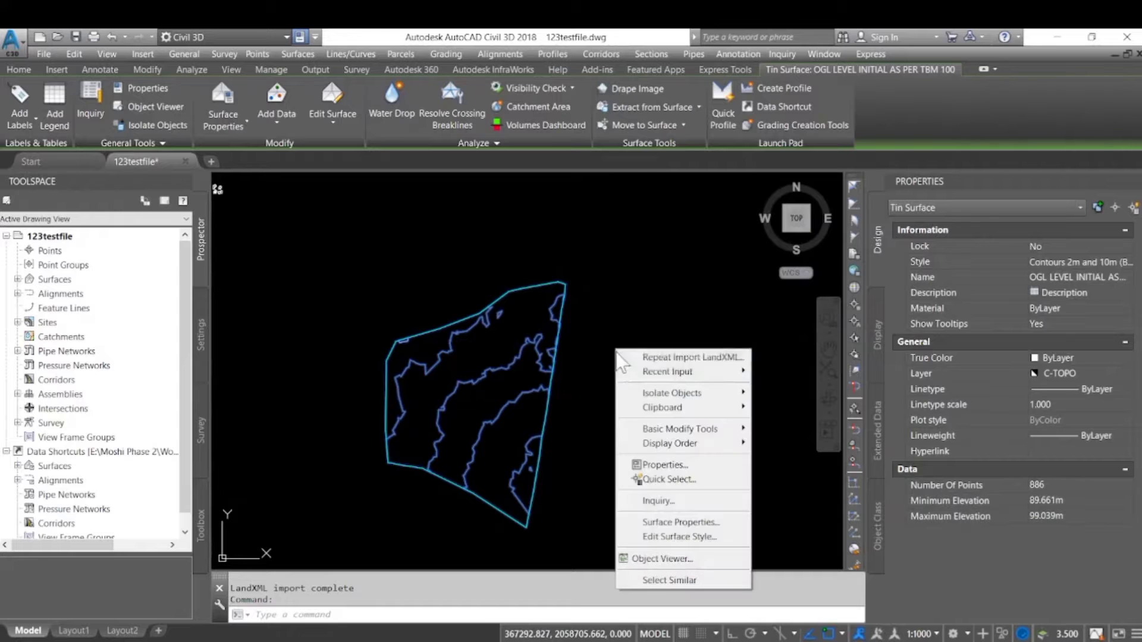
{"action": "left_click", "coordinate": [653, 527]}
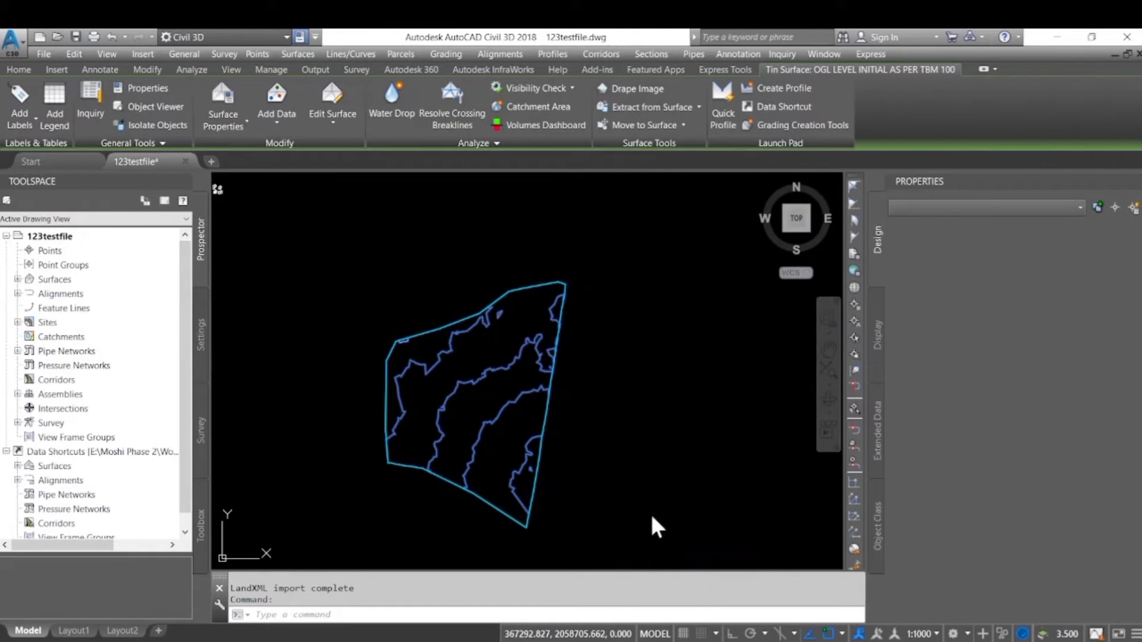
{"action": "left_click", "coordinate": [156, 108]}
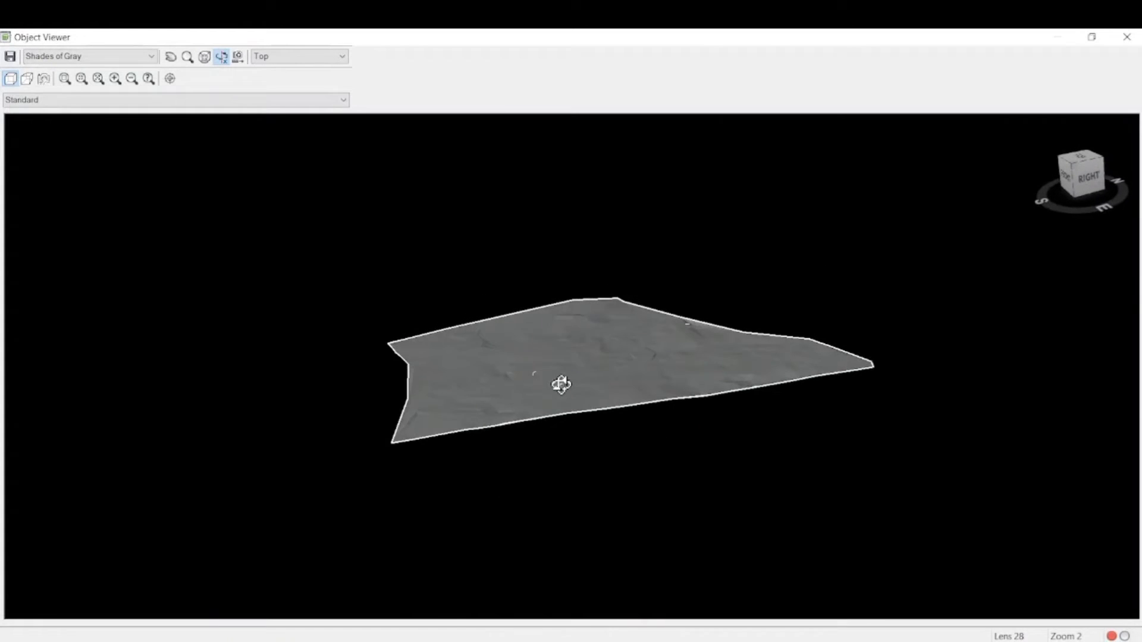
{"action": "left_click_drag", "start_coordinate": [560, 384], "coordinate": [646, 372]}
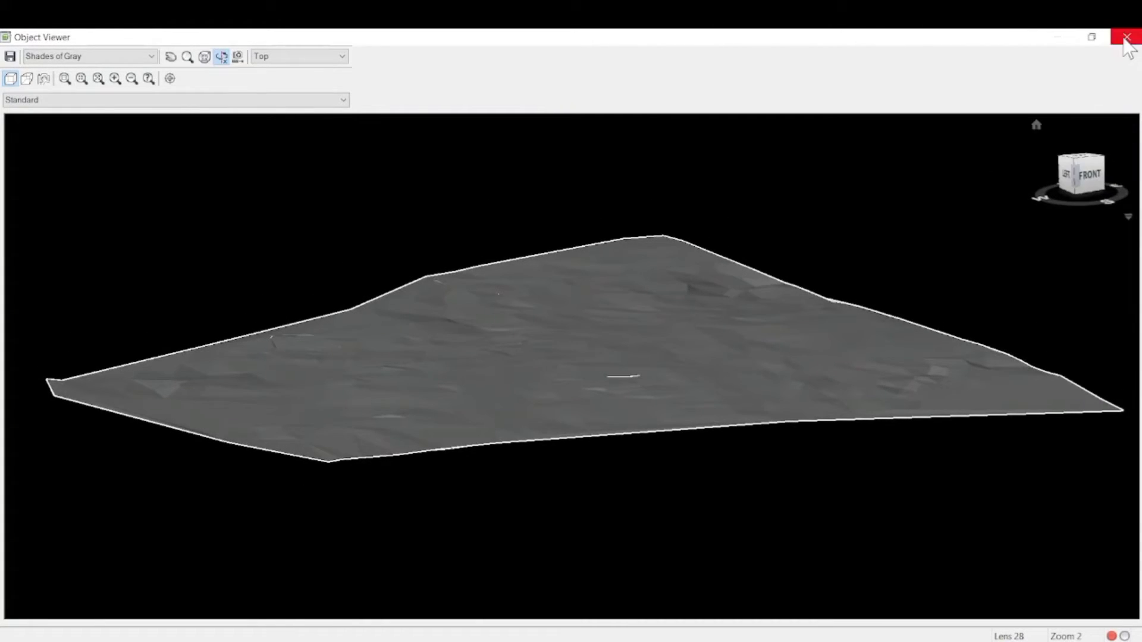
{"action": "left_click", "coordinate": [1128, 39]}
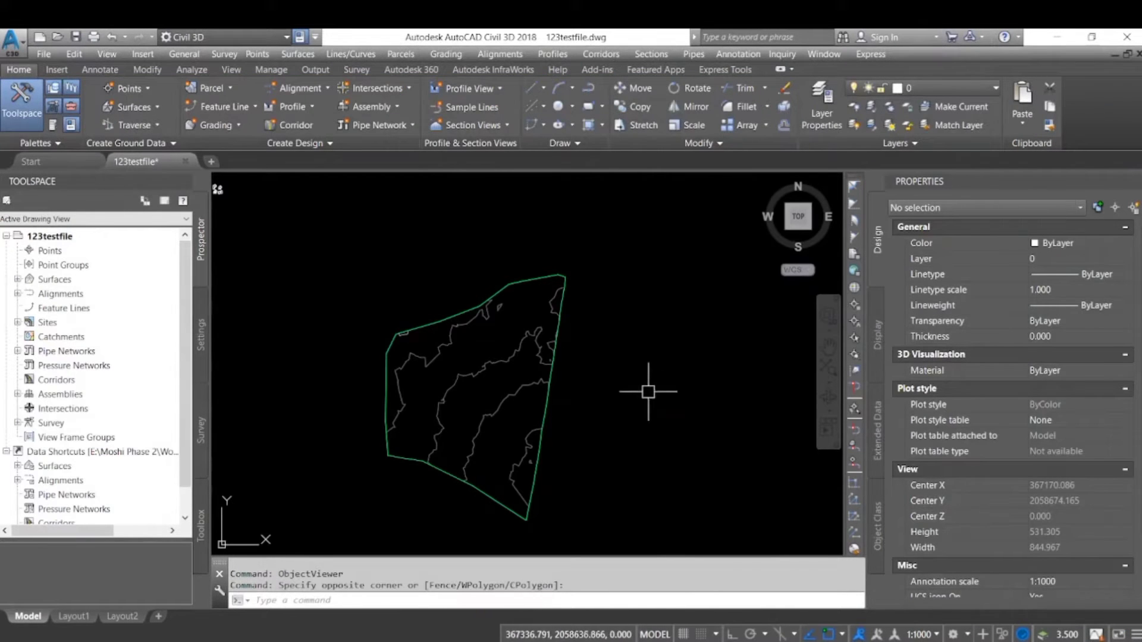
{"action": "mouse_move", "coordinate": [575, 541]}
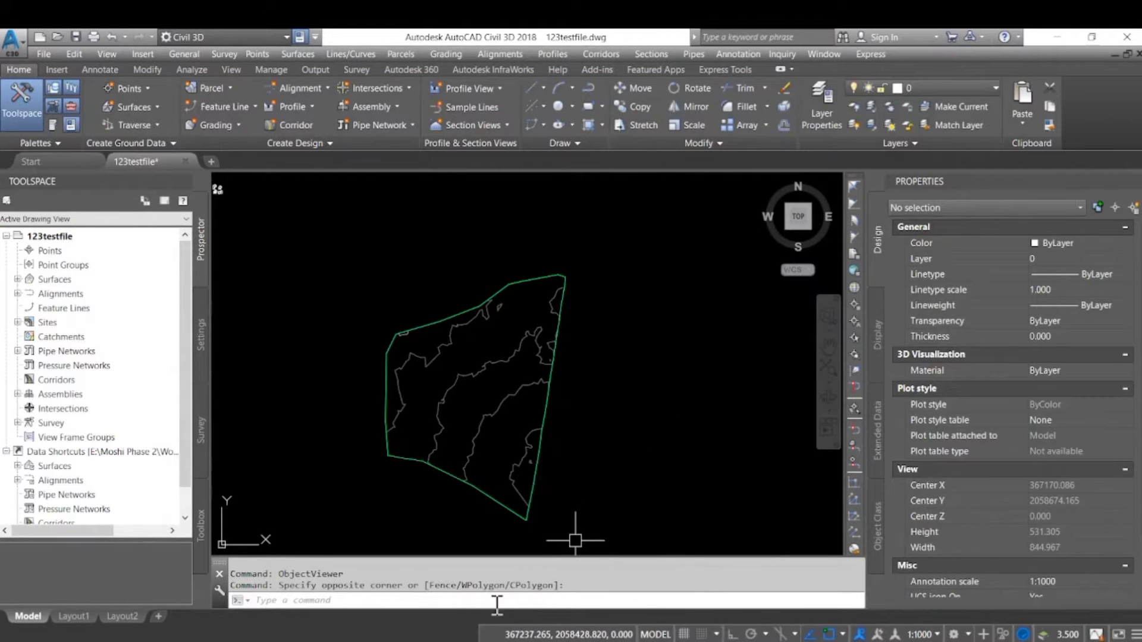
Draw a multi-segment polyline route across the ground surface from bottom to top
{"action": "type", "text": "pl"}
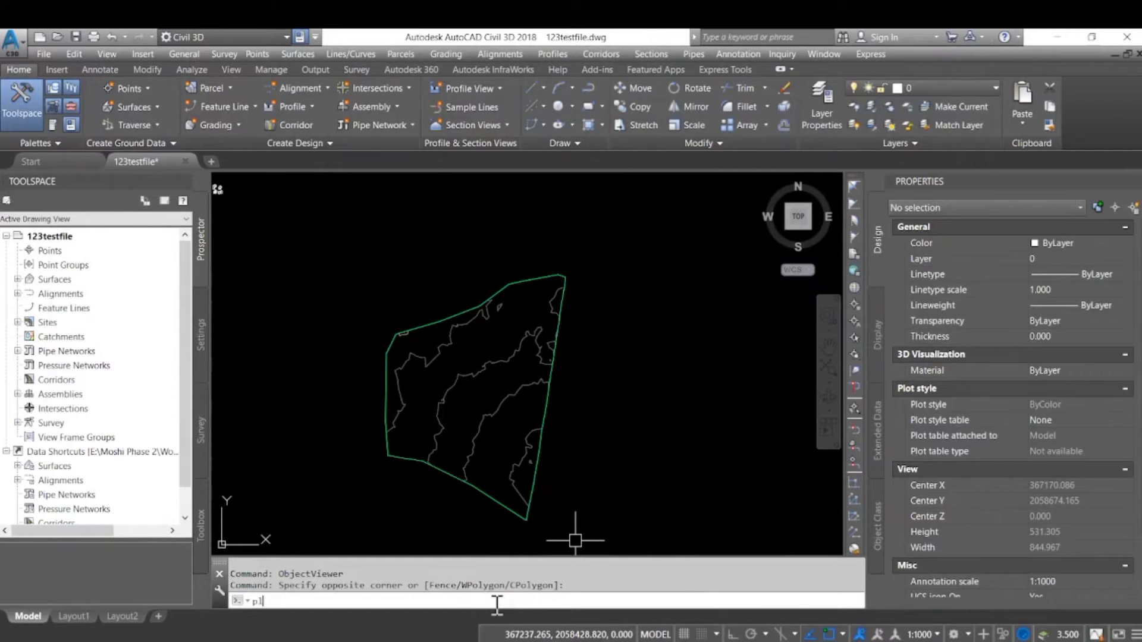
{"action": "type", "text": "pl"}
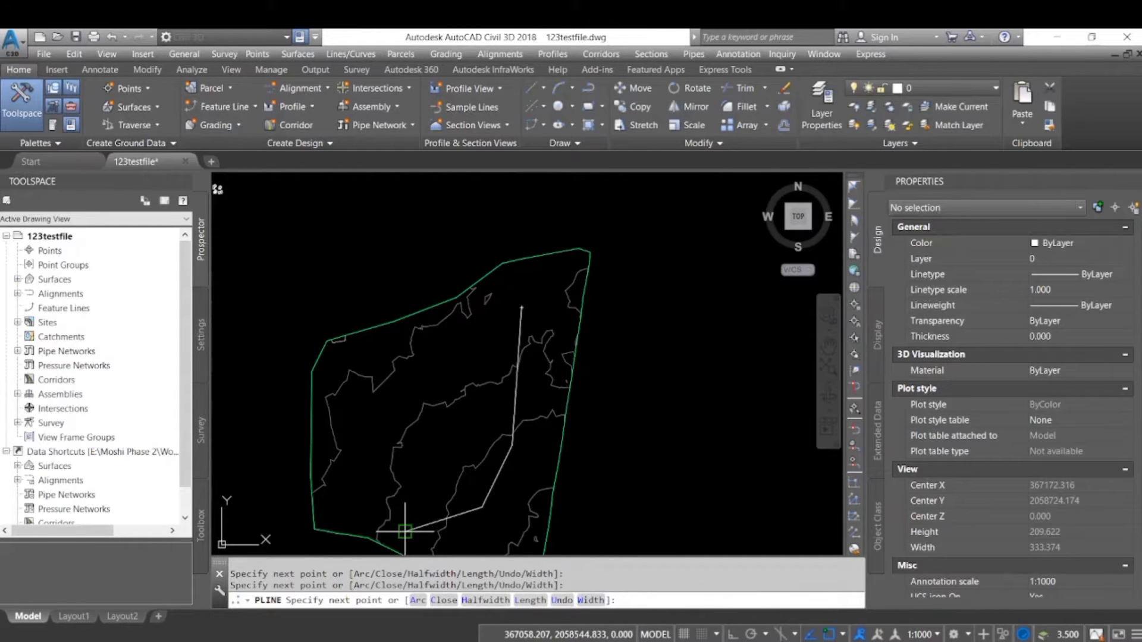
{"action": "right_click", "coordinate": [404, 510]}
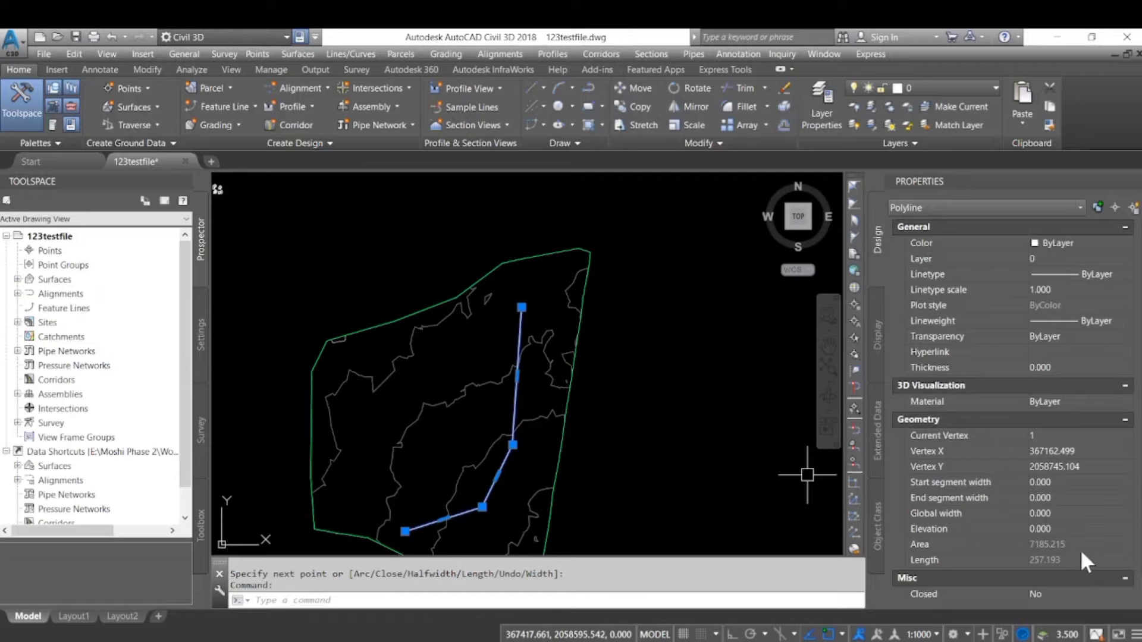
{"action": "mouse_move", "coordinate": [1057, 576]}
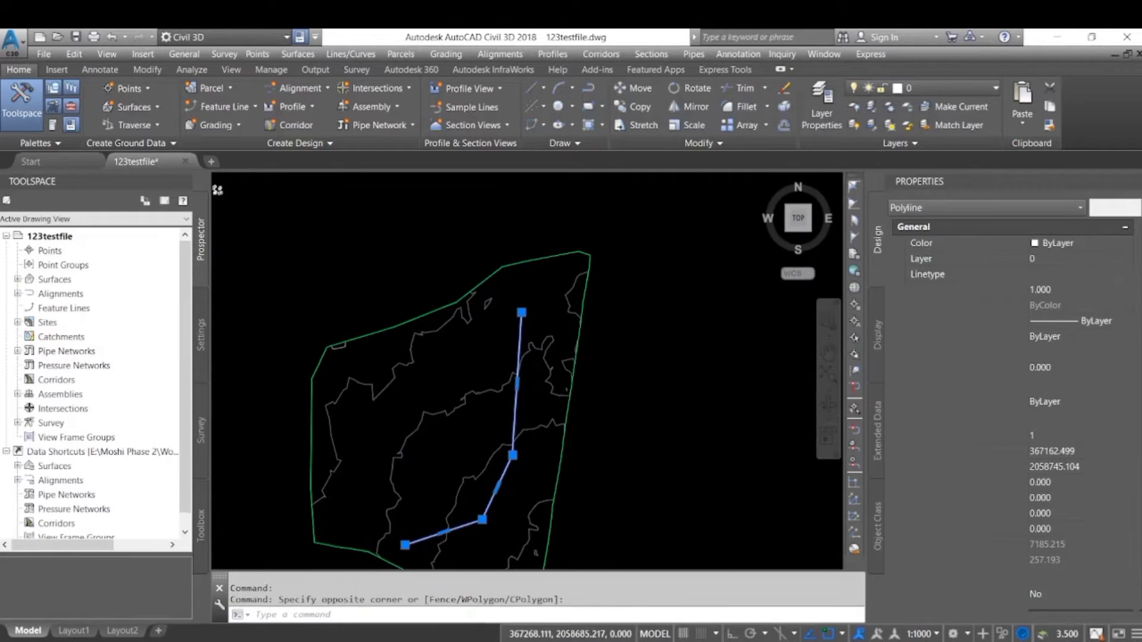
{"action": "key", "text": "Escape"}
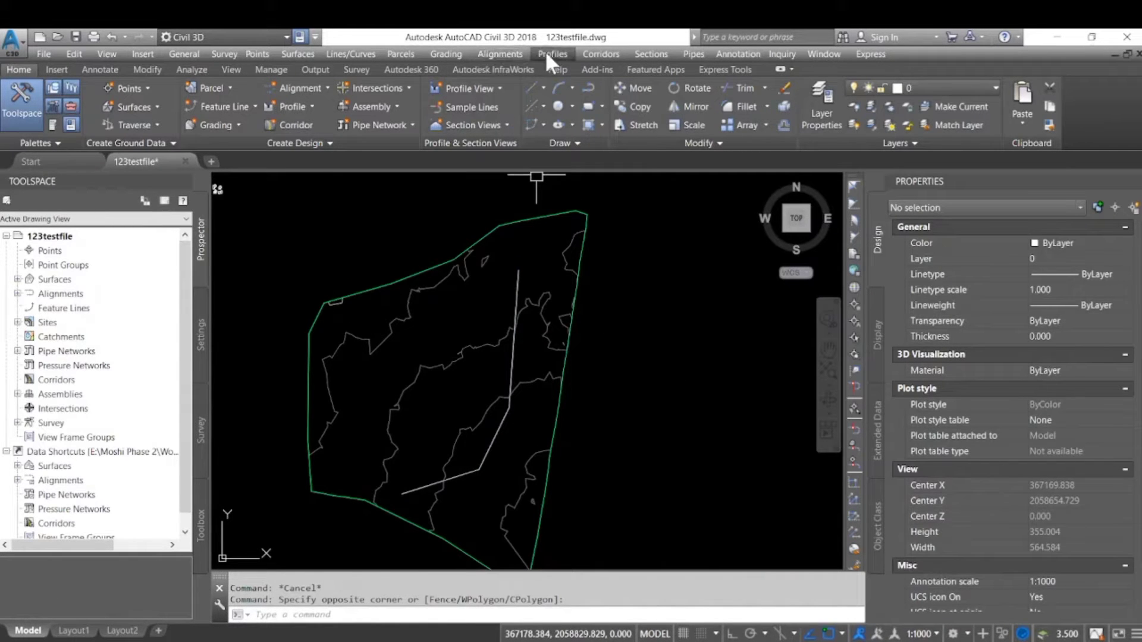
Start Create Alignment from Polyline on the road polyline, accepting its direction
{"action": "left_click", "coordinate": [499, 54]}
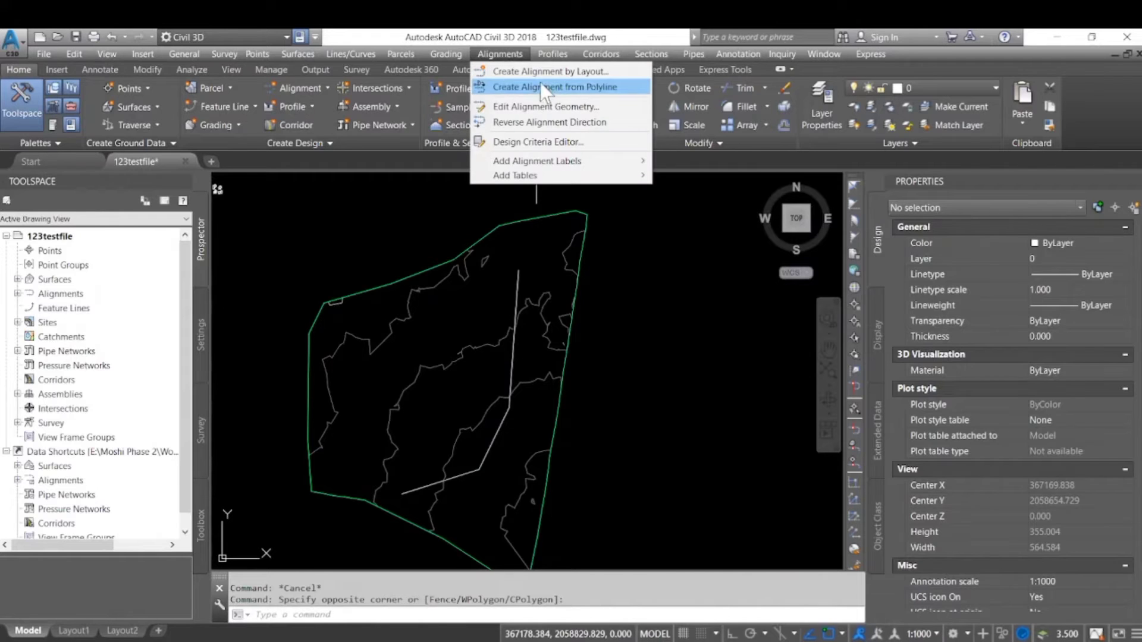
{"action": "left_click", "coordinate": [561, 87]}
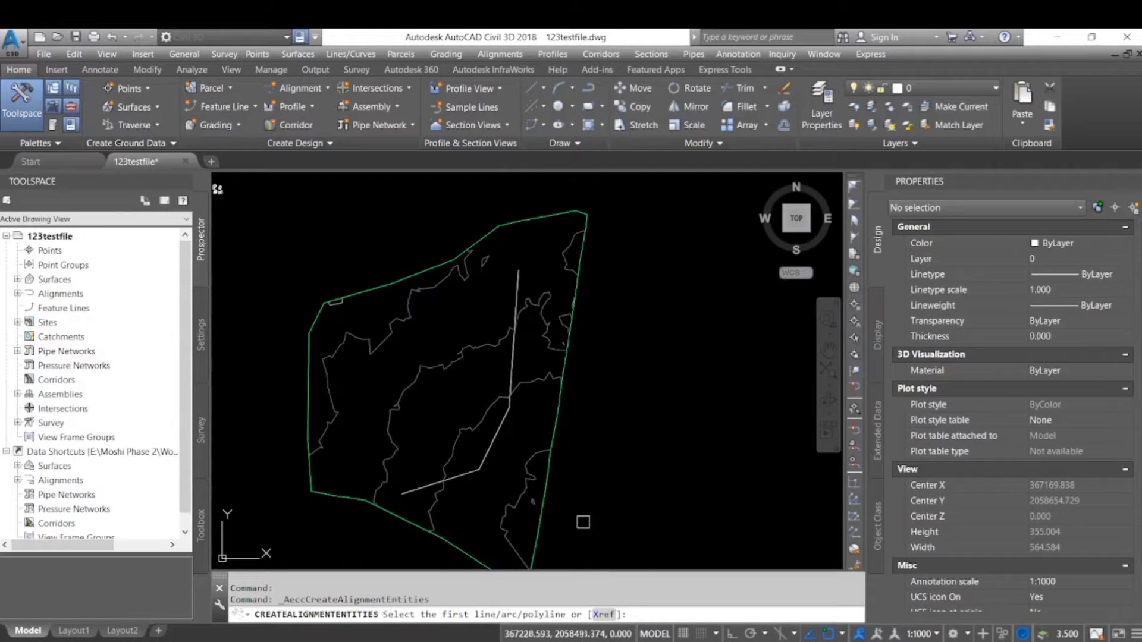
{"action": "left_click", "coordinate": [514, 366]}
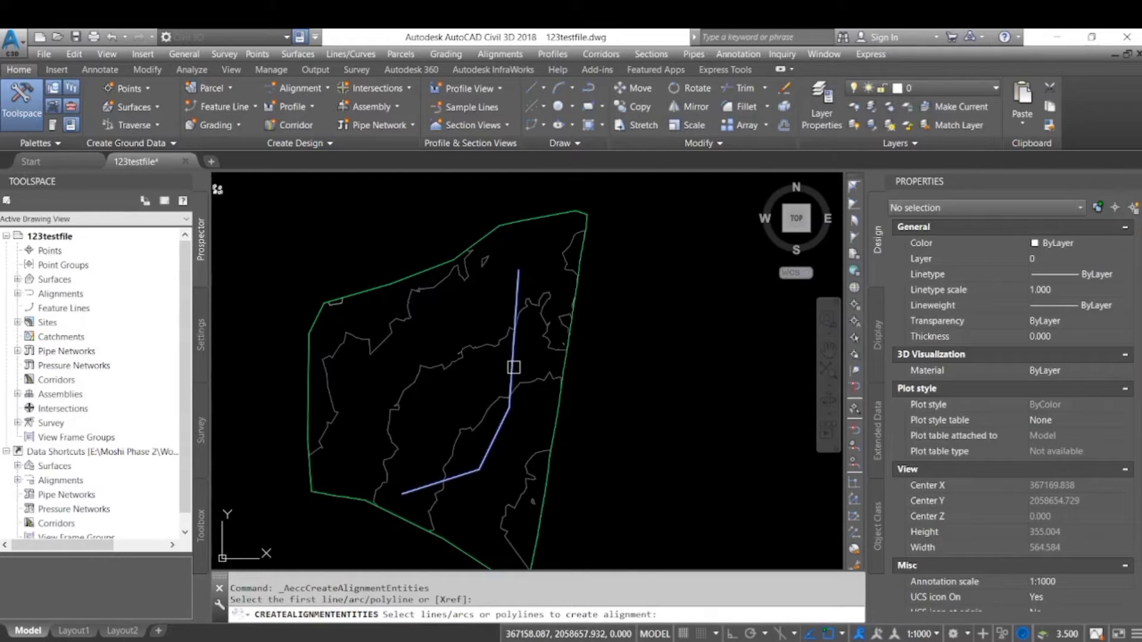
{"action": "mouse_move", "coordinate": [597, 384]}
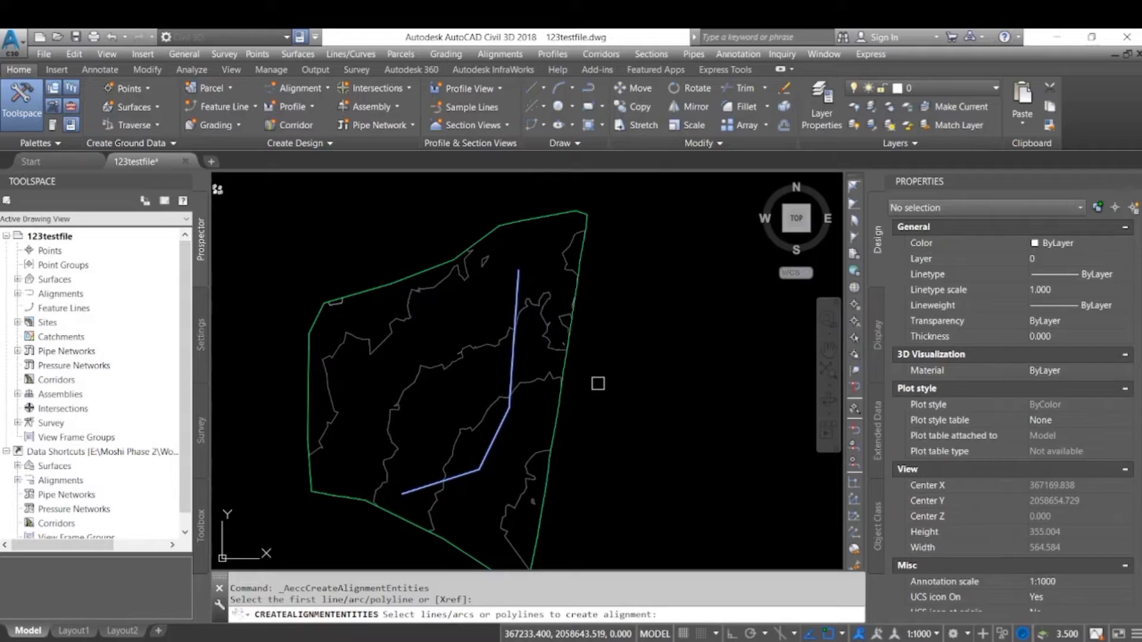
{"action": "left_click", "coordinate": [498, 437]}
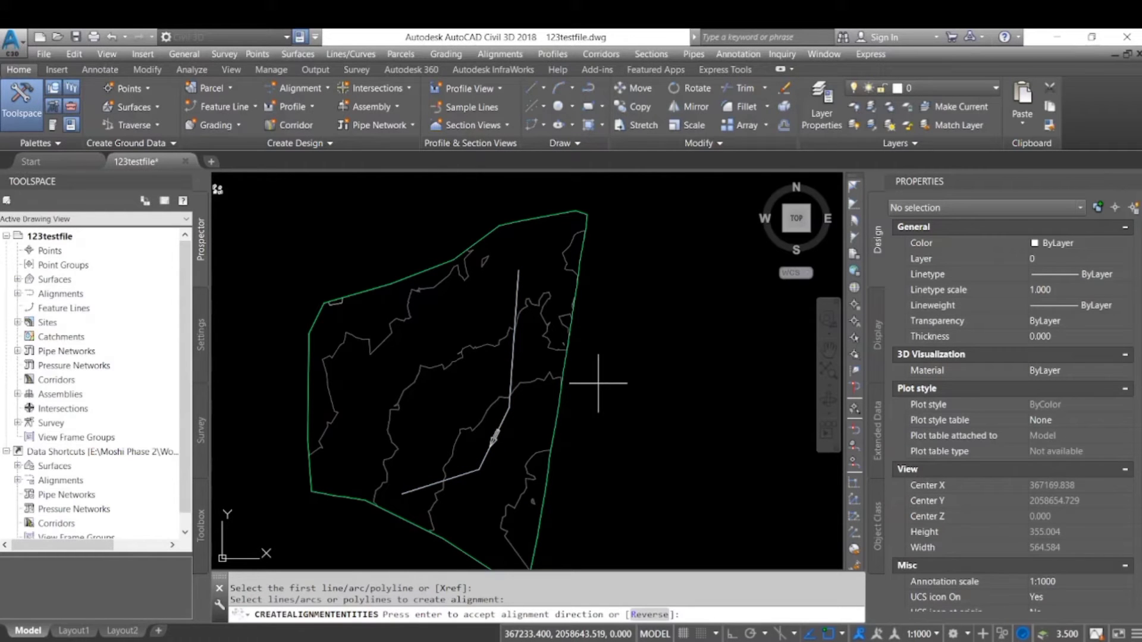
{"action": "mouse_move", "coordinate": [474, 487]}
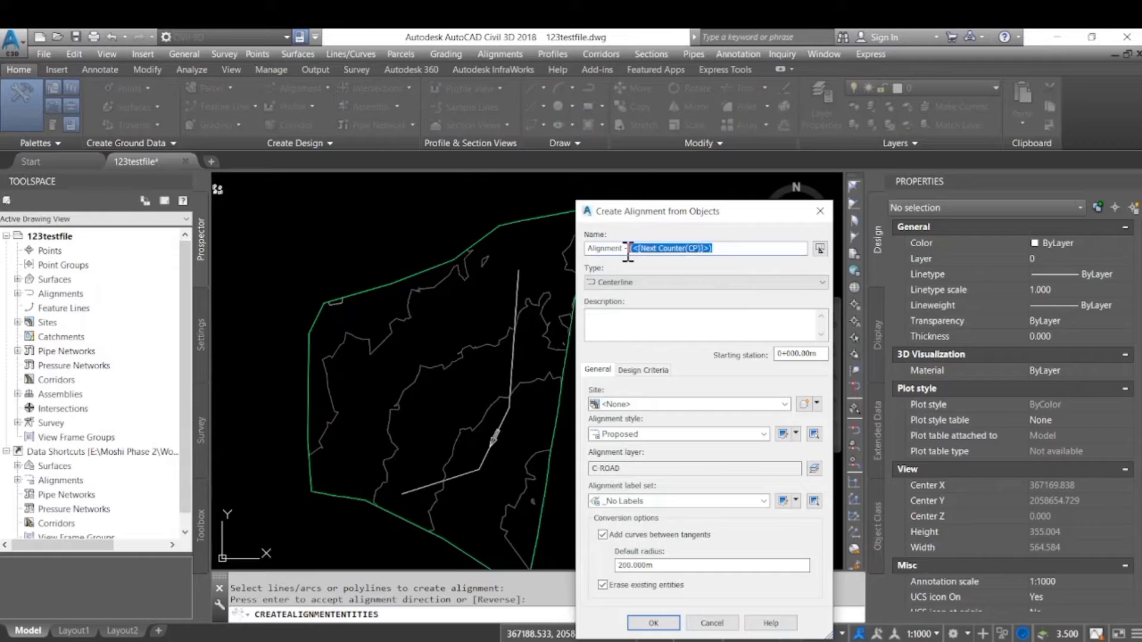
Name the alignment Alignment 01 on Site 1 with the Existing style
{"action": "type", "text": "Alignment 01"}
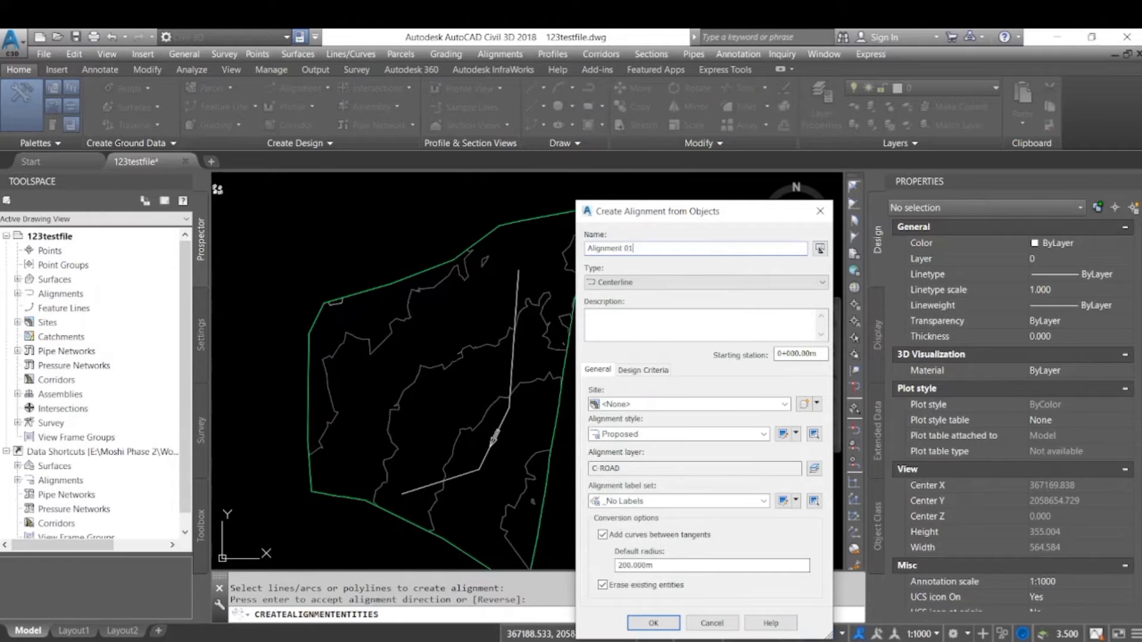
{"action": "left_click", "coordinate": [784, 404]}
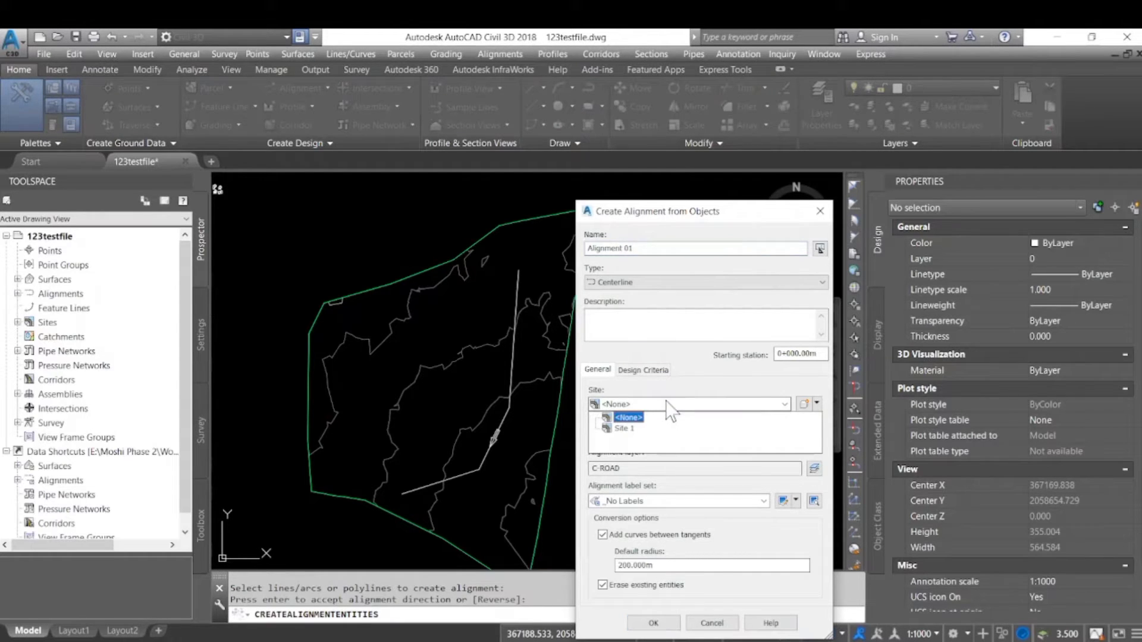
{"action": "left_click", "coordinate": [625, 428]}
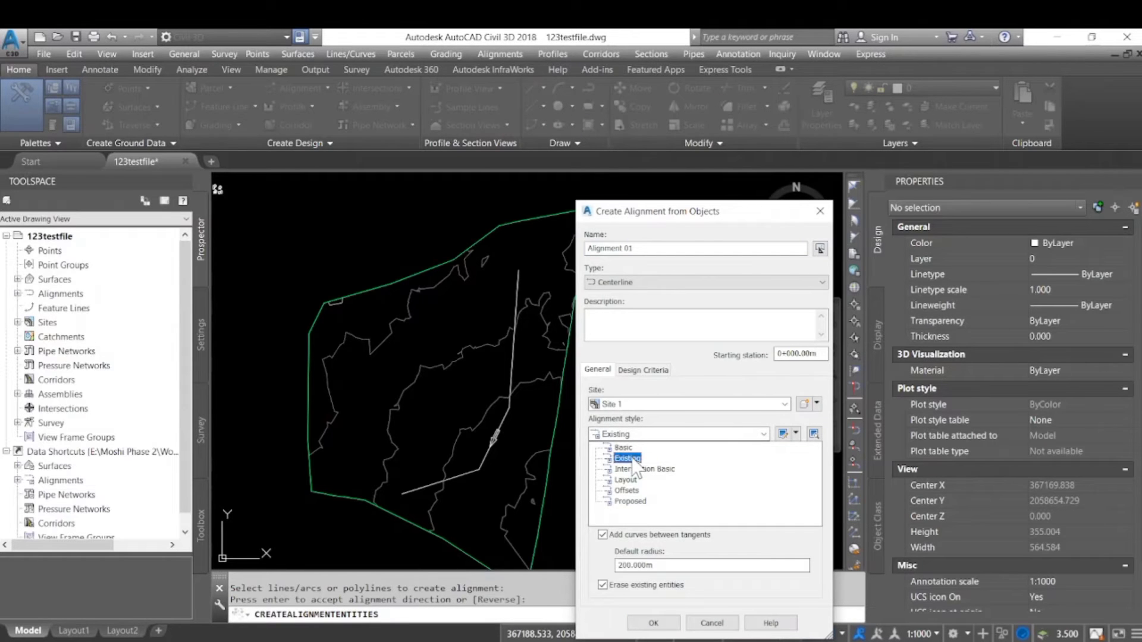
{"action": "left_click", "coordinate": [628, 457]}
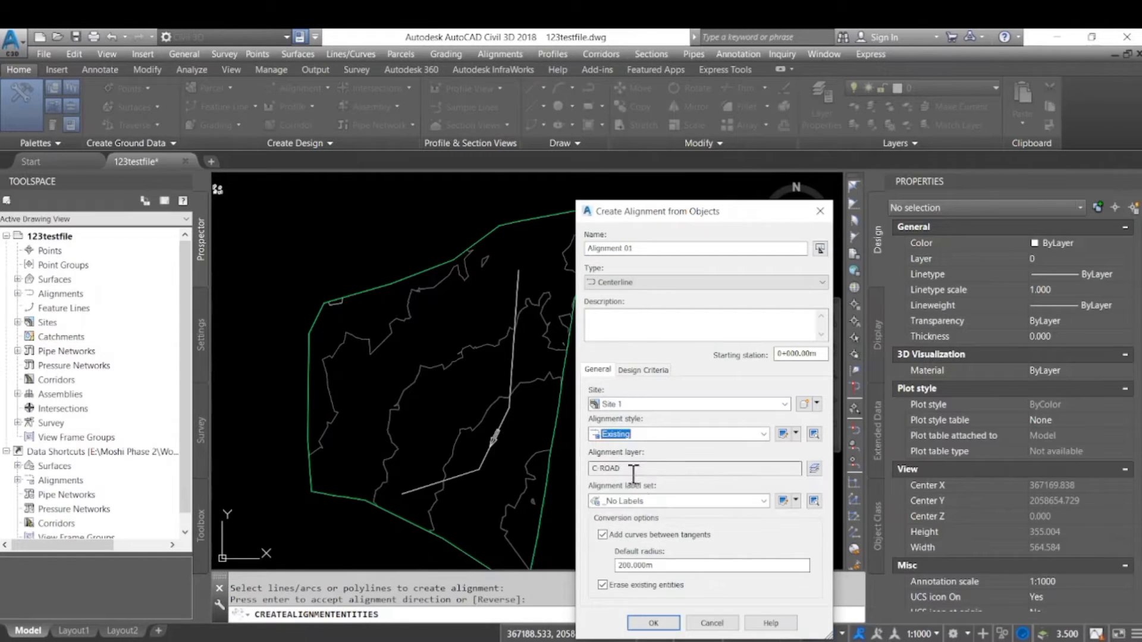
Use the Major and Minor only label set, keep the polyline, and create the alignment
{"action": "left_click", "coordinate": [761, 501]}
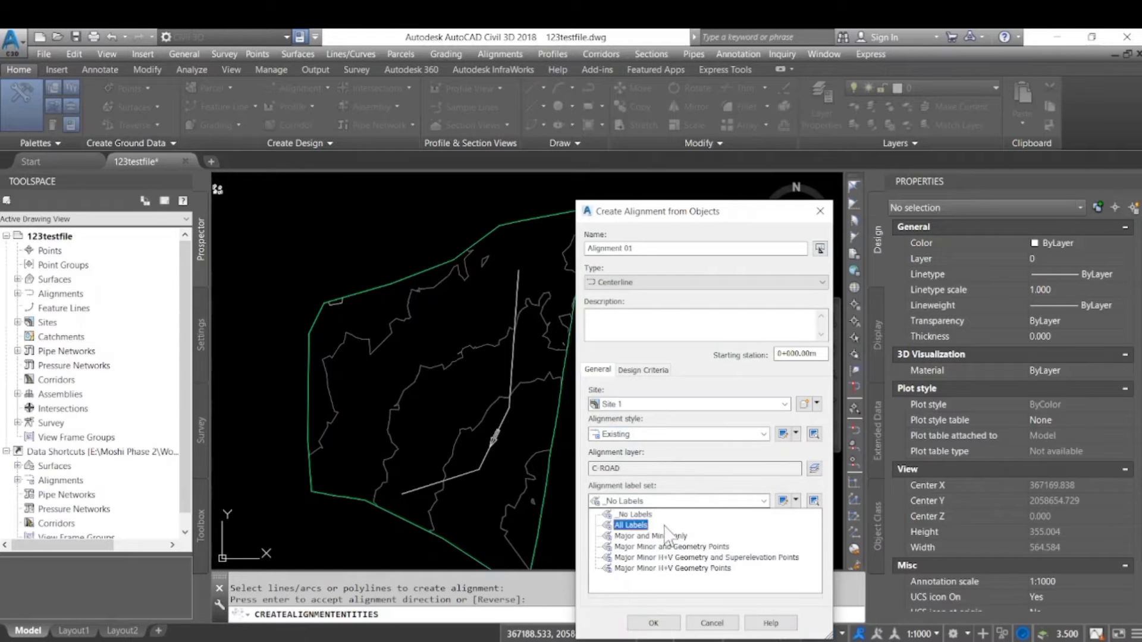
{"action": "left_click", "coordinate": [651, 536]}
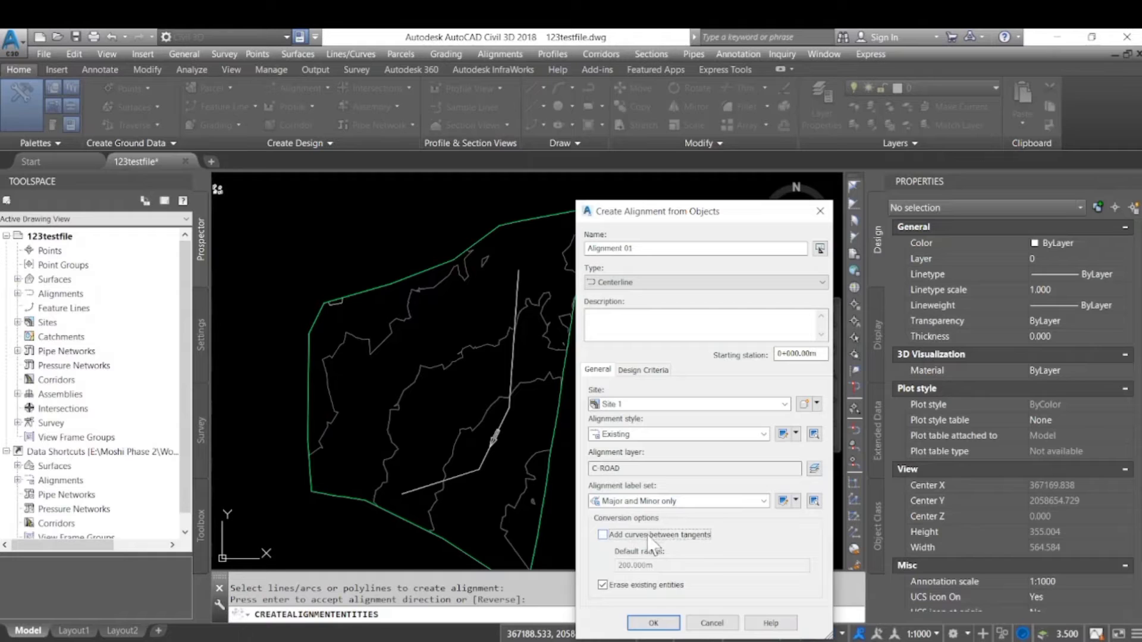
{"action": "left_click", "coordinate": [602, 586]}
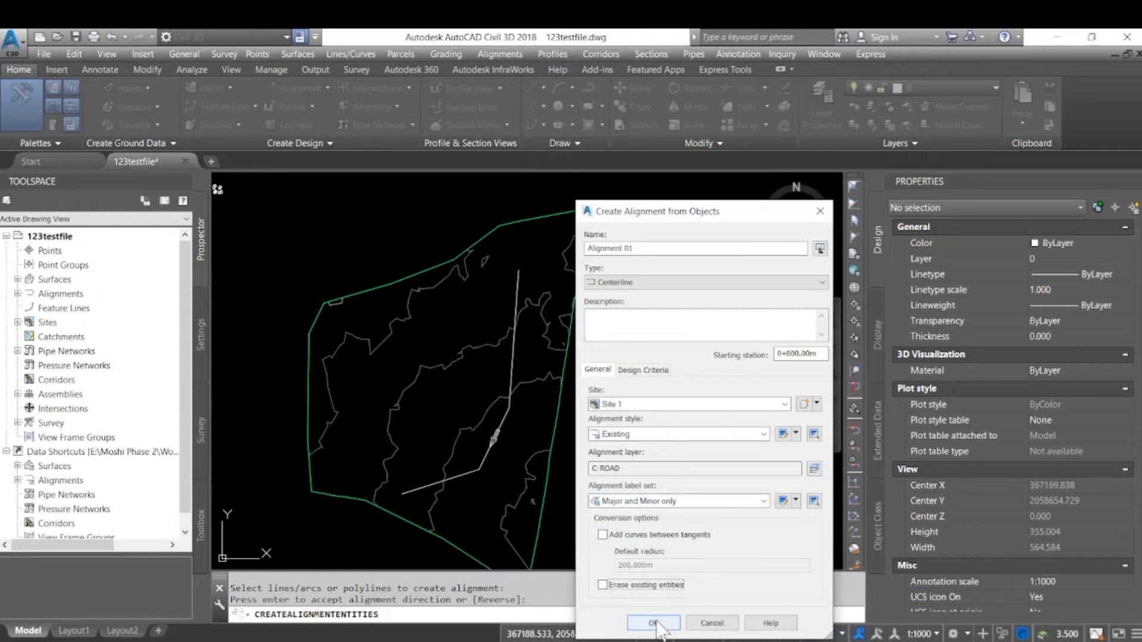
{"action": "left_click", "coordinate": [653, 622]}
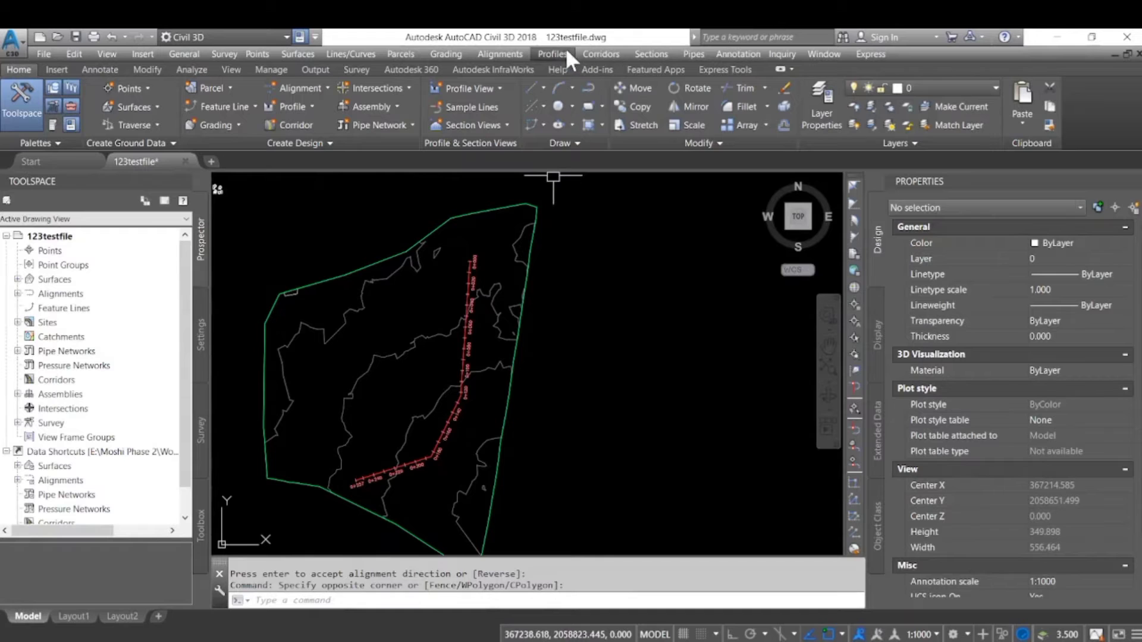
Sample the OGL LEVEL INITIAL AS PER TBM 100 surface along Alignment 01 and draw it in a profile view
{"action": "left_click", "coordinate": [552, 54]}
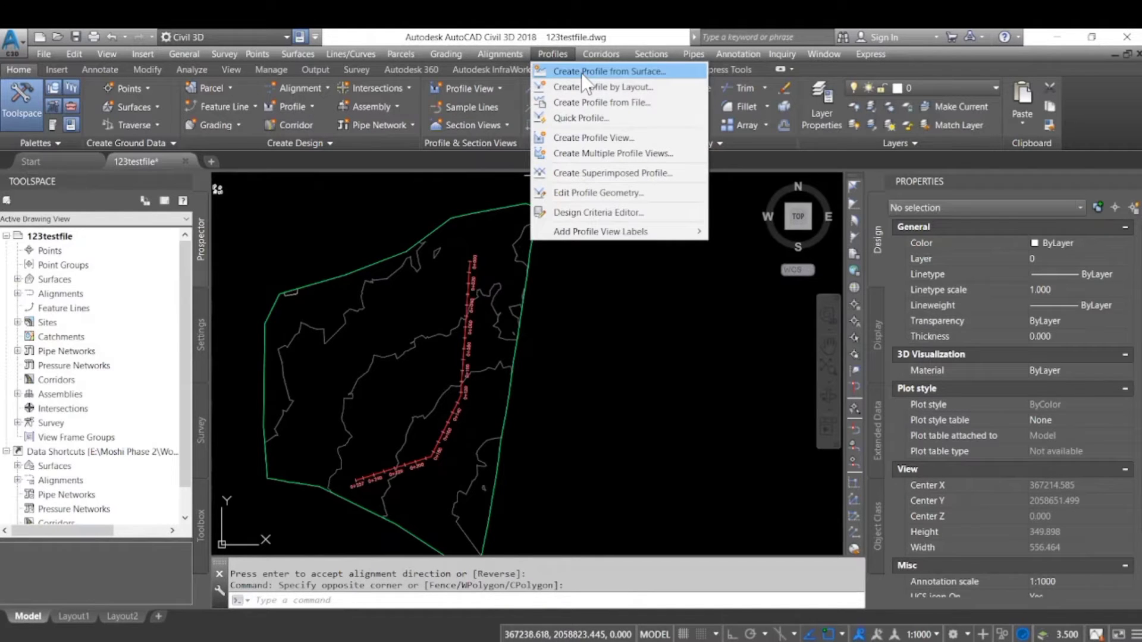
{"action": "left_click", "coordinate": [612, 71]}
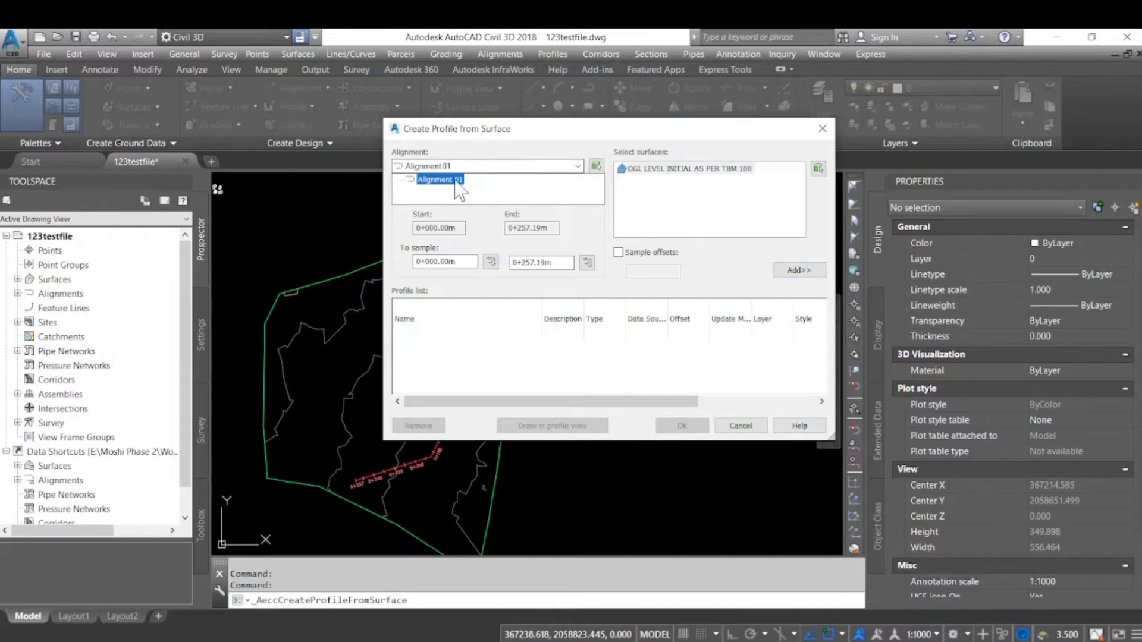
{"action": "left_click", "coordinate": [689, 168]}
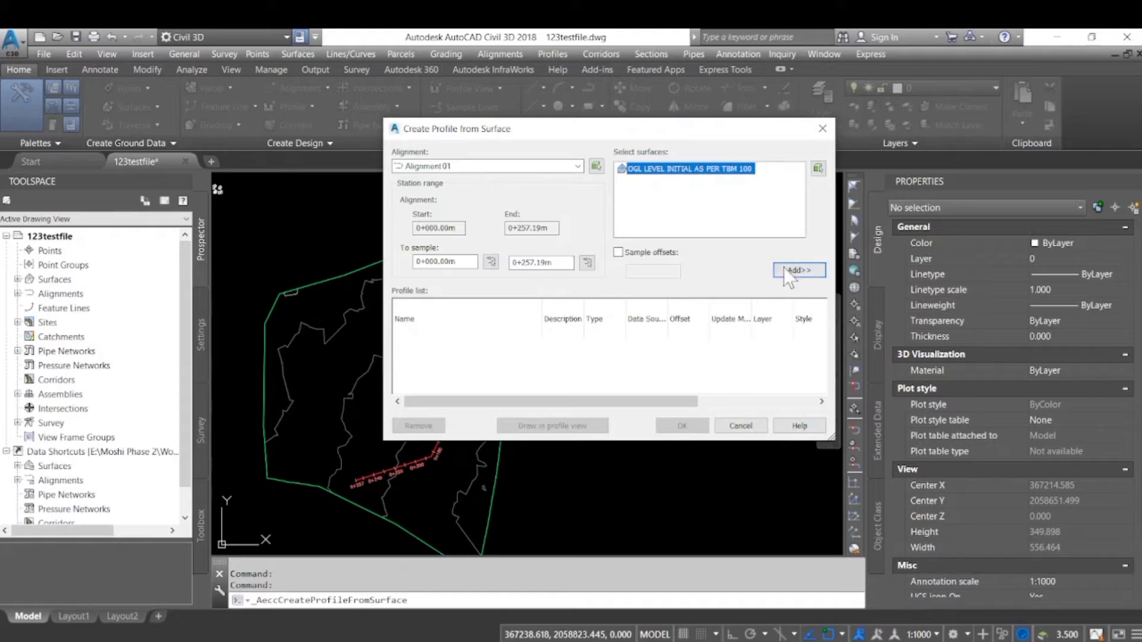
{"action": "left_click", "coordinate": [798, 270]}
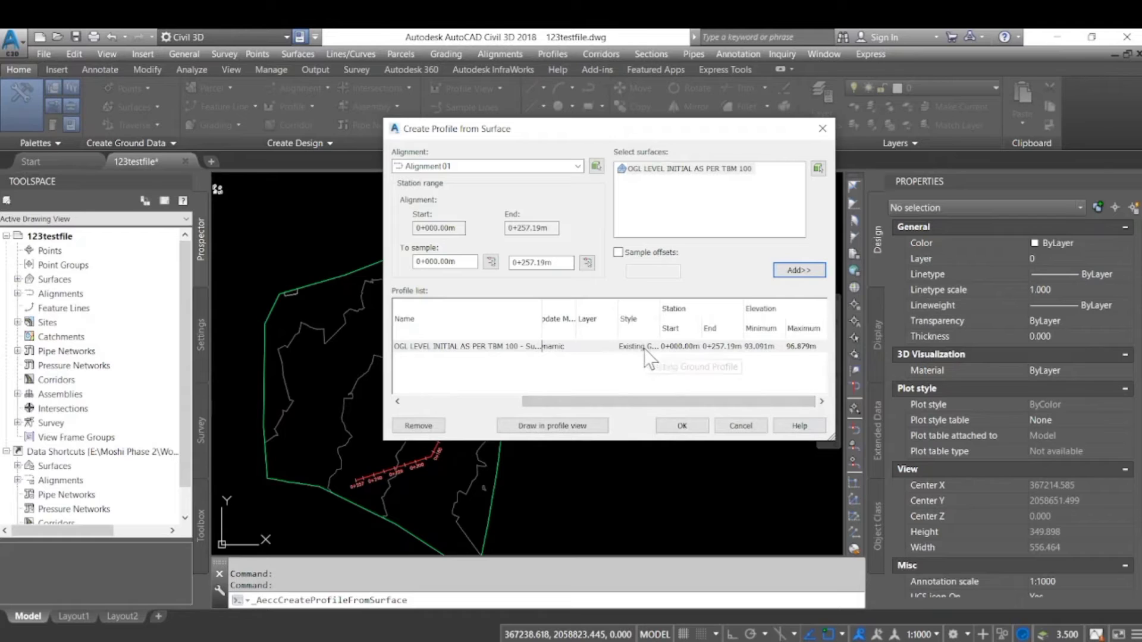
{"action": "mouse_move", "coordinate": [782, 357]}
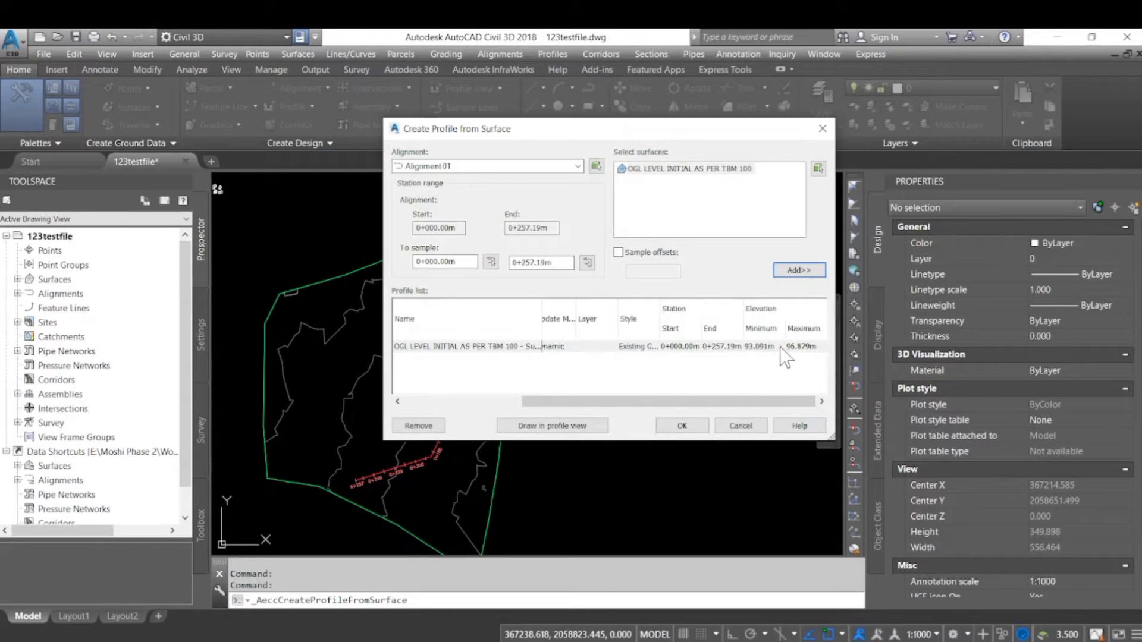
{"action": "left_click", "coordinate": [680, 426]}
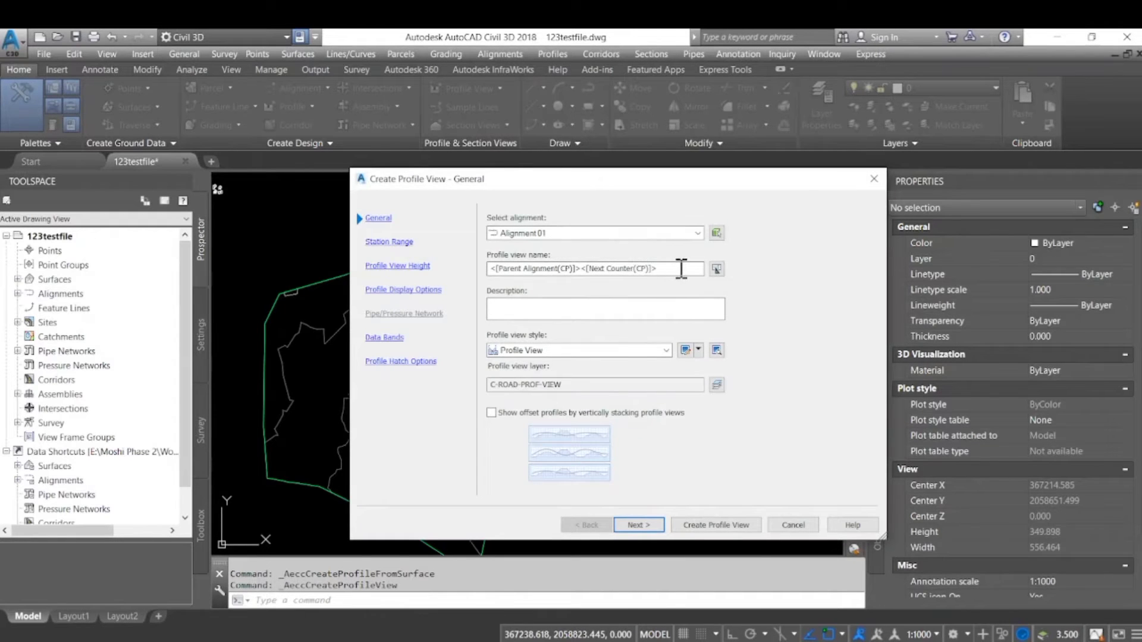
Name the profile view L section with the Full Grid style
{"action": "triple_click", "coordinate": [593, 267]}
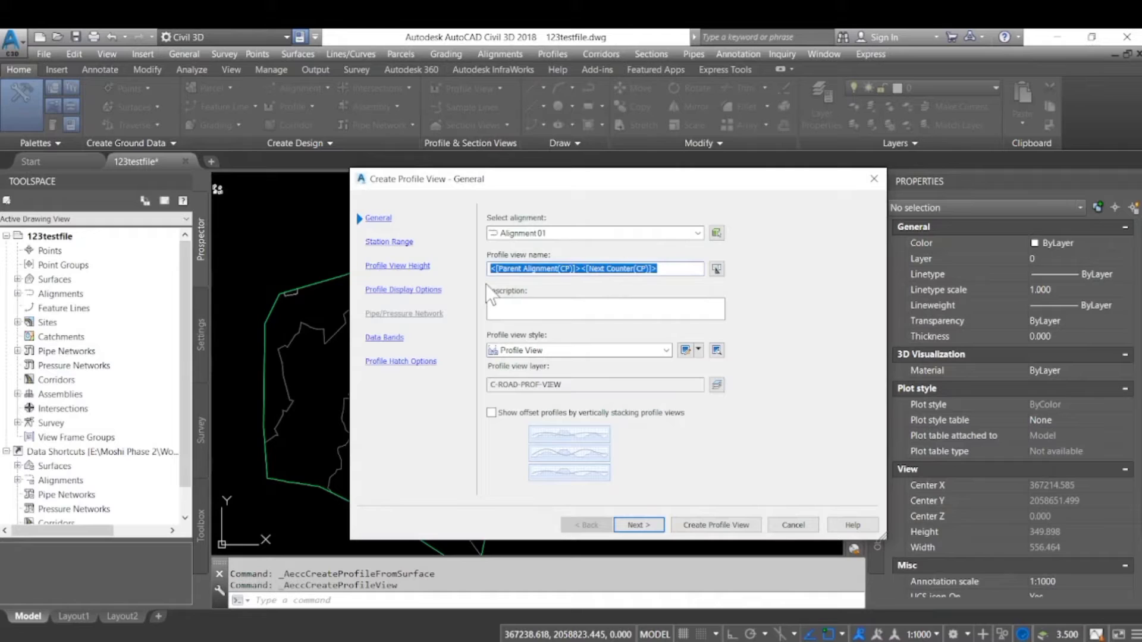
{"action": "type", "text": "L section for"}
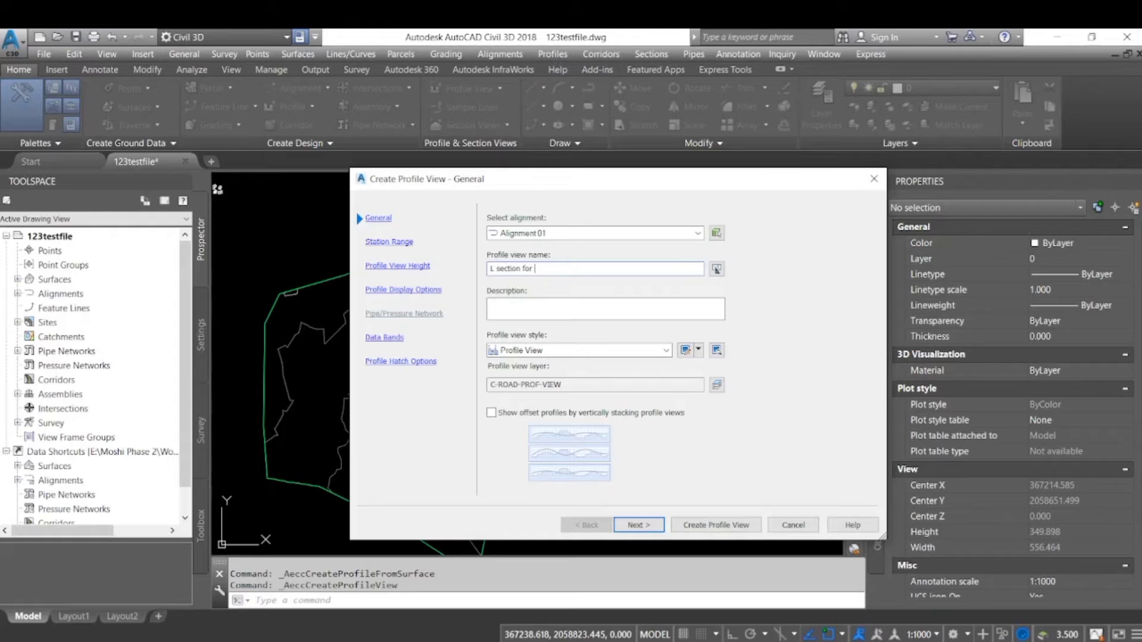
{"action": "key", "text": "BackSpace"}
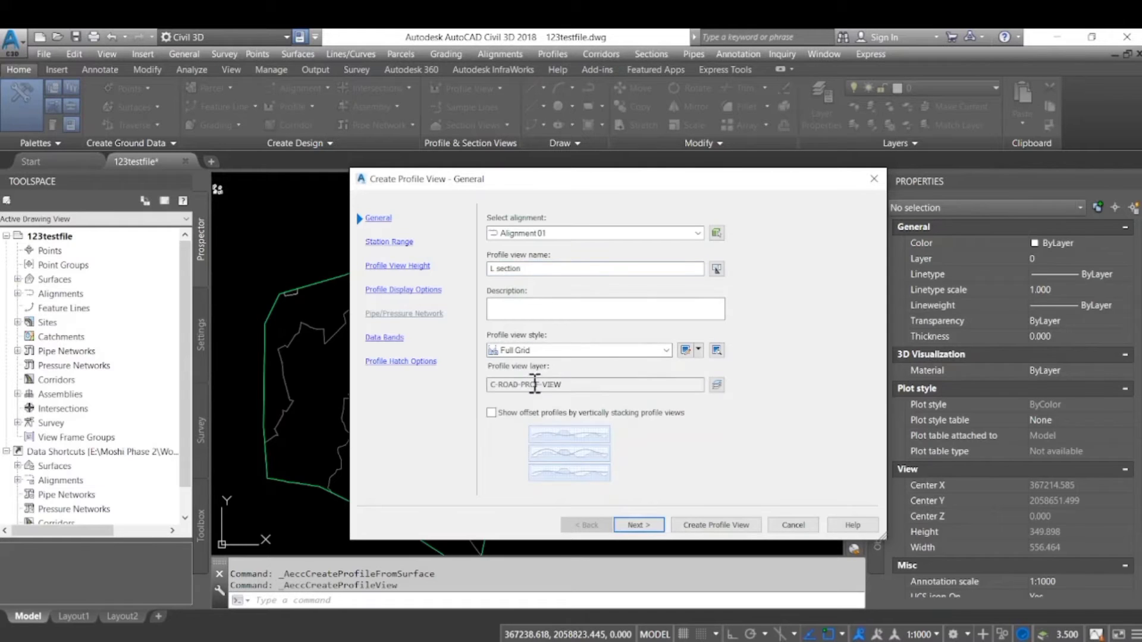
{"action": "left_click", "coordinate": [637, 525]}
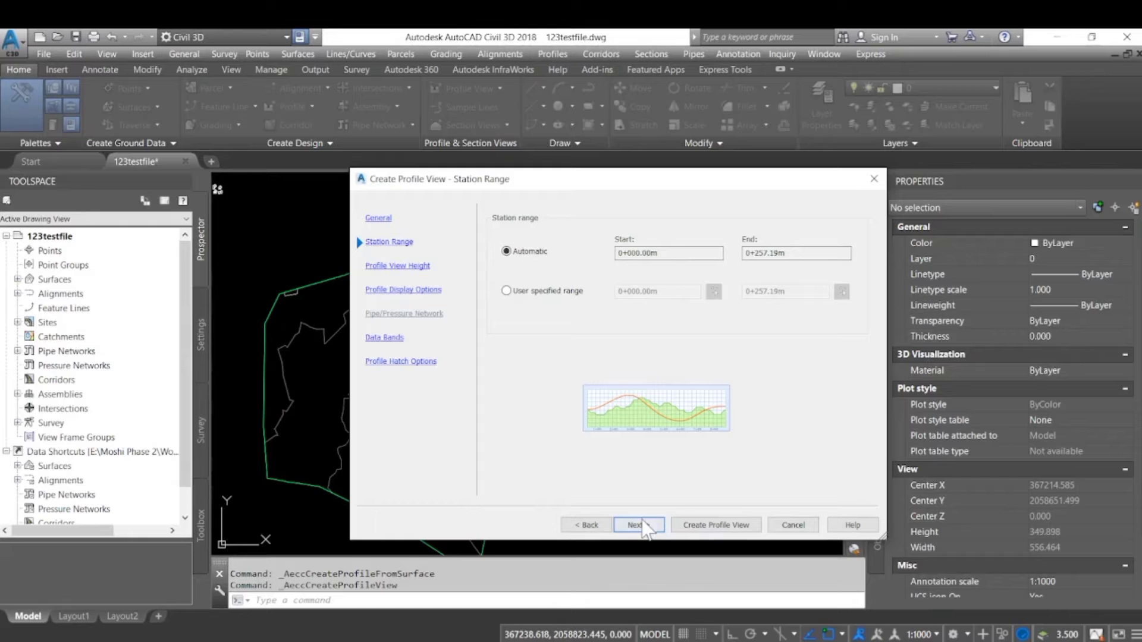
Accept automatic station range, height, display options and data bands for the view
{"action": "left_click", "coordinate": [639, 525]}
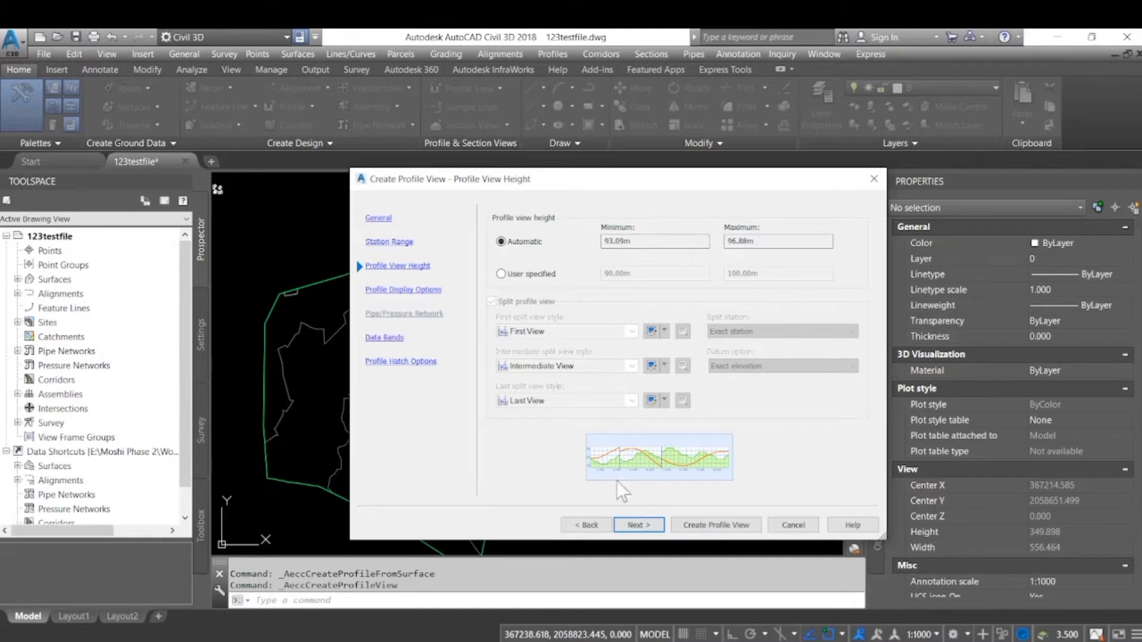
{"action": "left_click", "coordinate": [637, 525]}
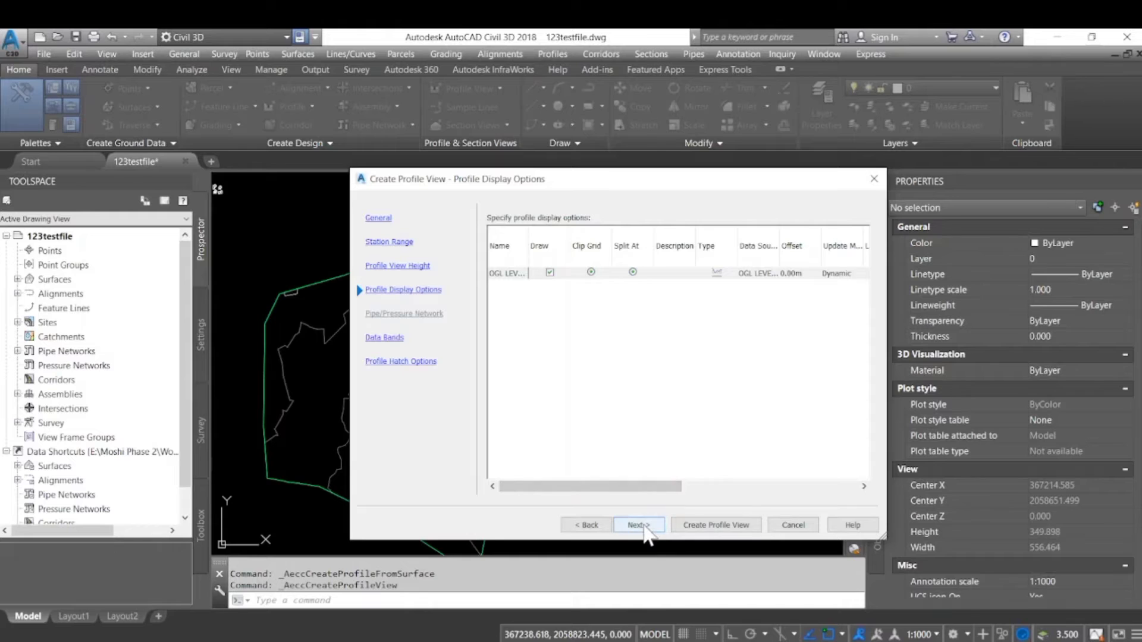
{"action": "left_click", "coordinate": [638, 525]}
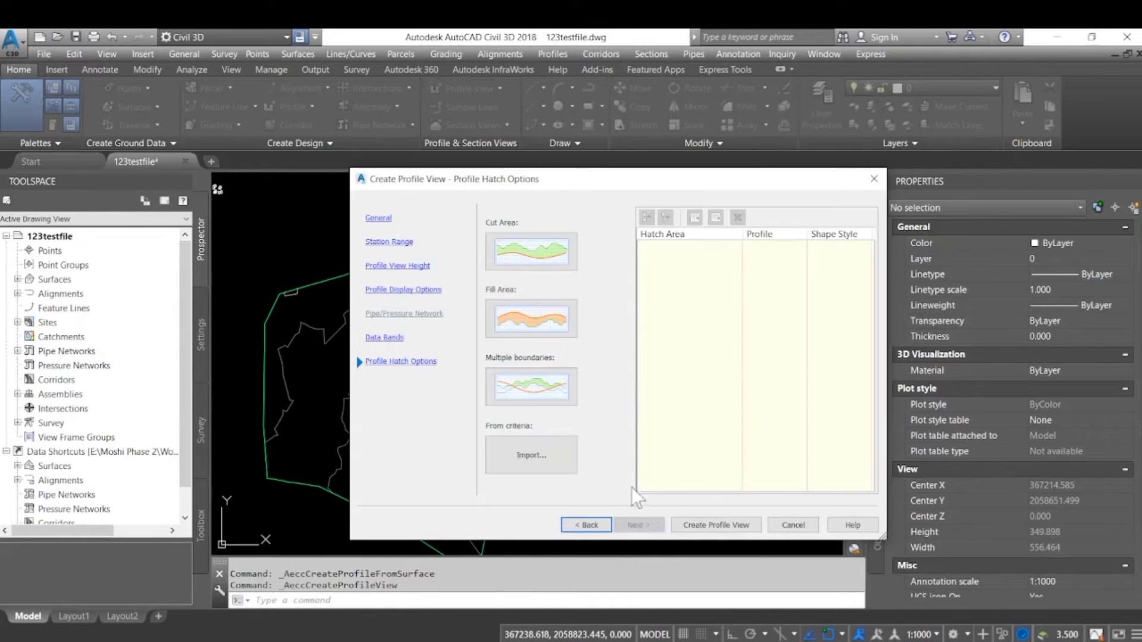
{"action": "left_click", "coordinate": [715, 525]}
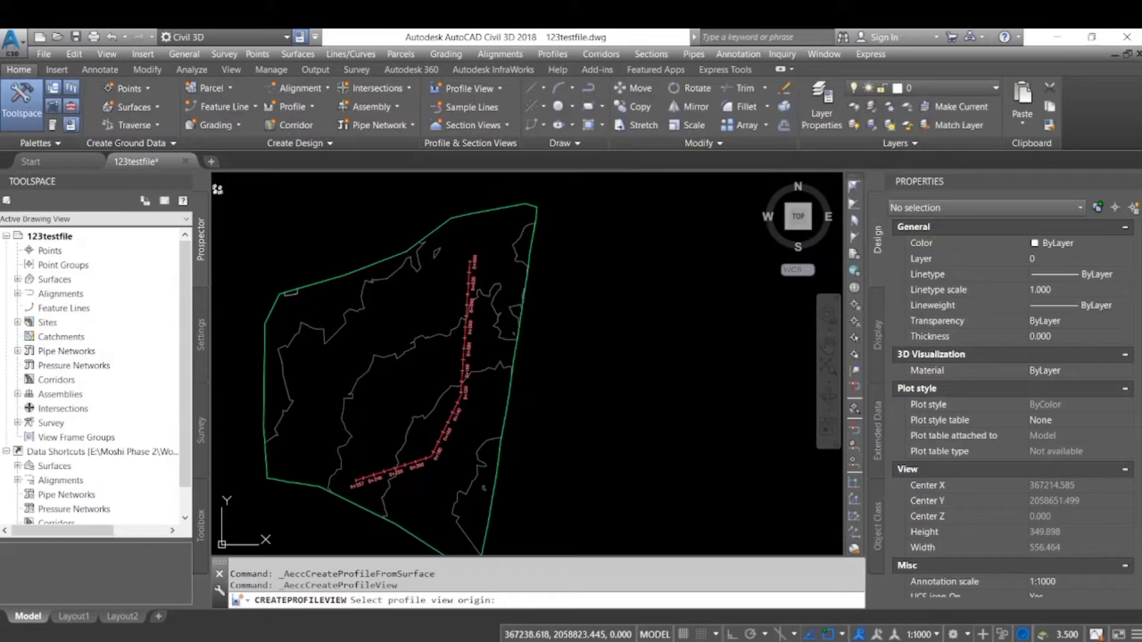
Place the Alignment 01 profile view and look up IMPORTSTYLESANDSETTINGS via 'imp'
{"action": "scroll", "scroll_direction": "down", "scroll_amount": 3}
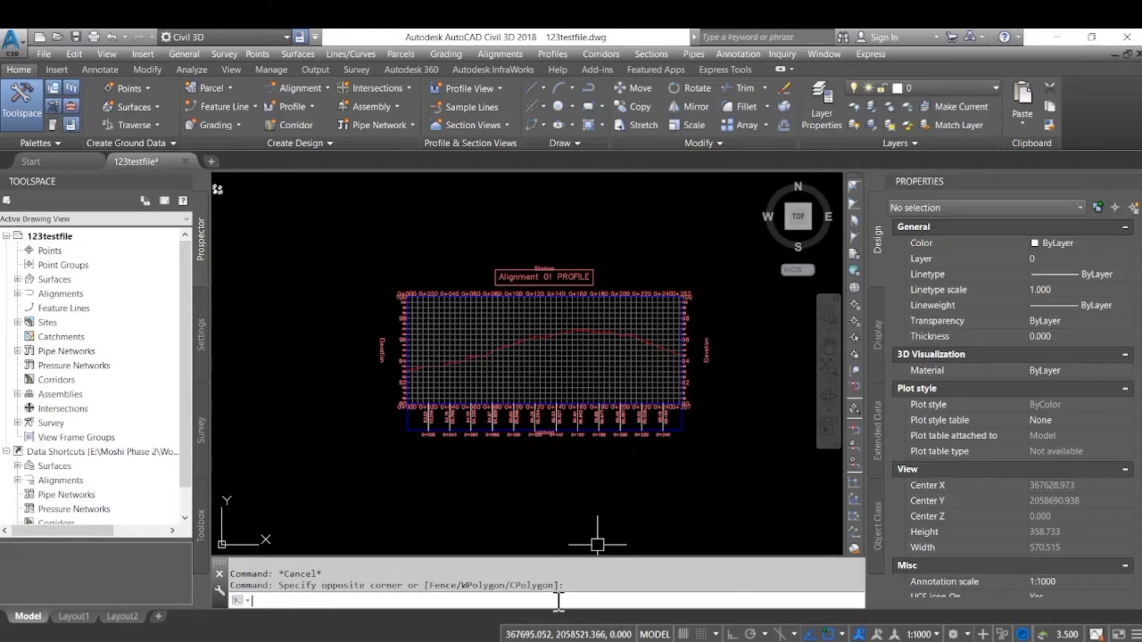
{"action": "type", "text": "imp"}
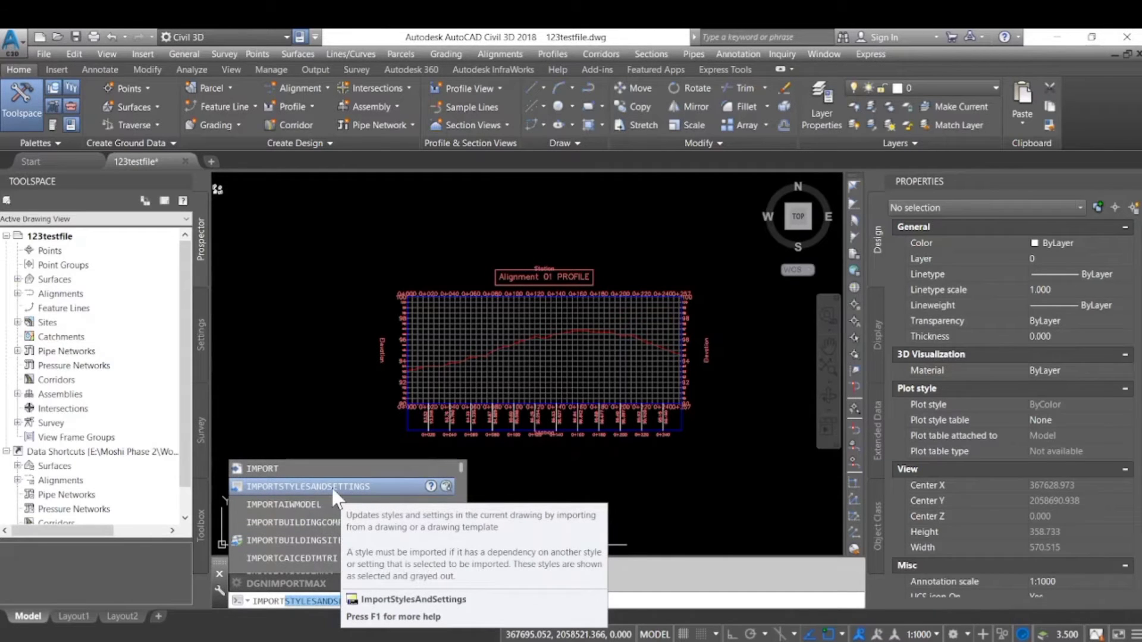
Start IMPORTSTYLESANDSETTINGS, acknowledge the unsaved-changes warning, save 123testfile and re-enter the import command
{"action": "left_click", "coordinate": [307, 487]}
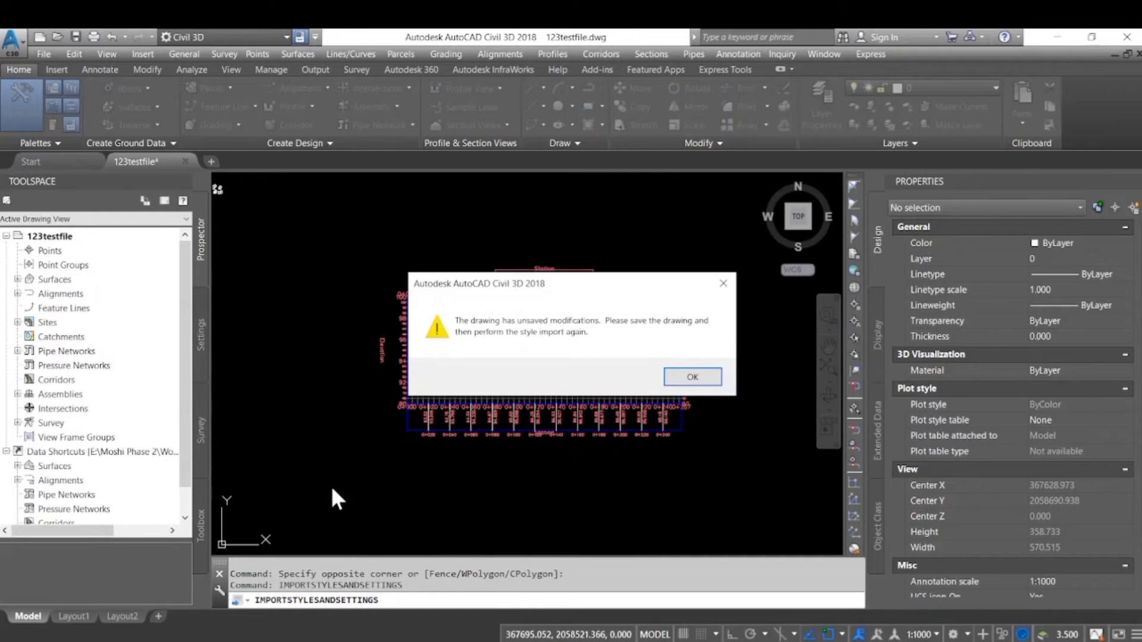
{"action": "mouse_move", "coordinate": [522, 336]}
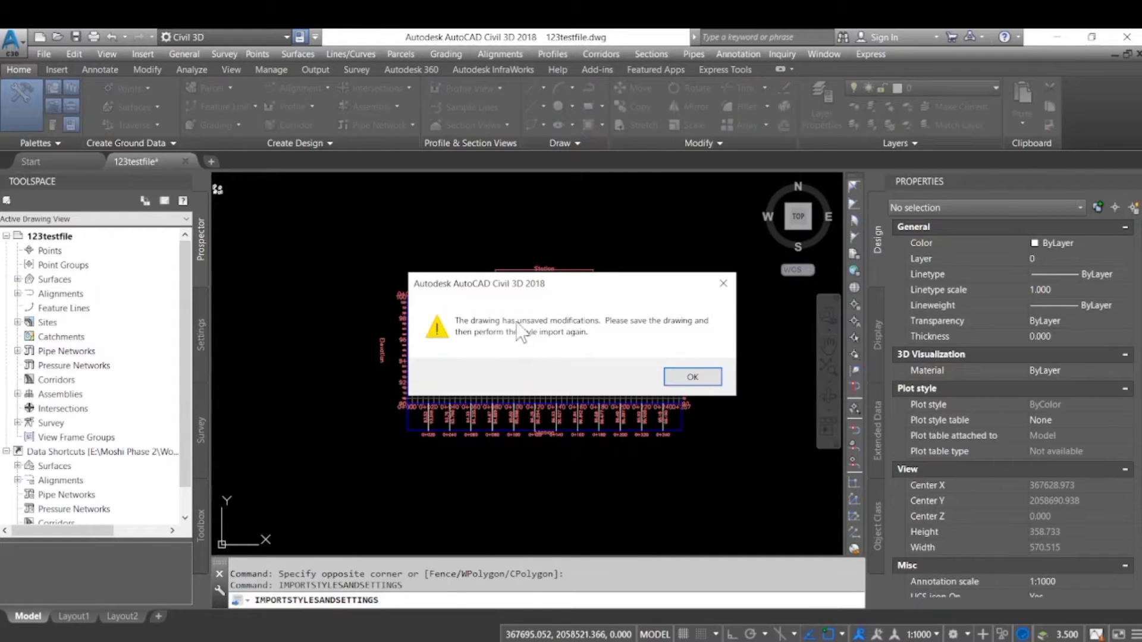
{"action": "left_click", "coordinate": [690, 377]}
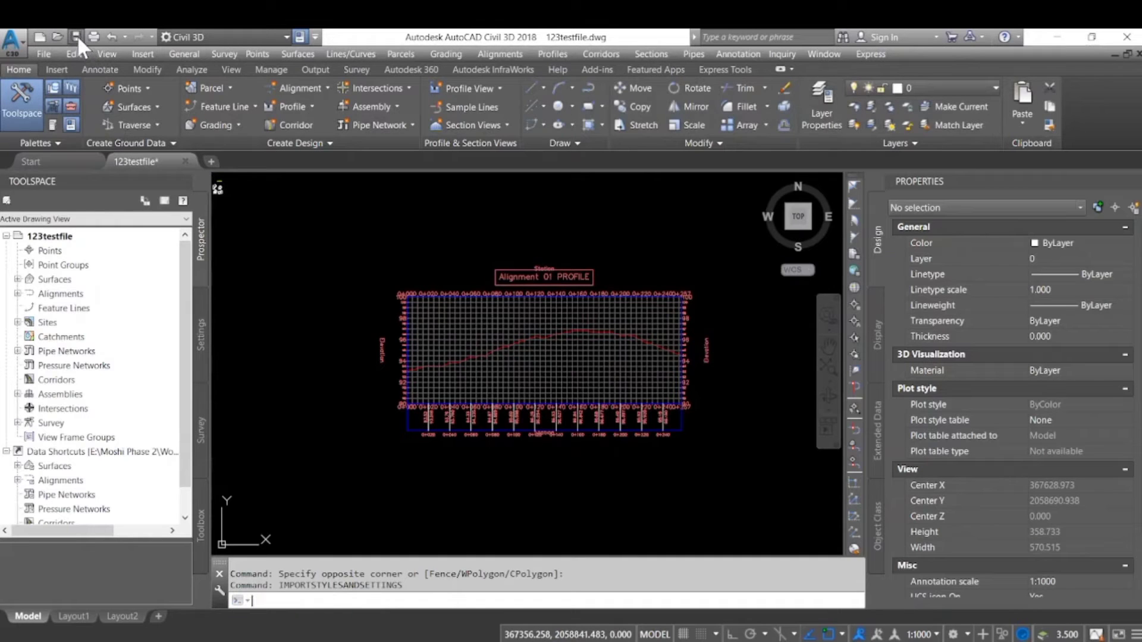
{"action": "mouse_move", "coordinate": [364, 324]}
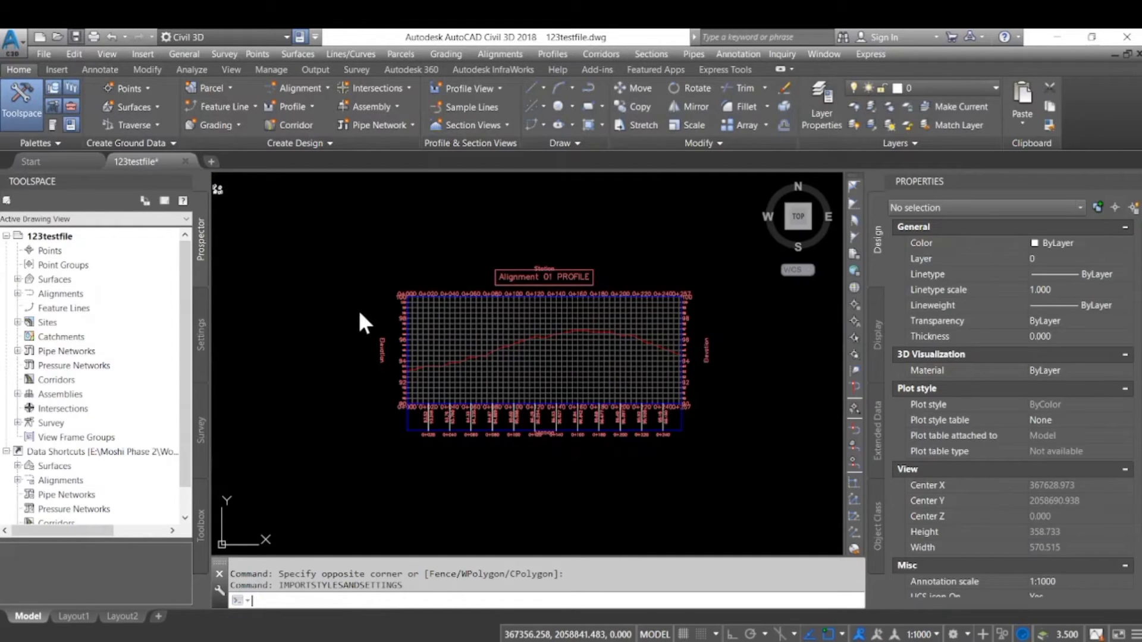
{"action": "mouse_move", "coordinate": [347, 470]}
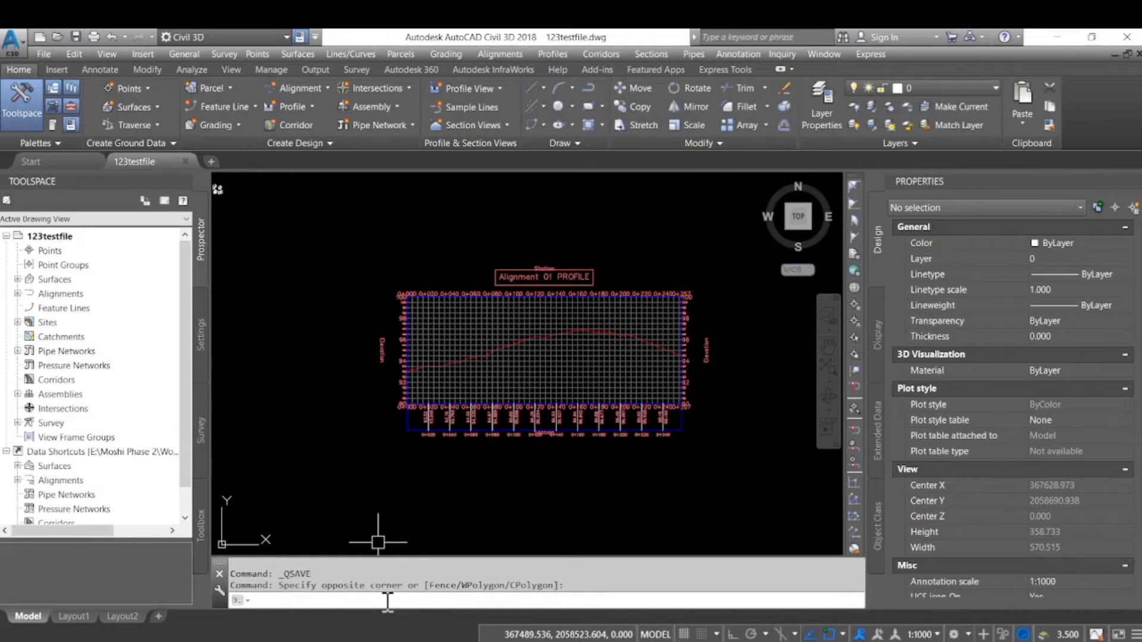
{"action": "type", "text": "import"}
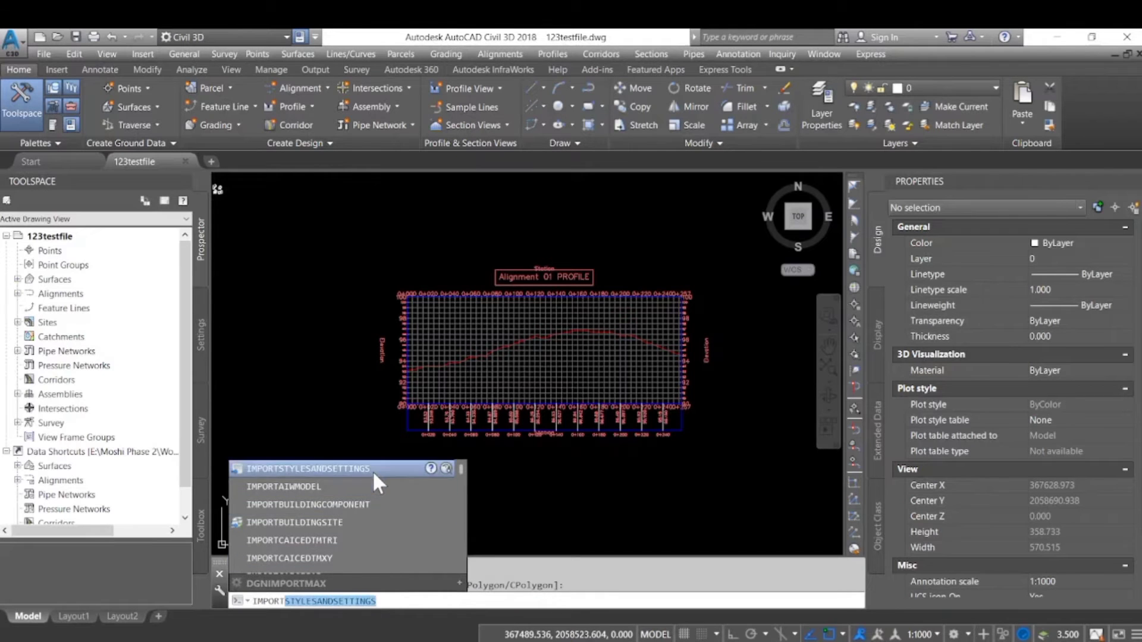
Choose 'Man Drainage level survey' as the source drawing and load its style categories for import
{"action": "left_click", "coordinate": [307, 469]}
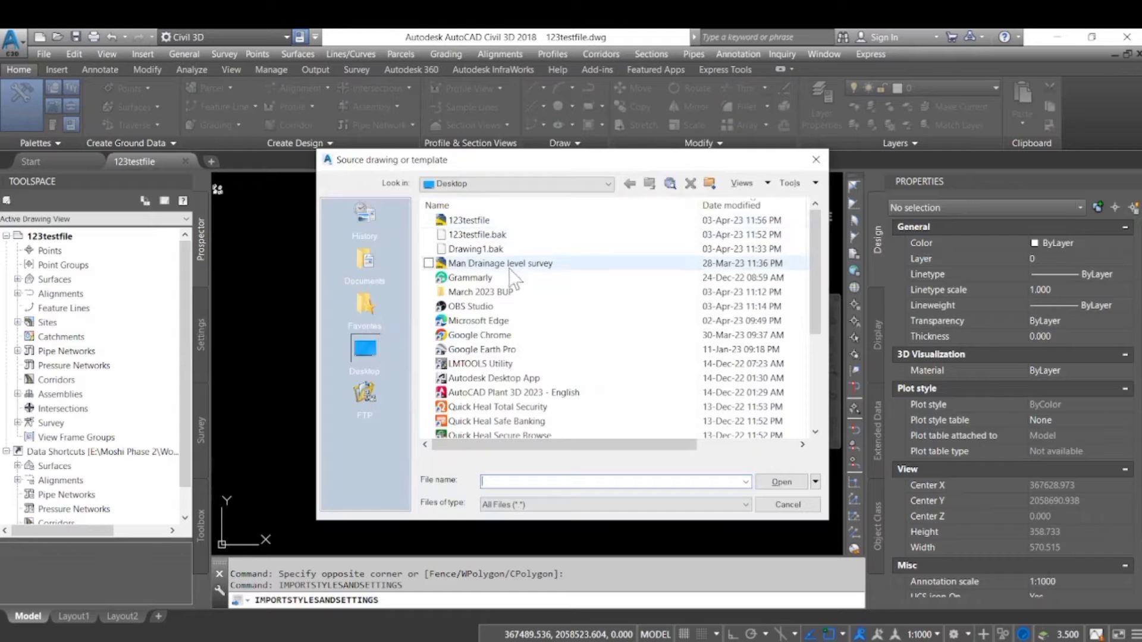
{"action": "left_click", "coordinate": [499, 263]}
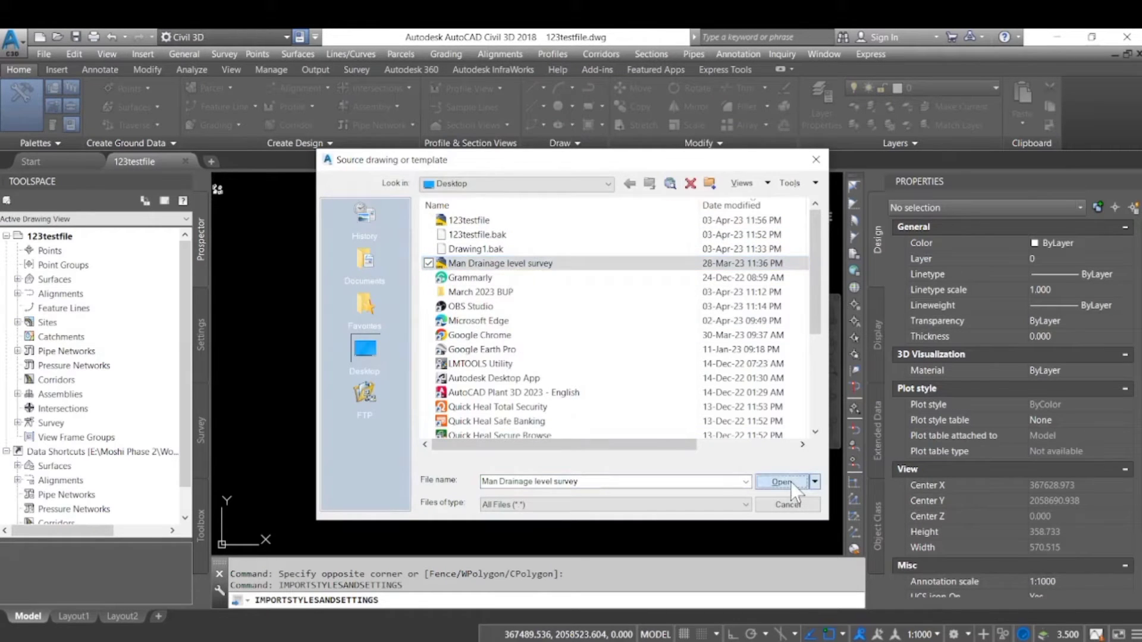
{"action": "left_click", "coordinate": [782, 482]}
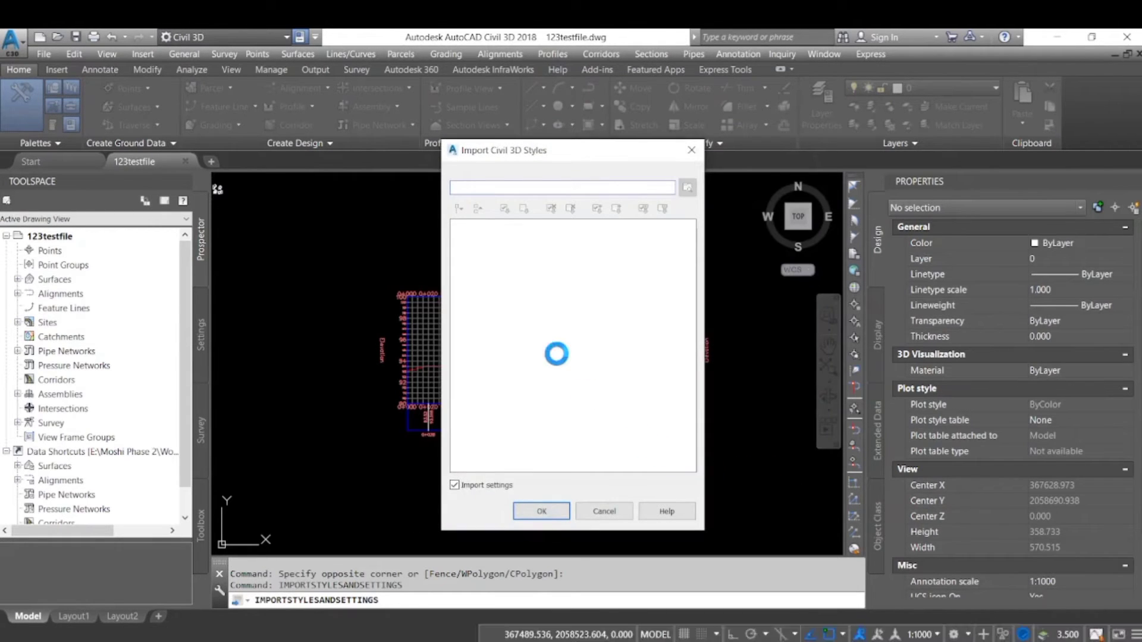
{"action": "left_click", "coordinate": [540, 510]}
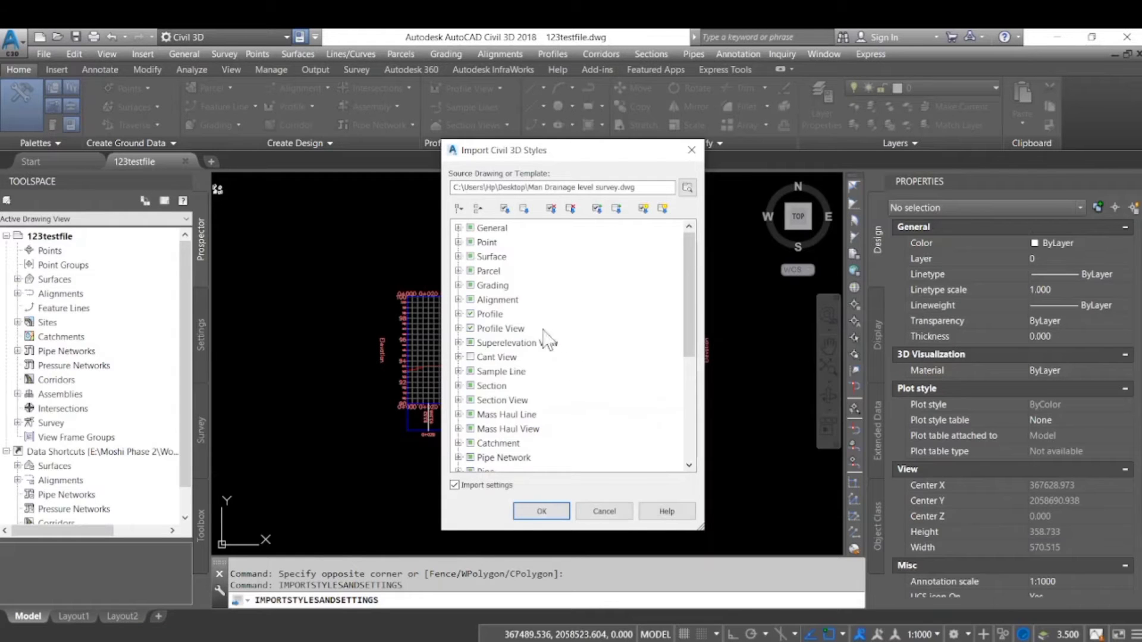
Uncheck Grading, Superelevation View, Cant View, Sample Line, Mass Haul Line, Mass Haul View and Catchment categories
{"action": "left_click", "coordinate": [493, 227]}
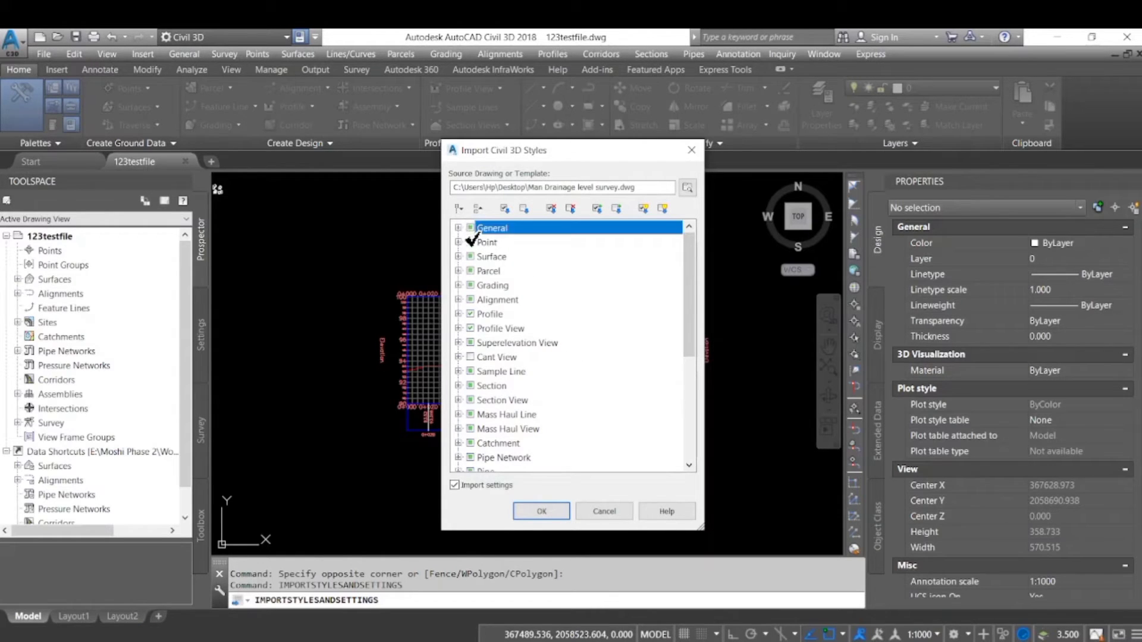
{"action": "left_click", "coordinate": [487, 241]}
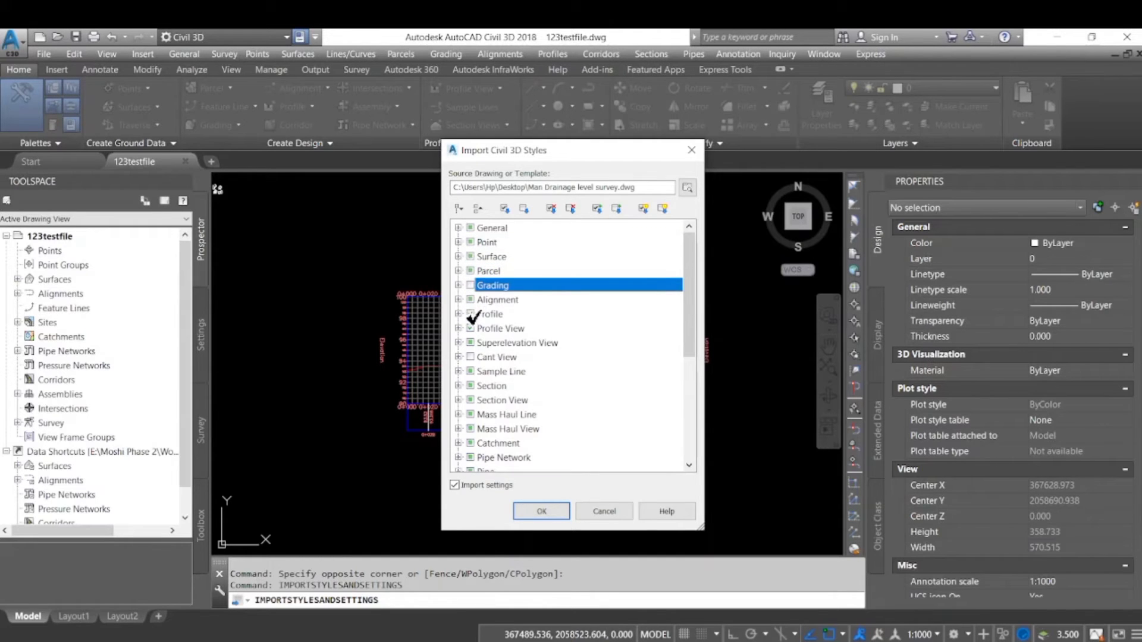
{"action": "left_click", "coordinate": [517, 342]}
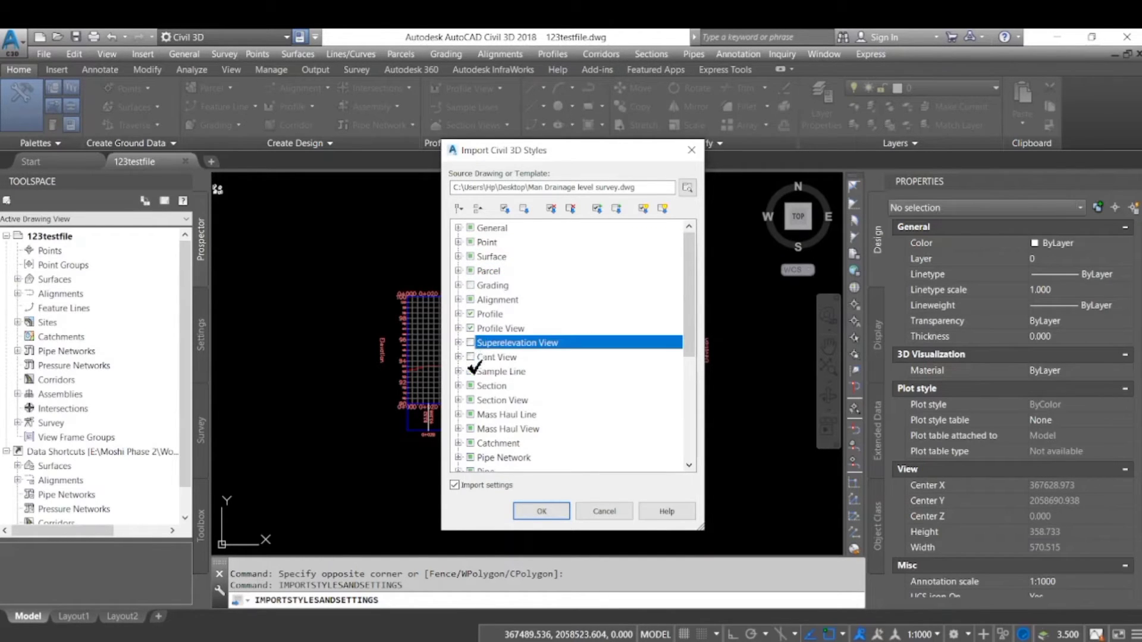
{"action": "left_click", "coordinate": [491, 385]}
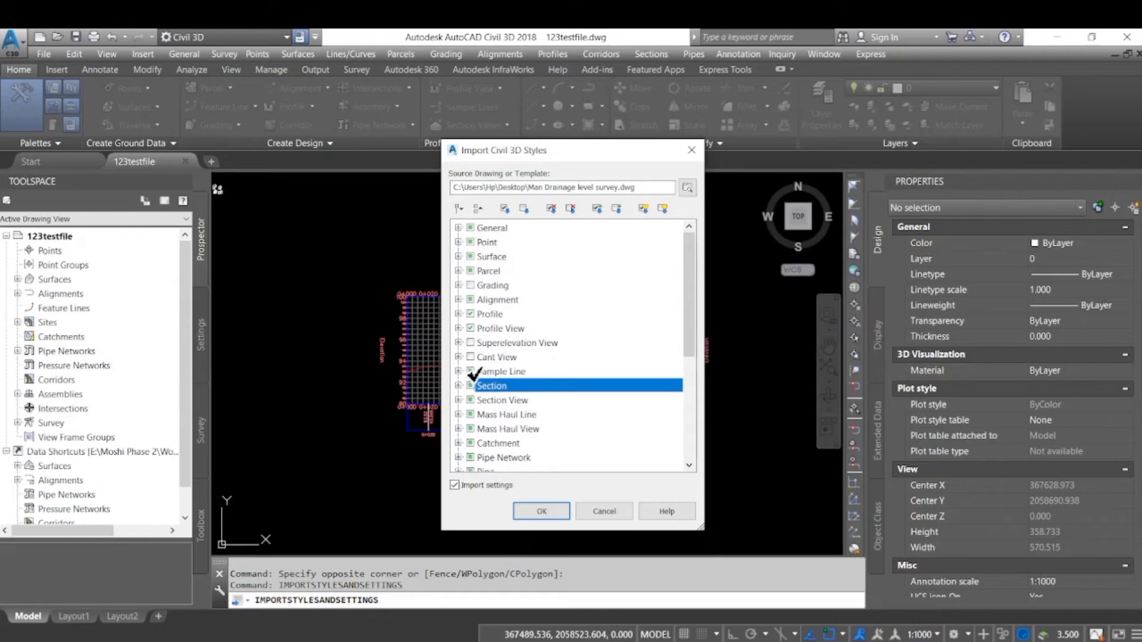
{"action": "left_click", "coordinate": [471, 385]}
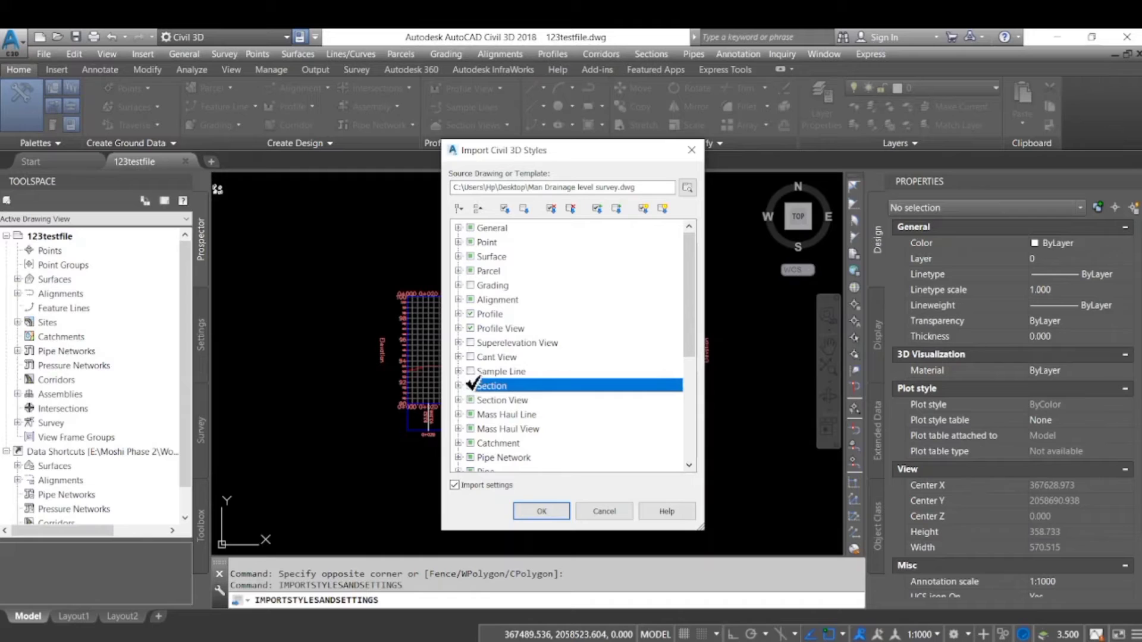
{"action": "left_click", "coordinate": [502, 400]}
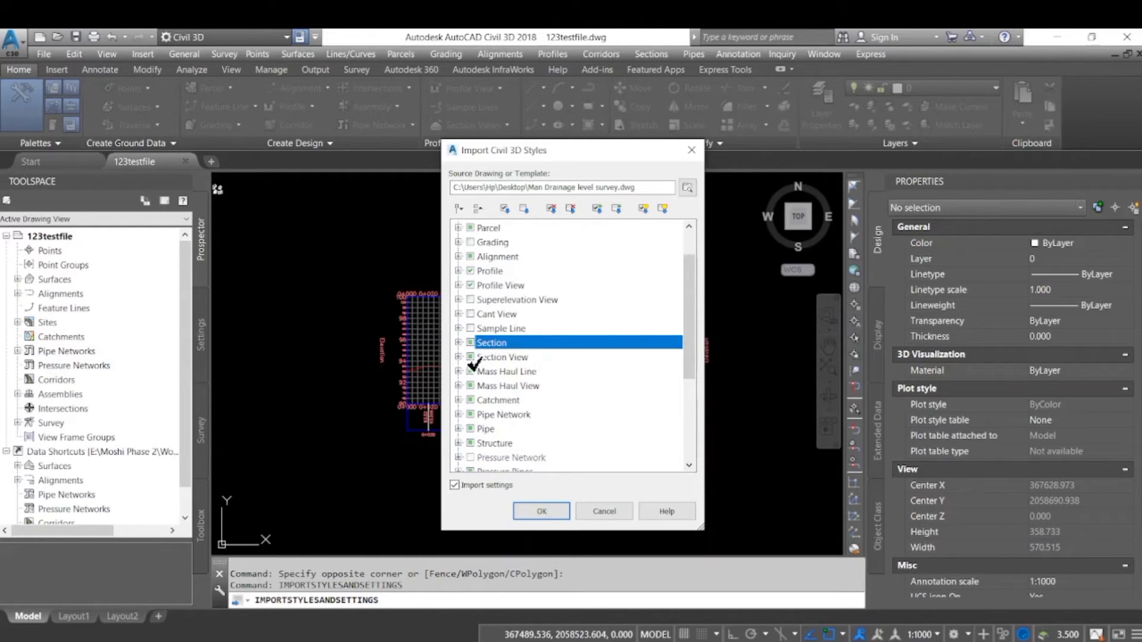
{"action": "left_click", "coordinate": [499, 400]}
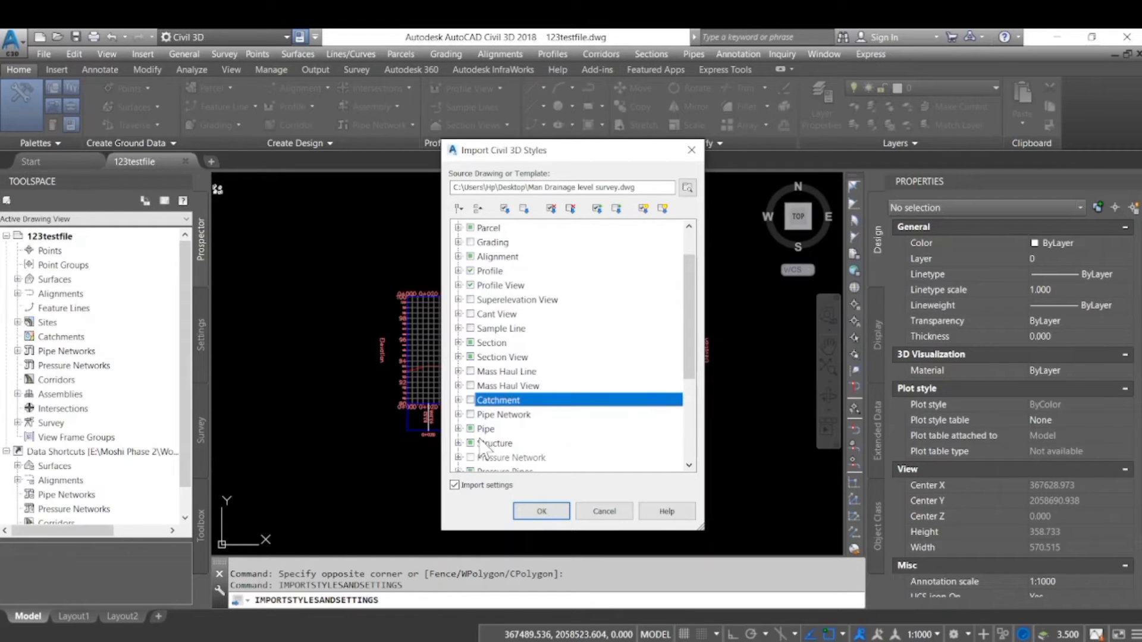
Uncheck pipe network, Pressure Pipes, Fitting, Appurtenance, Corridor, Intersection, Assembly, View Frame and Match Line categories
{"action": "left_click", "coordinate": [485, 429]}
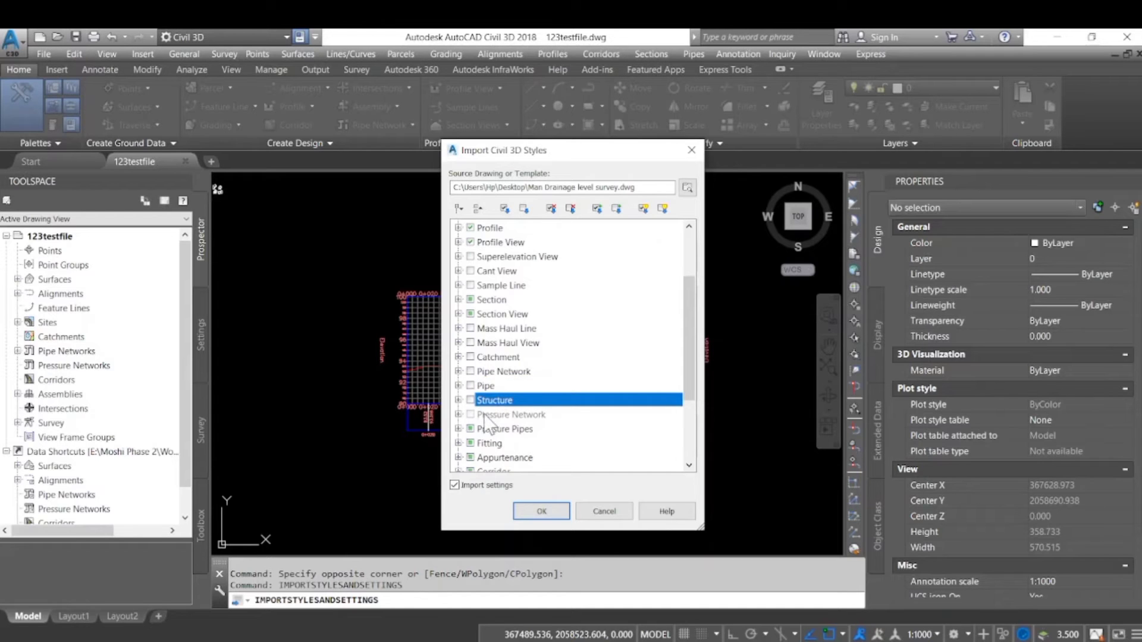
{"action": "left_click", "coordinate": [505, 429]}
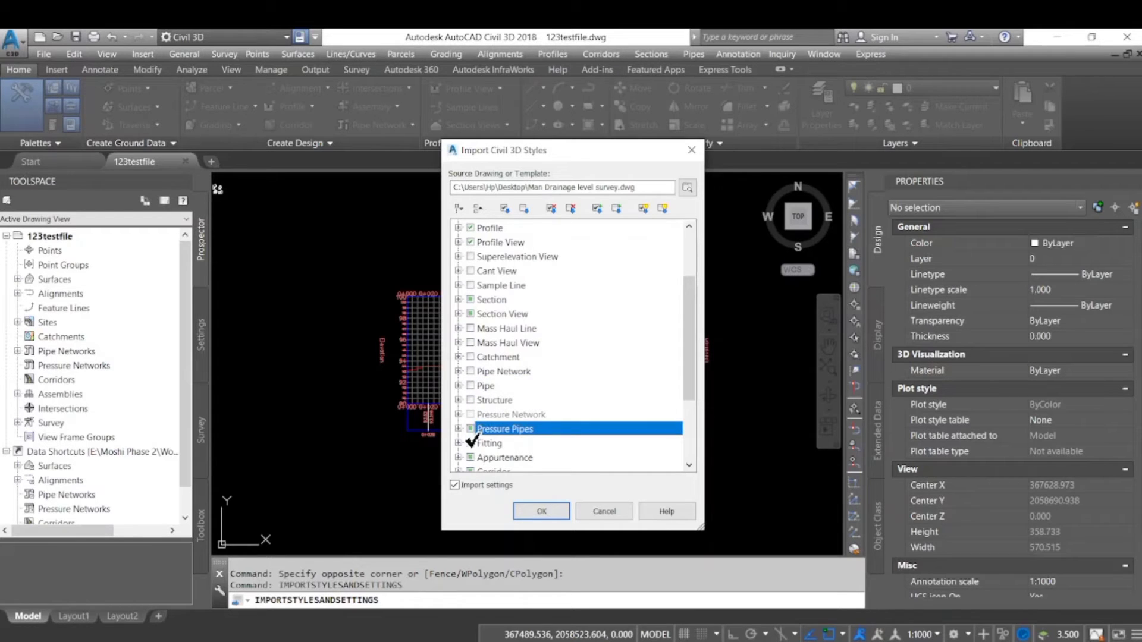
{"action": "left_click", "coordinate": [489, 443]}
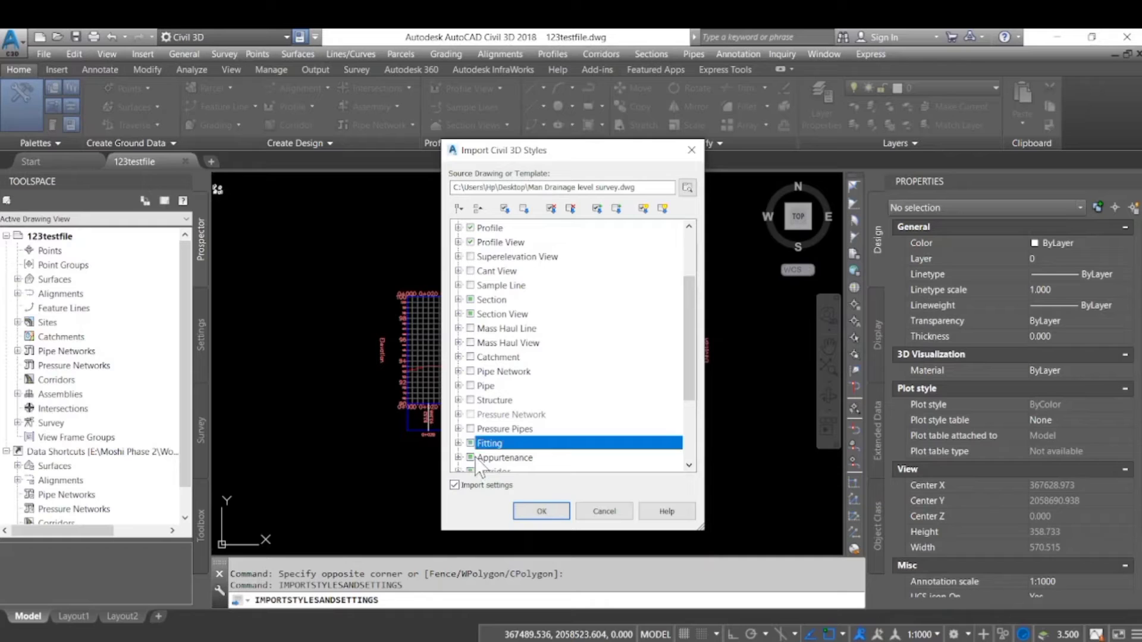
{"action": "scroll", "scroll_direction": "down", "scroll_amount": 3}
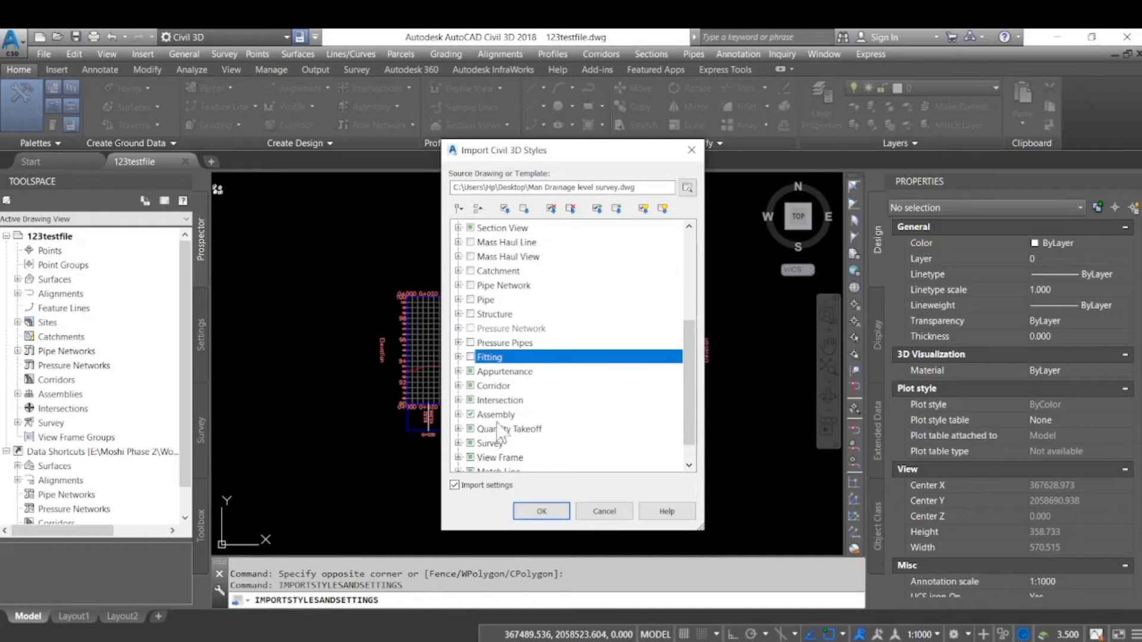
{"action": "left_click", "coordinate": [504, 371]}
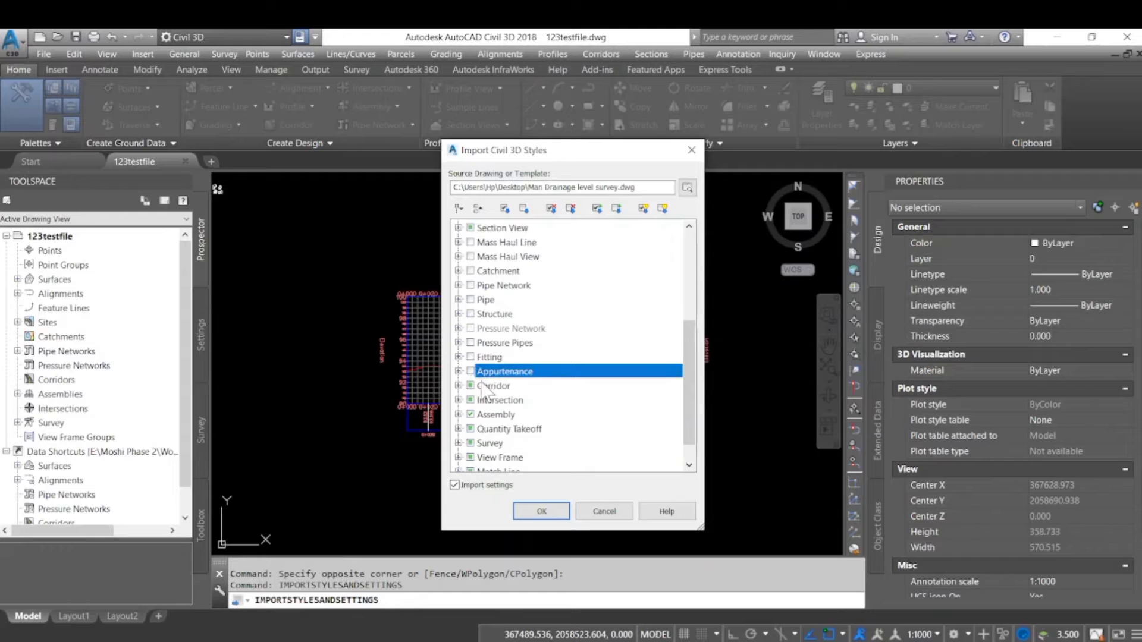
{"action": "left_click", "coordinate": [500, 400]}
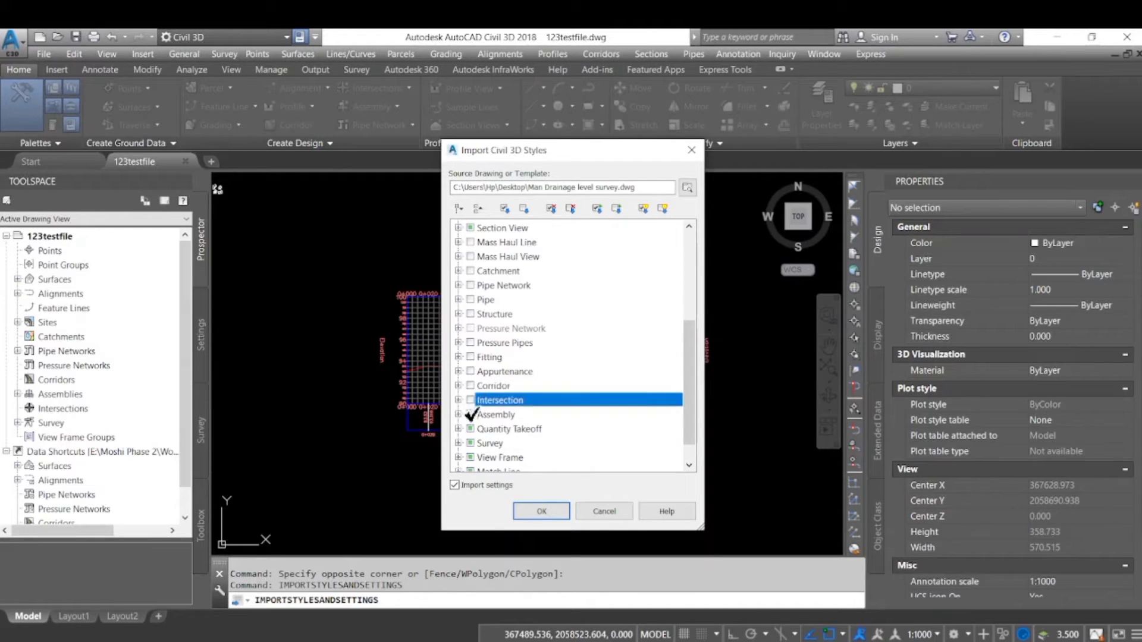
{"action": "left_click", "coordinate": [500, 457]}
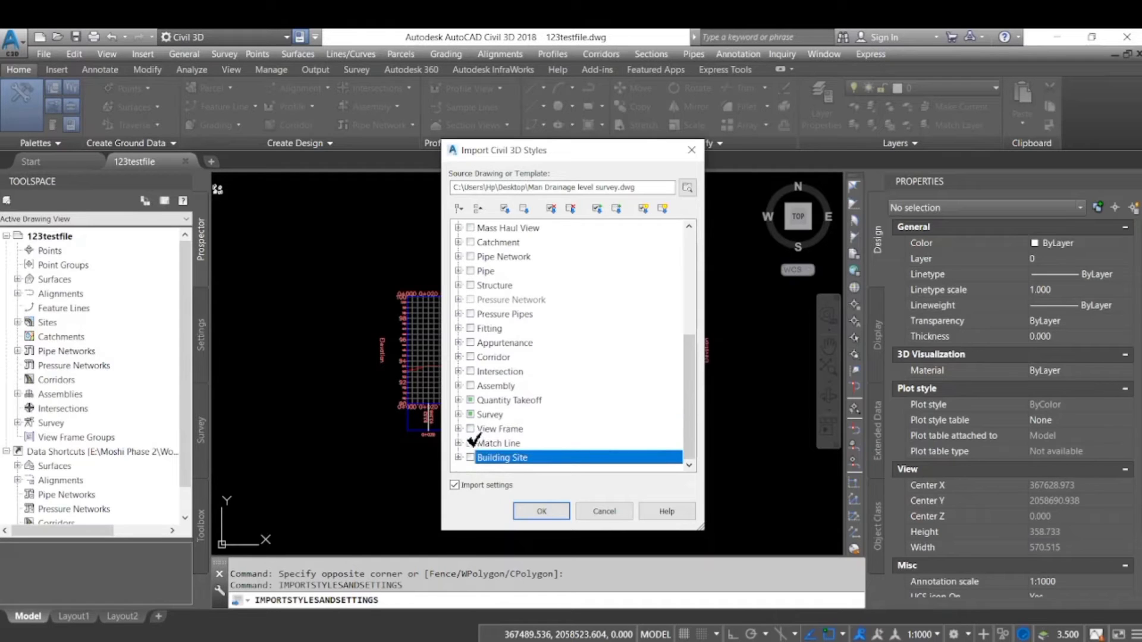
{"action": "left_click", "coordinate": [489, 414]}
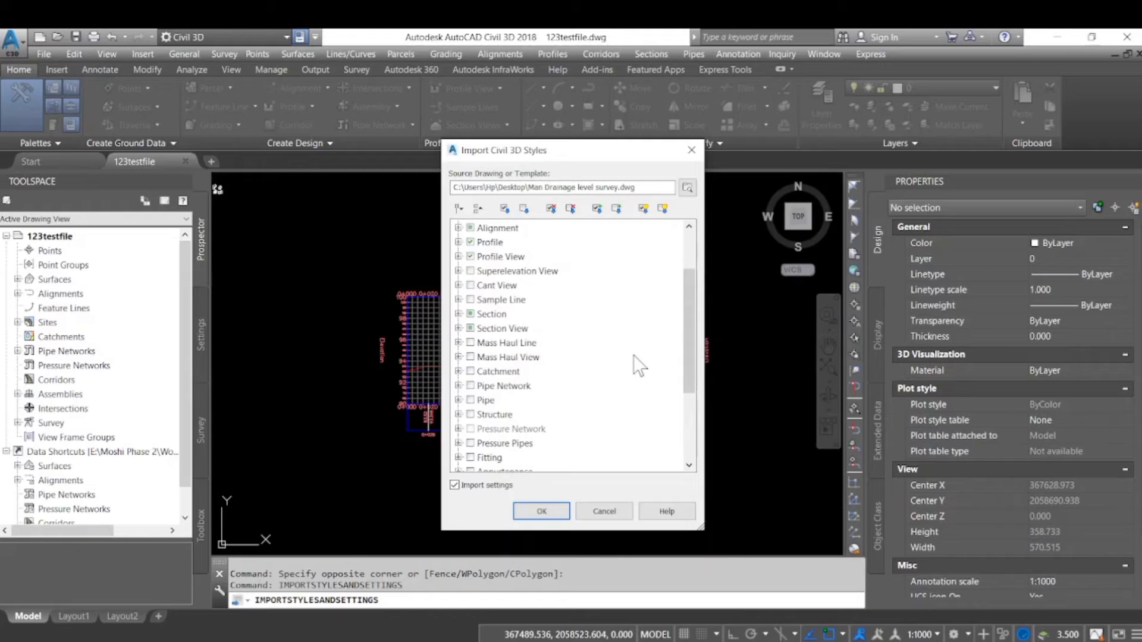
{"action": "mouse_move", "coordinate": [508, 340]}
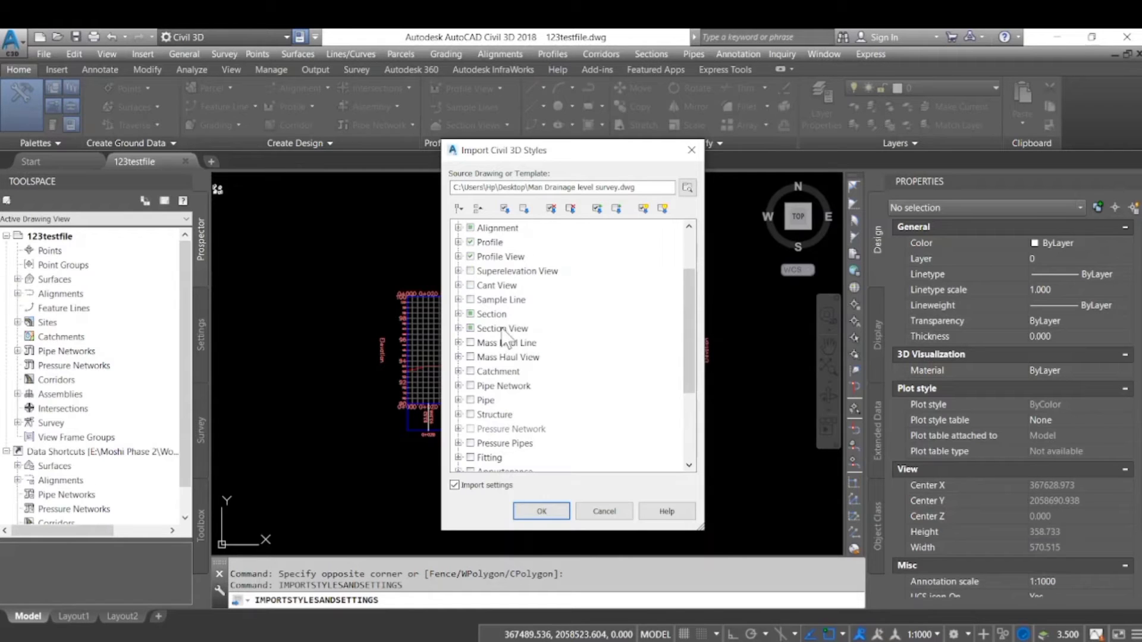
Tick Parcel with its Parcel Styles and Label Styles, including the Area, Line and Curve label styles
{"action": "left_click", "coordinate": [472, 257]}
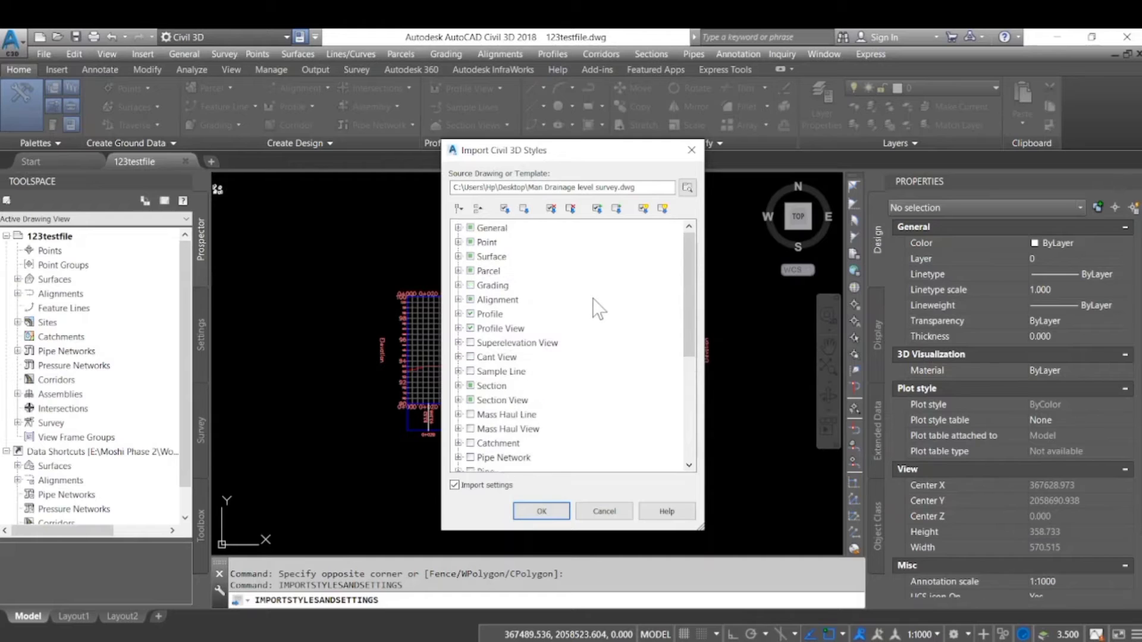
{"action": "left_click", "coordinate": [489, 271]}
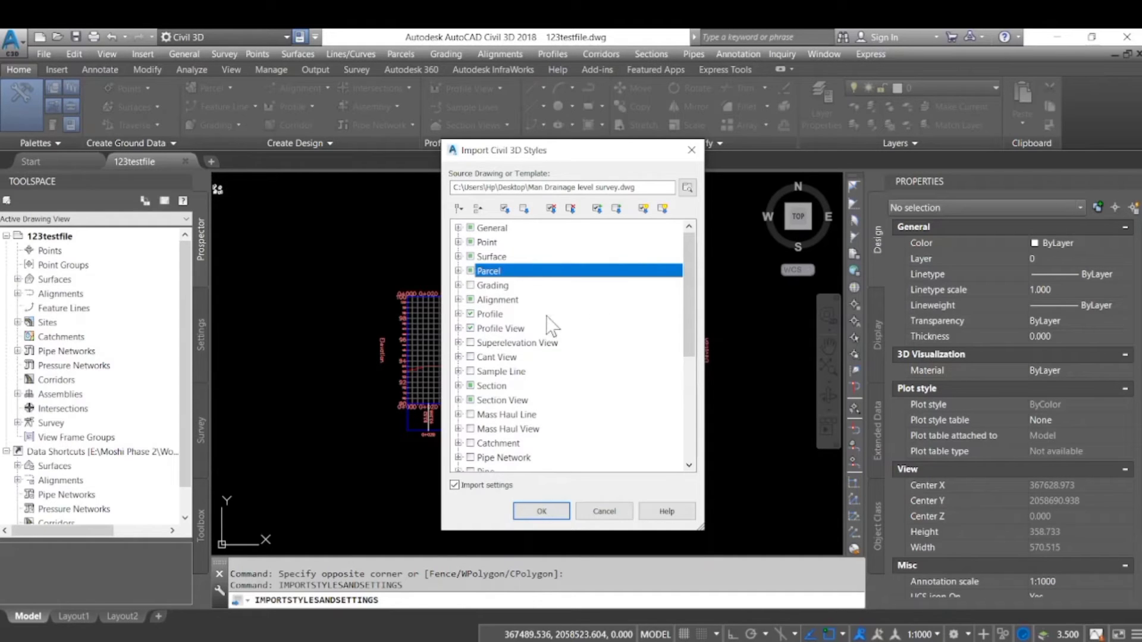
{"action": "left_click", "coordinate": [468, 270]}
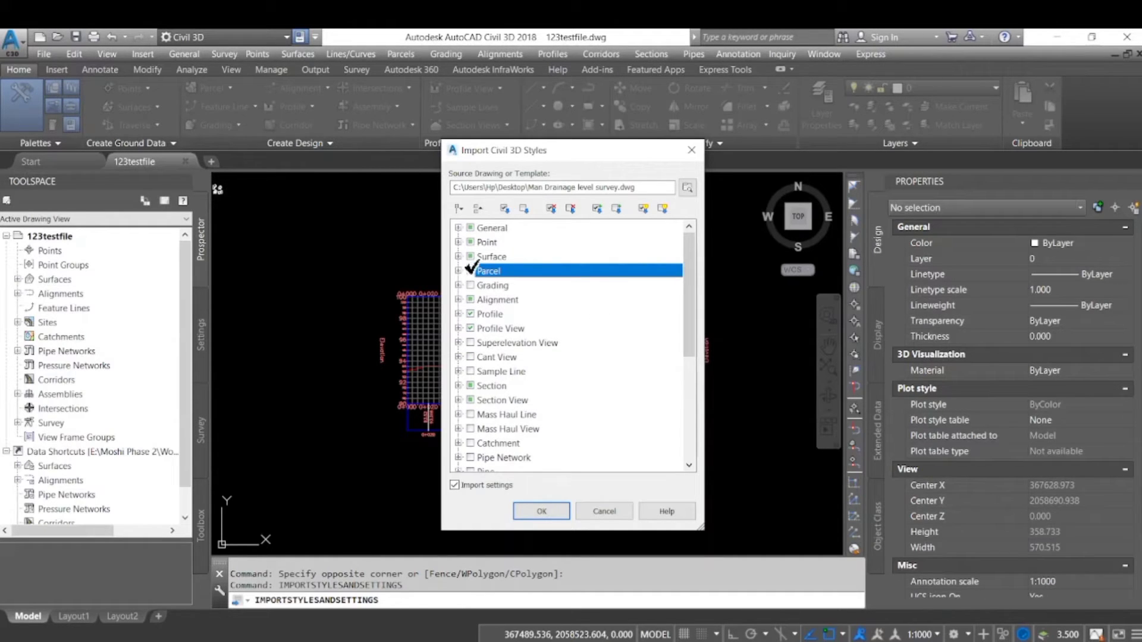
{"action": "left_click", "coordinate": [460, 270]}
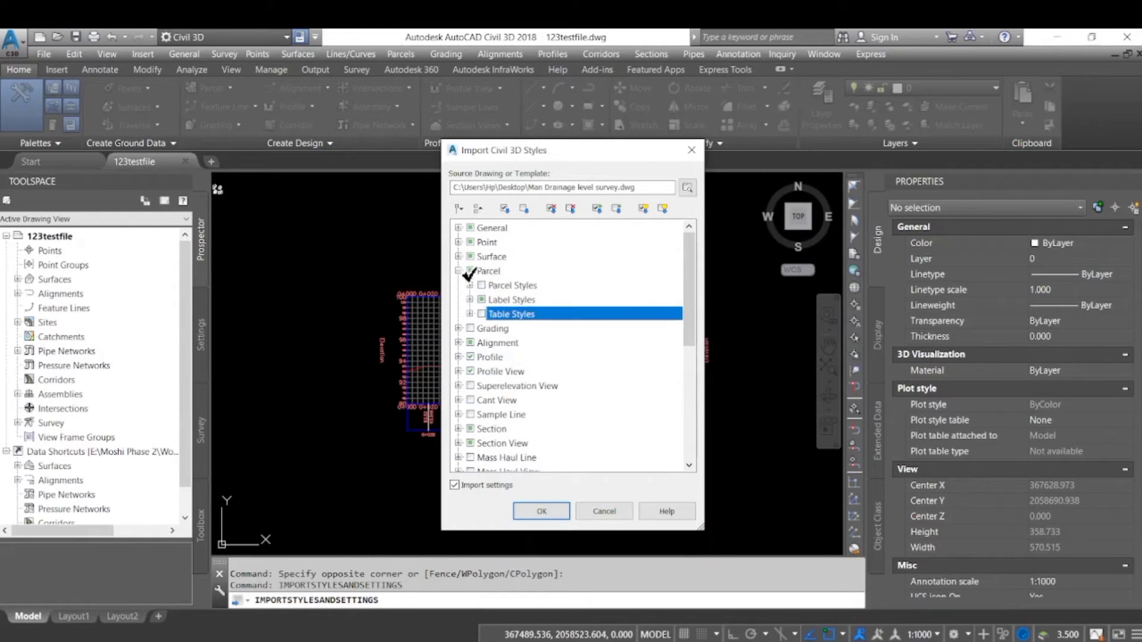
{"action": "left_click", "coordinate": [512, 284]}
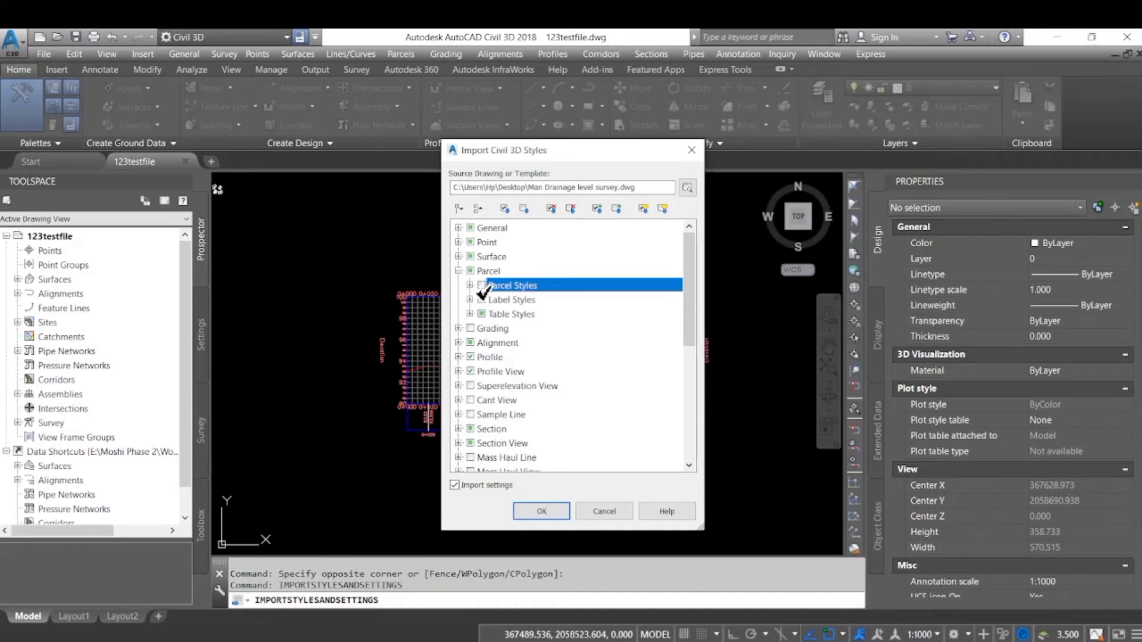
{"action": "left_click", "coordinate": [512, 300]}
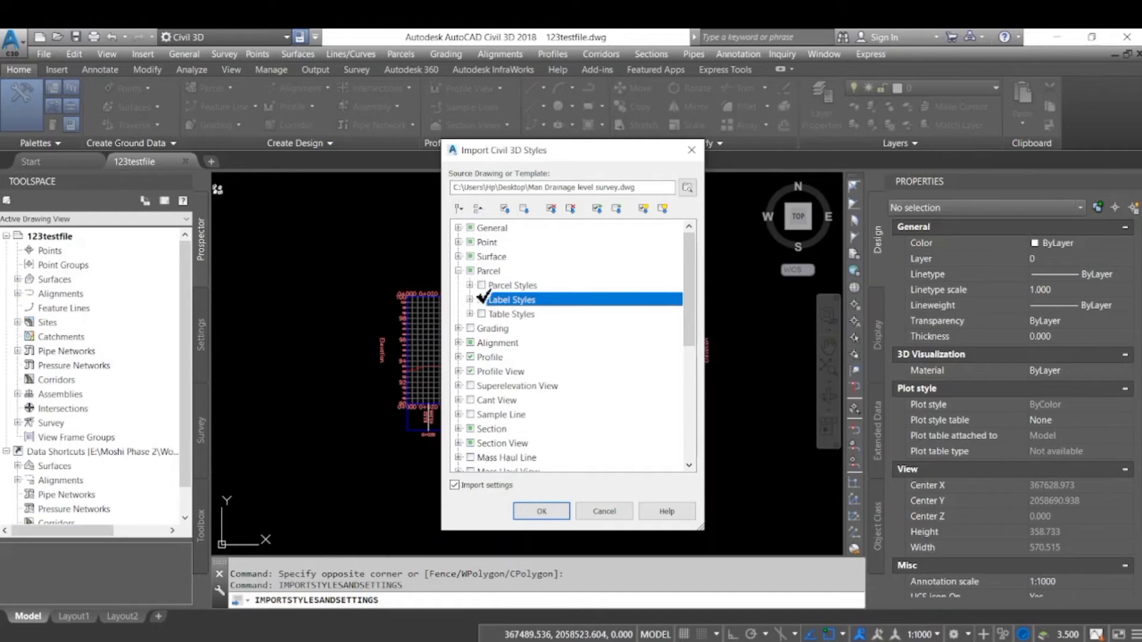
{"action": "left_click", "coordinate": [460, 299]}
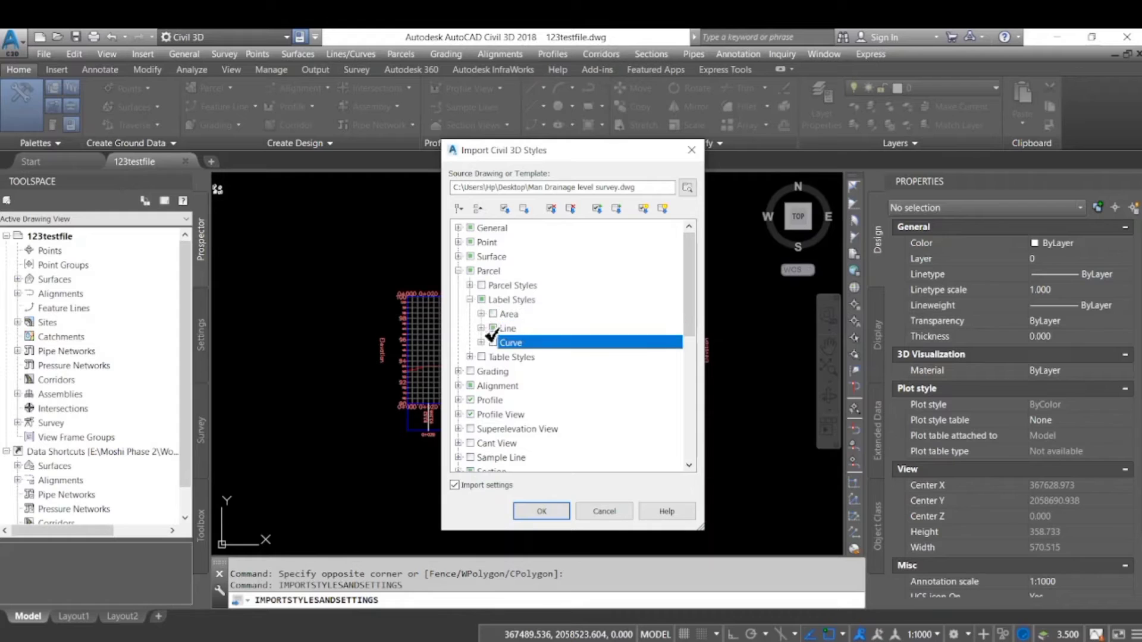
{"action": "left_click", "coordinate": [487, 270]}
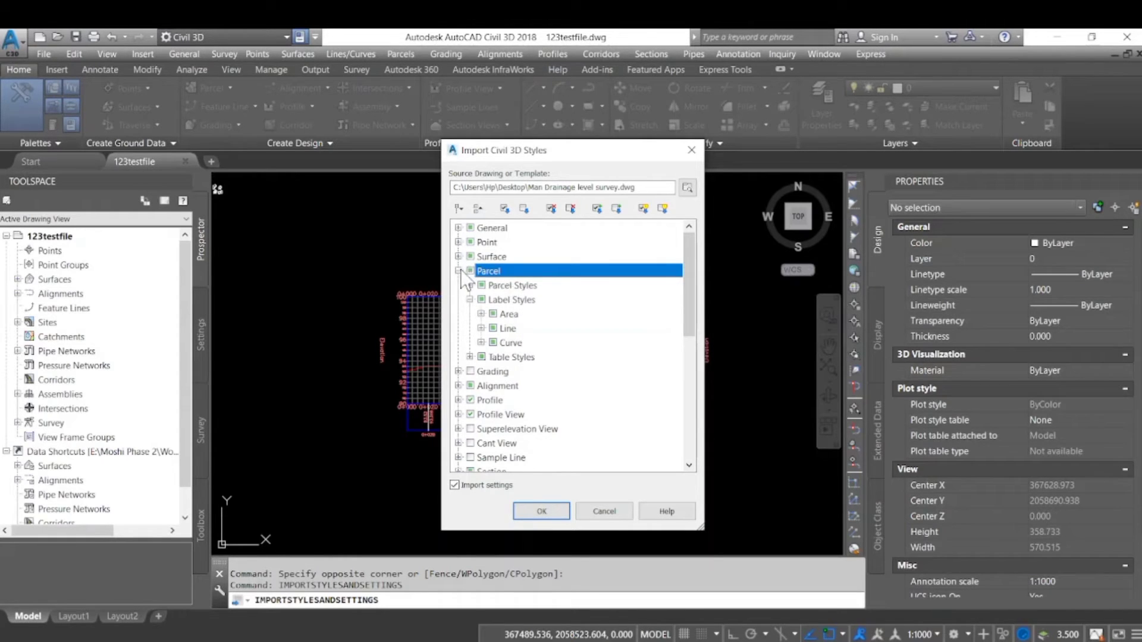
Import the selected styles from Man Drainage level survey, overwriting duplicates, and dismiss the completion message
{"action": "left_click", "coordinate": [461, 271]}
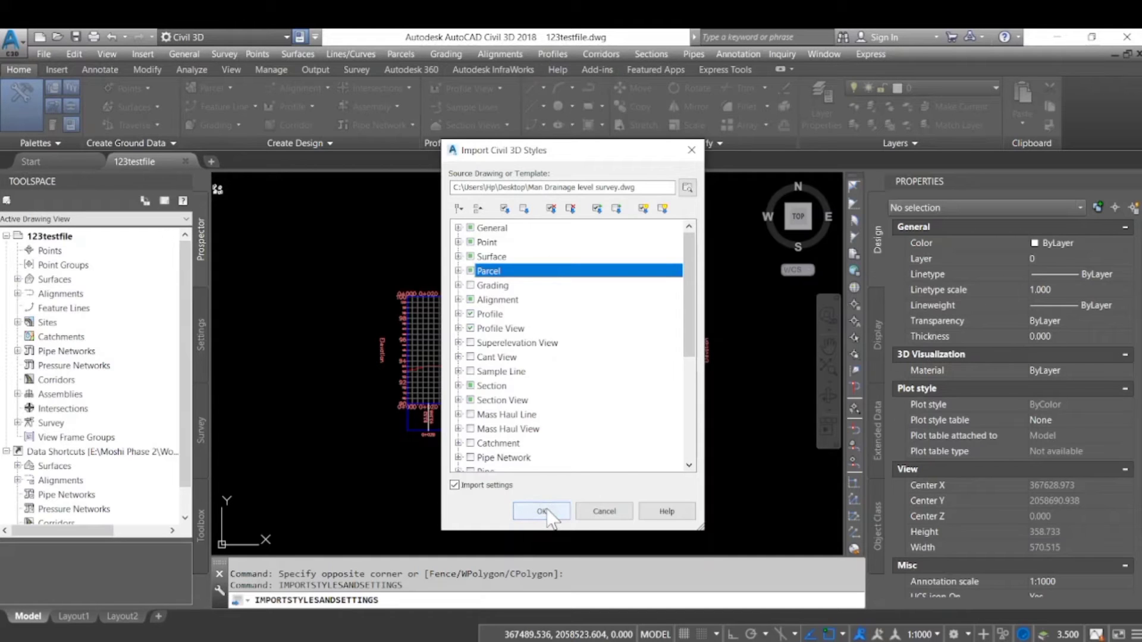
{"action": "left_click", "coordinate": [541, 510]}
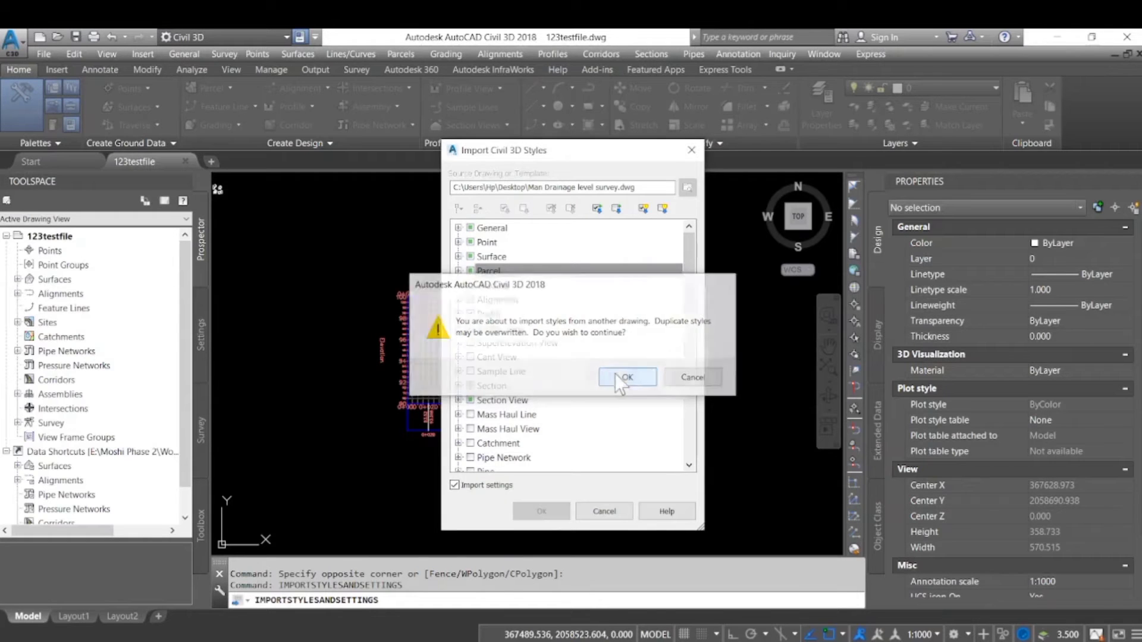
{"action": "left_click", "coordinate": [624, 377]}
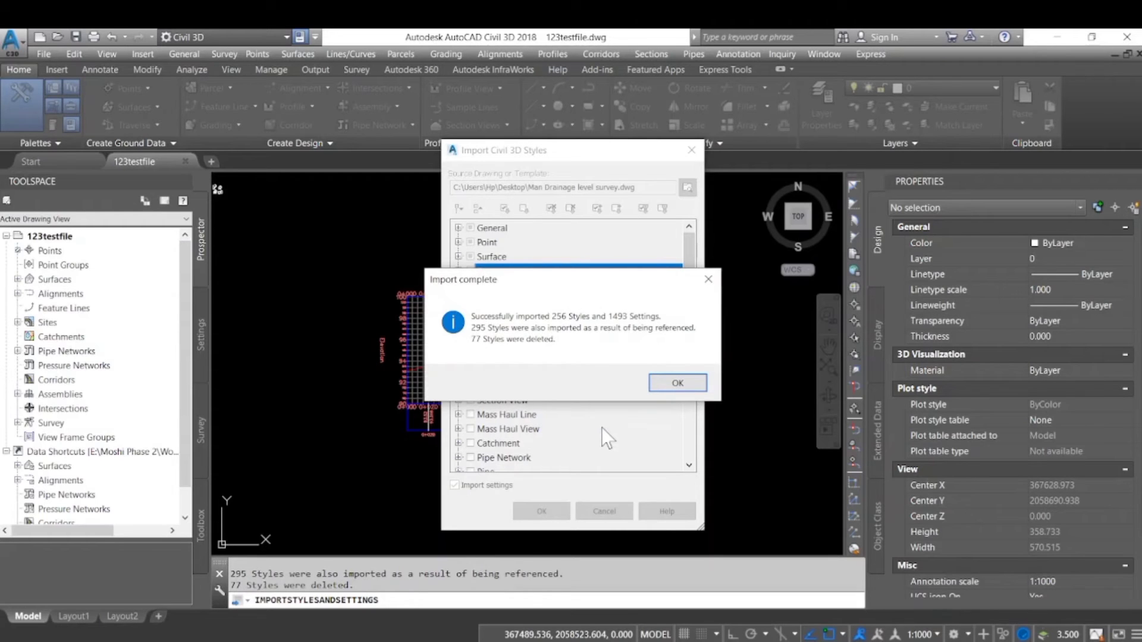
{"action": "left_click", "coordinate": [677, 382]}
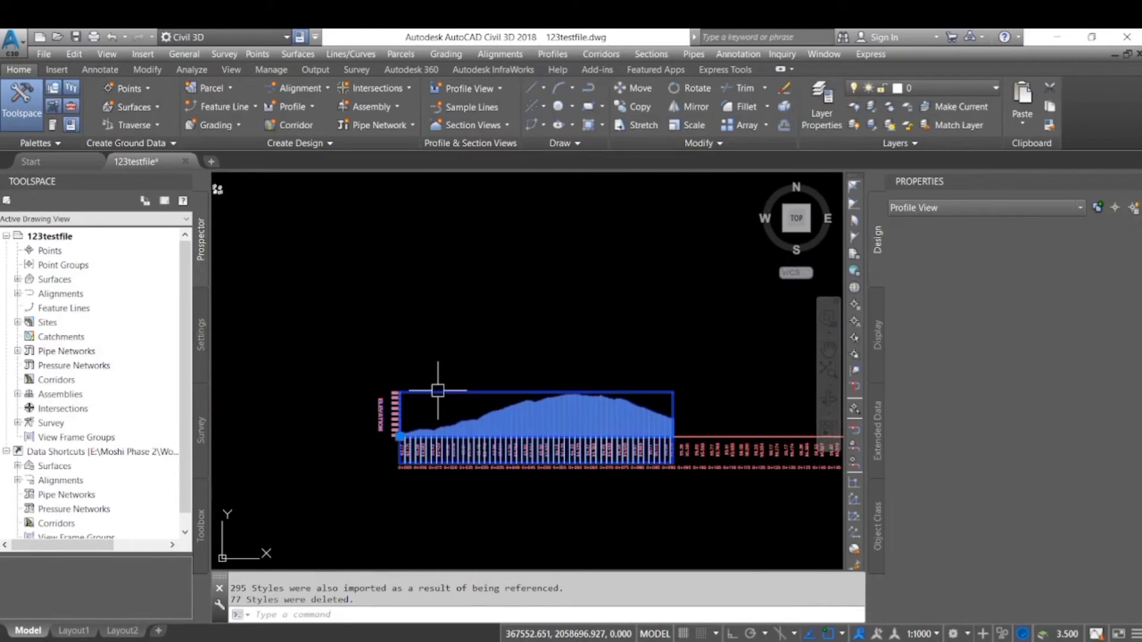
Turn on the Top Axis Title in the Full Grid profile view style's Display settings and apply it
{"action": "right_click", "coordinate": [499, 393]}
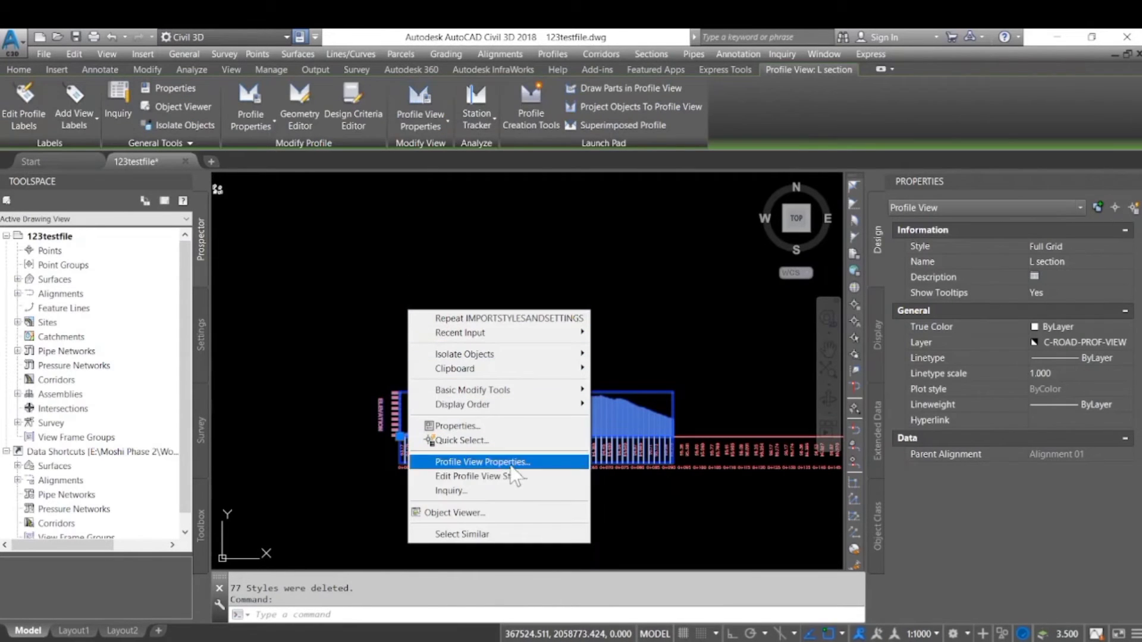
{"action": "left_click", "coordinate": [473, 476]}
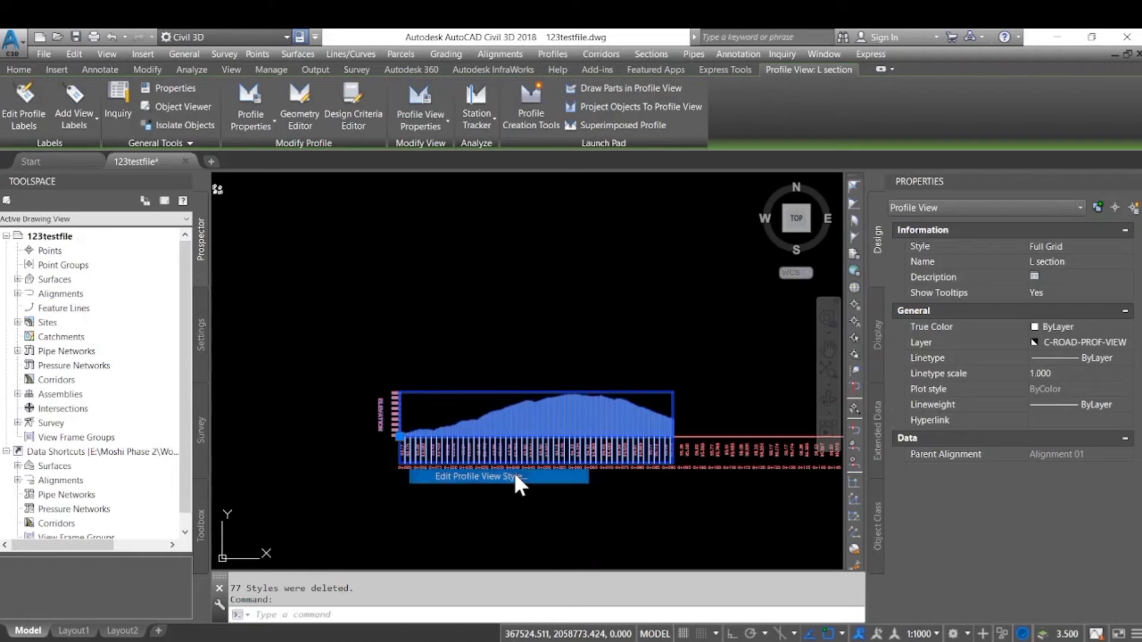
{"action": "left_click", "coordinate": [476, 476]}
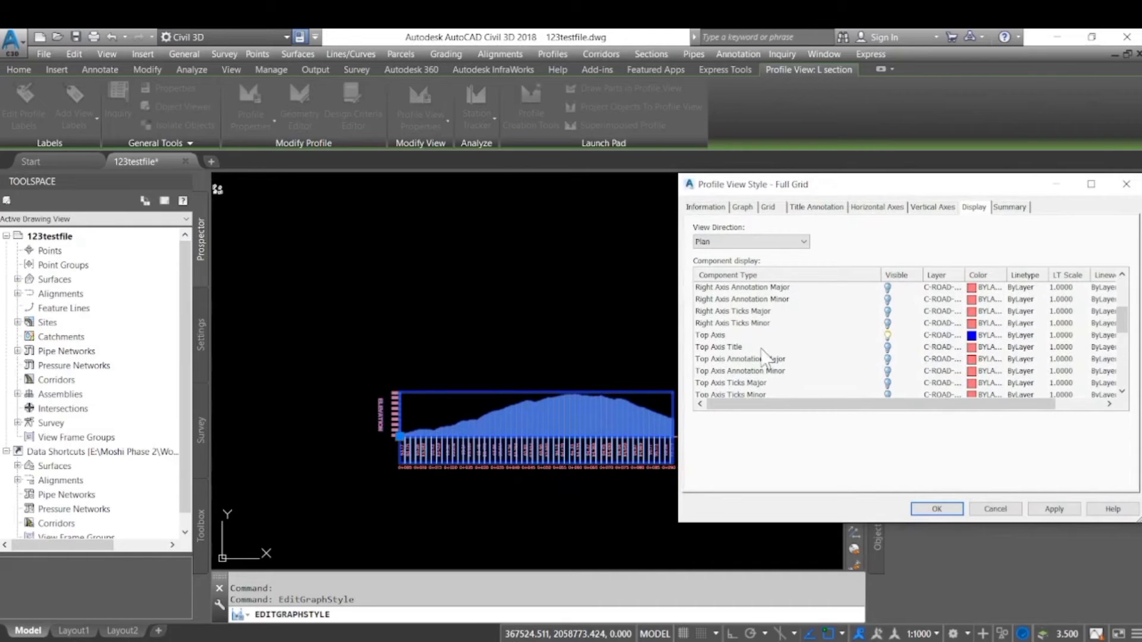
{"action": "mouse_move", "coordinate": [801, 371]}
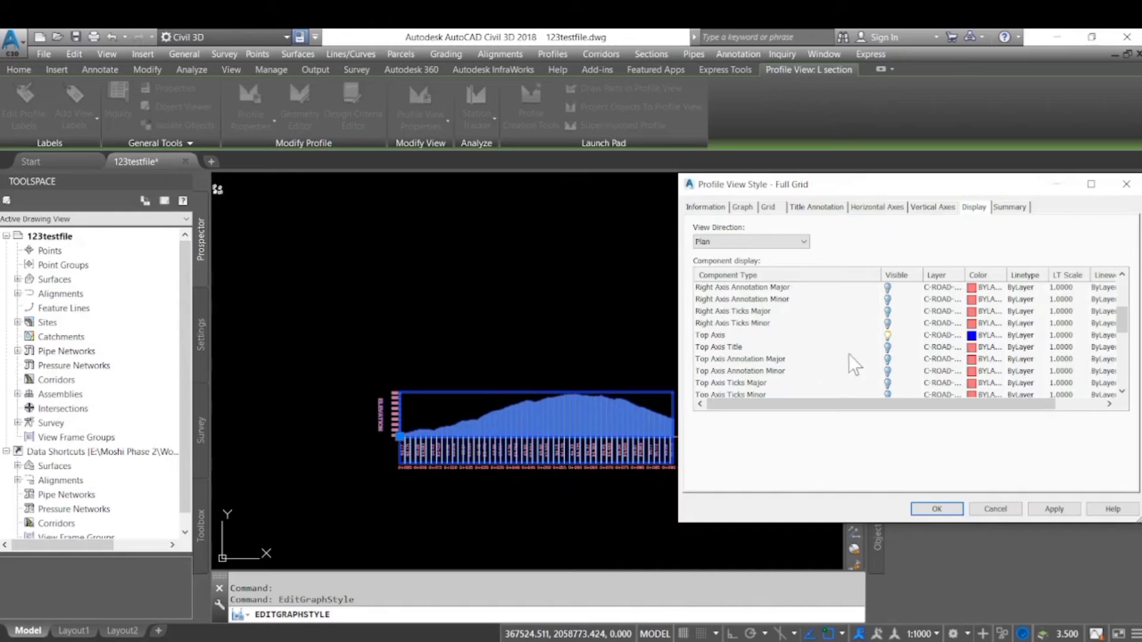
{"action": "left_click", "coordinate": [728, 346]}
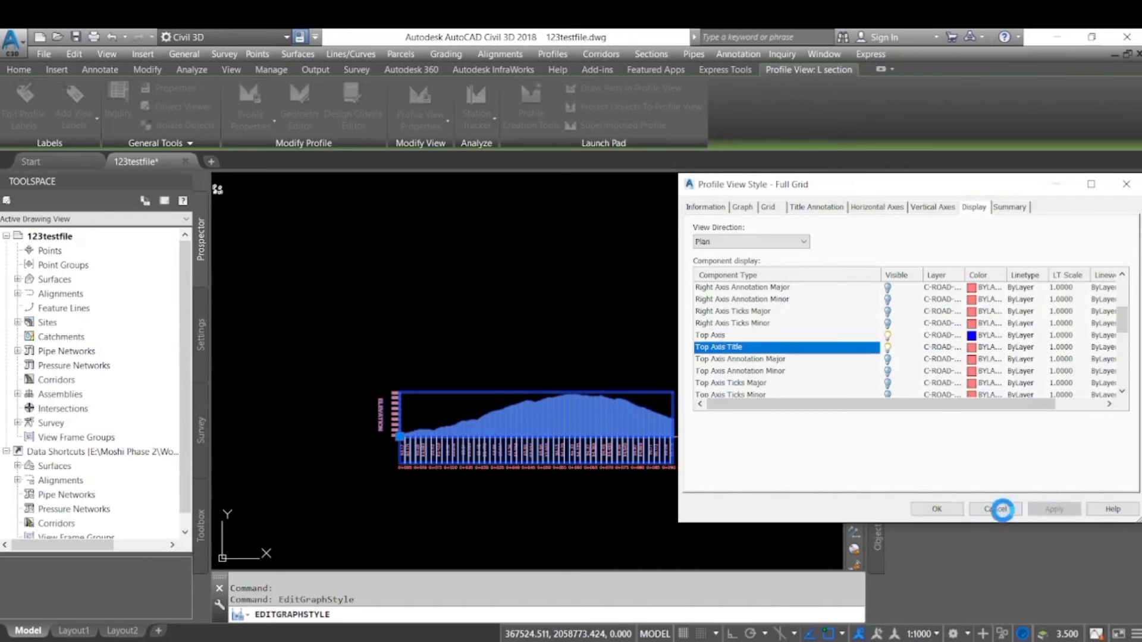
{"action": "left_click", "coordinate": [1053, 508]}
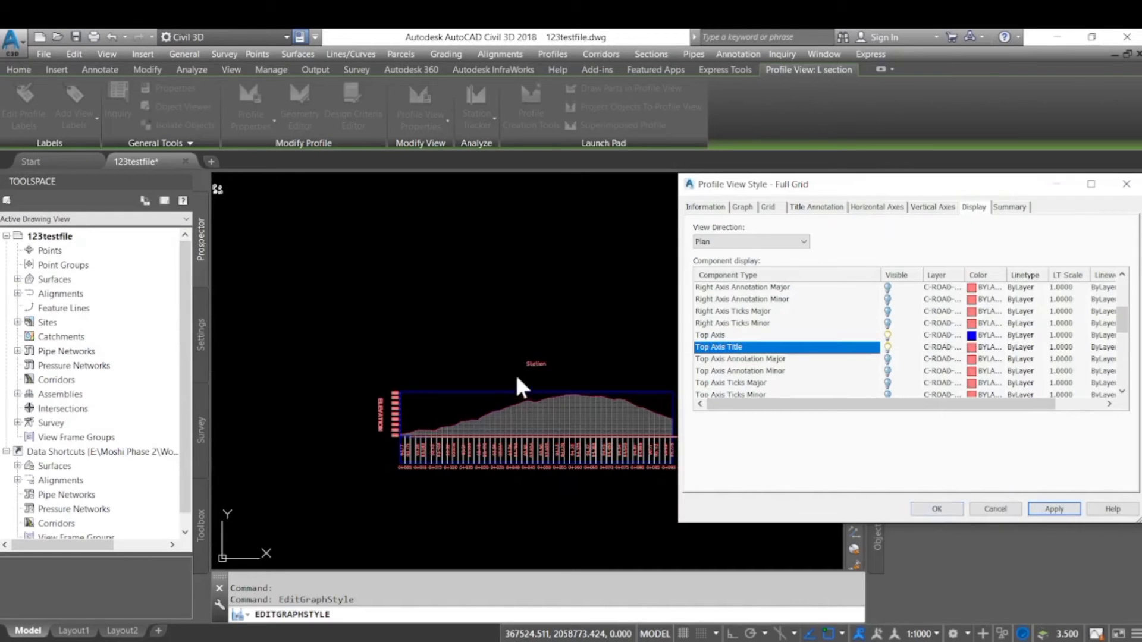
{"action": "mouse_move", "coordinate": [645, 405]}
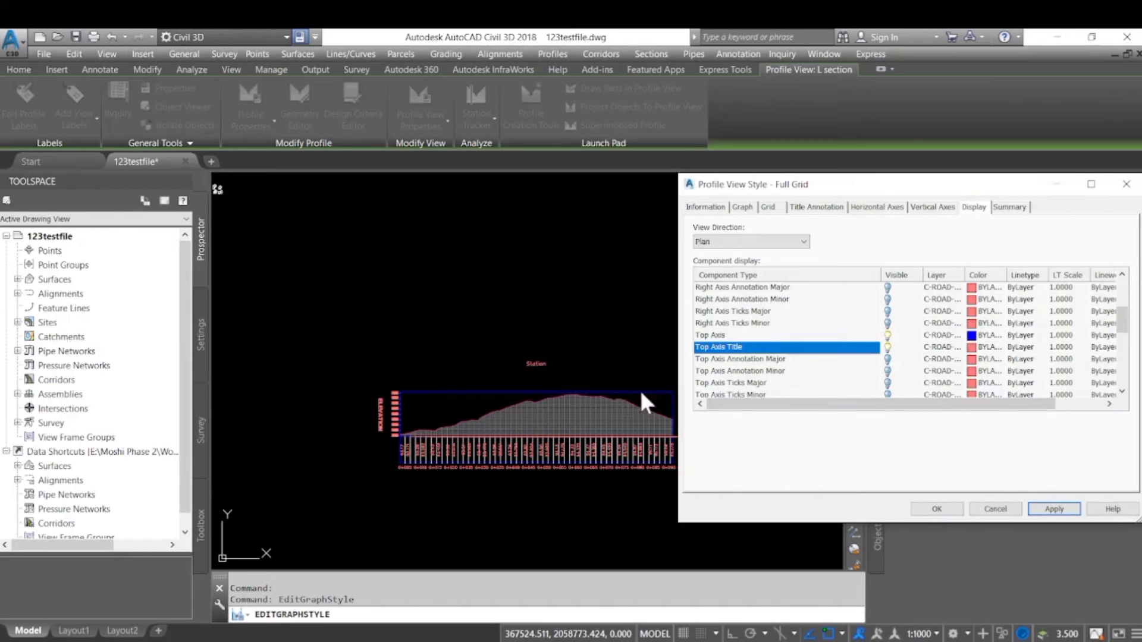
{"action": "scroll", "scroll_direction": "down", "scroll_amount": 3}
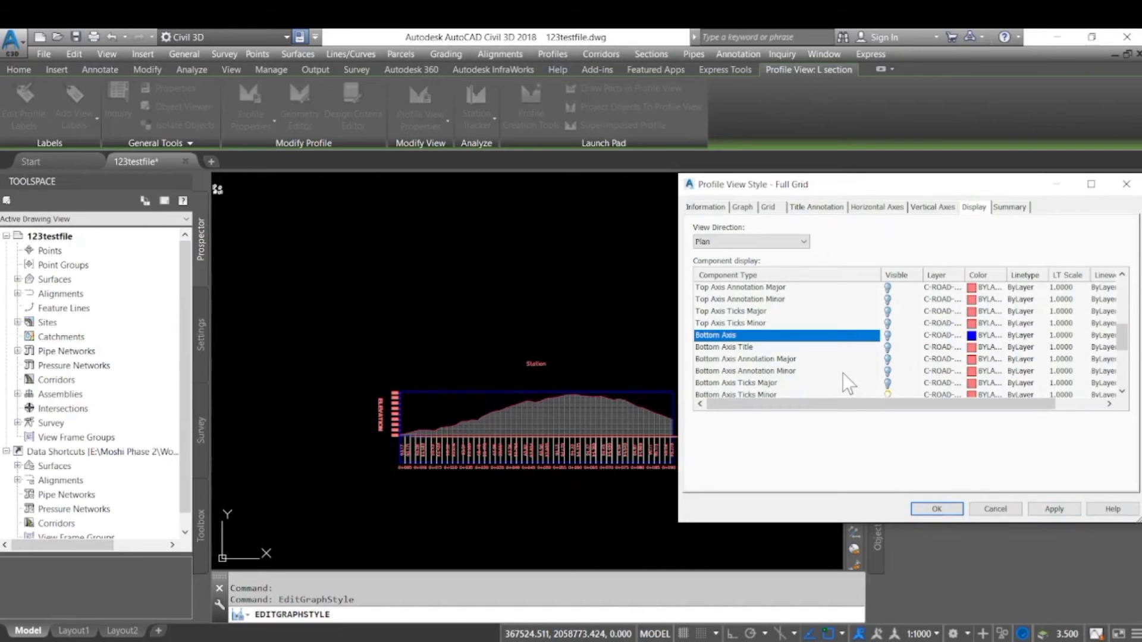
{"action": "mouse_move", "coordinate": [838, 384]}
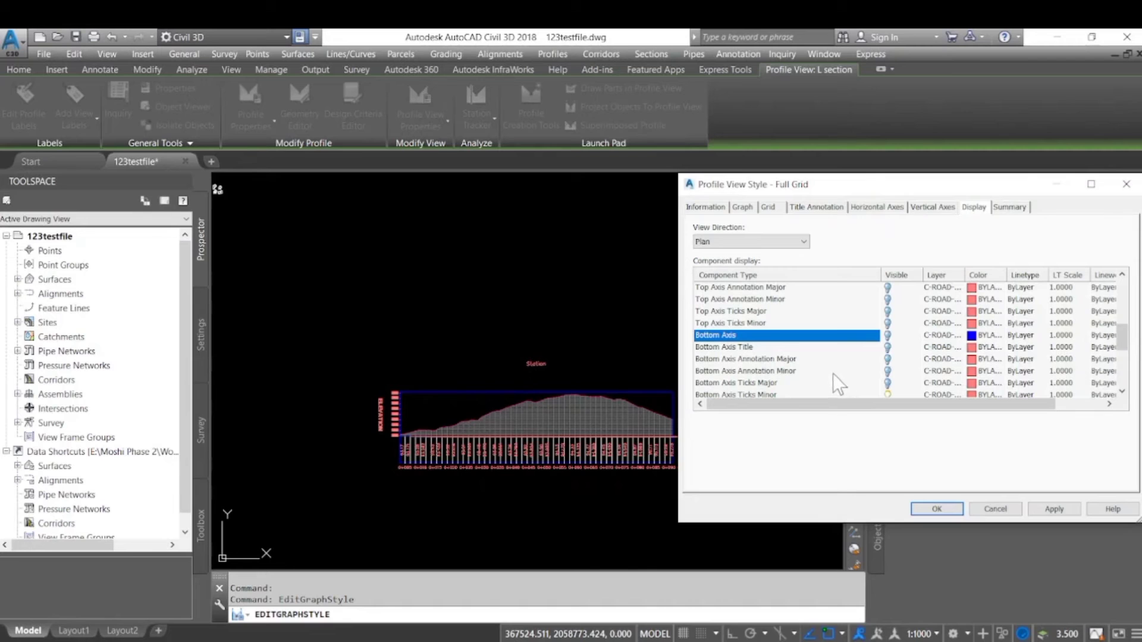
{"action": "left_click", "coordinate": [936, 508]}
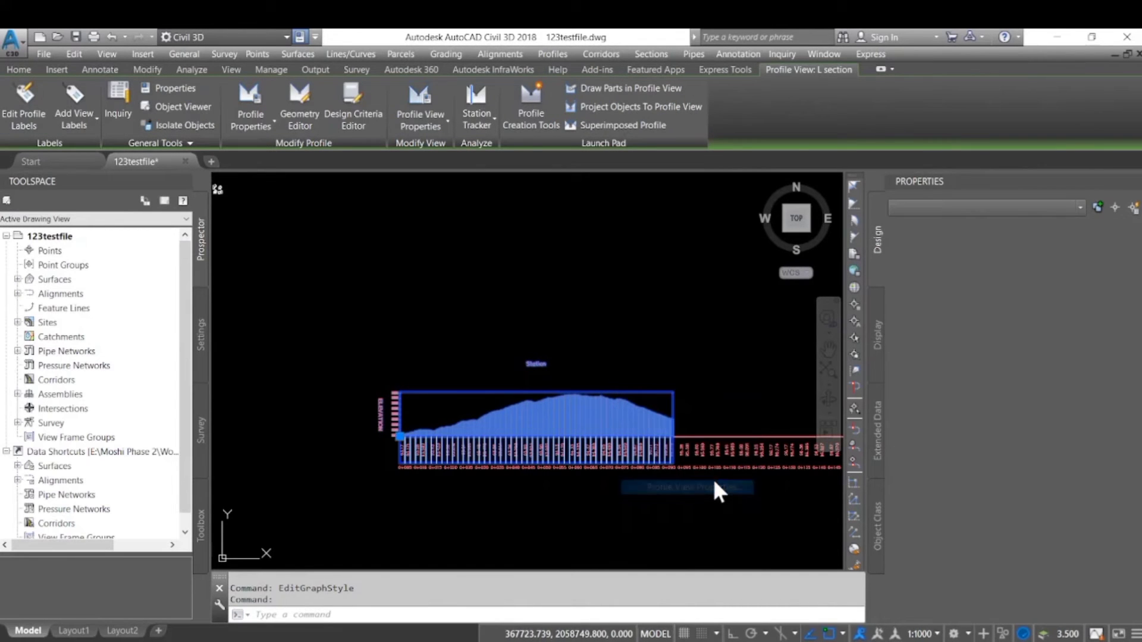
Remove the Elevations and Stations band and add a Chainage - India band to the profile view
{"action": "left_click", "coordinate": [685, 487]}
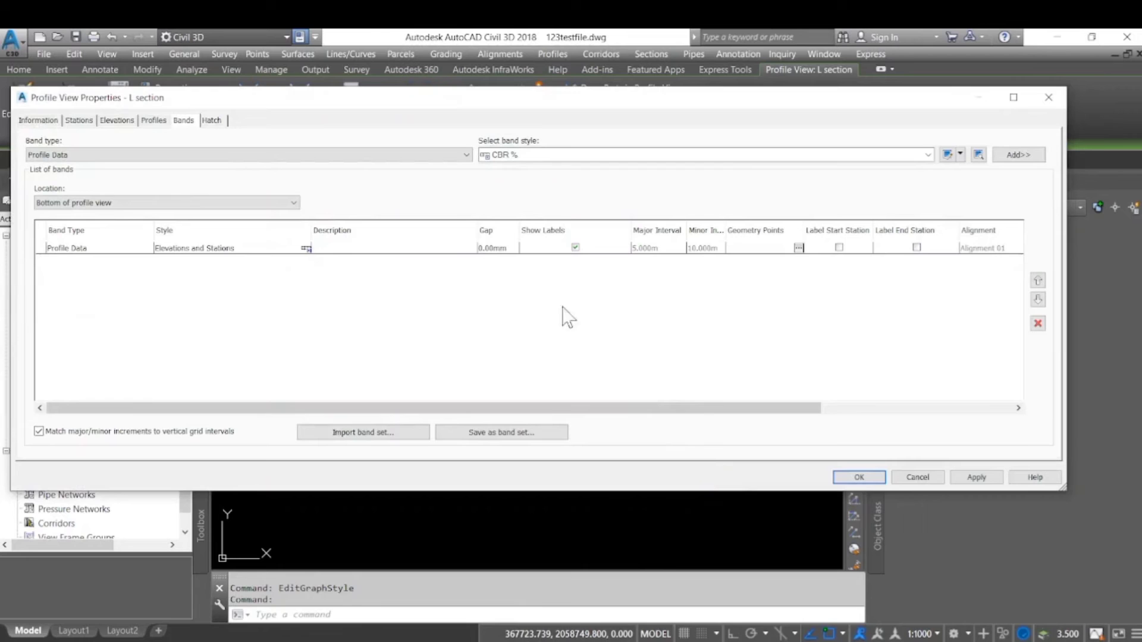
{"action": "left_click", "coordinate": [95, 248]}
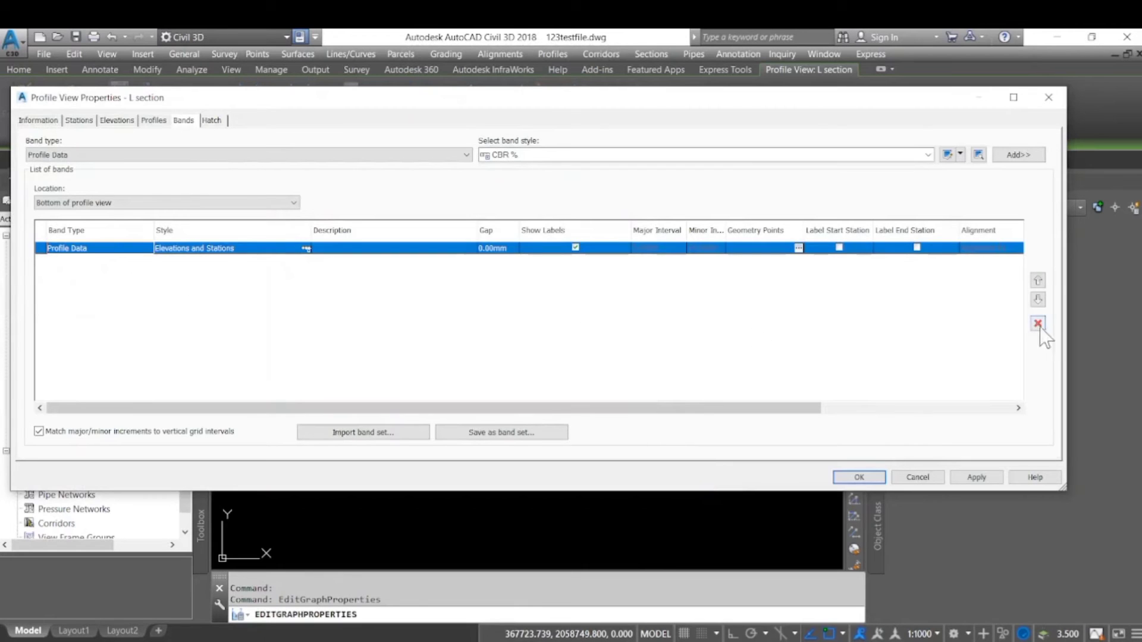
{"action": "left_click", "coordinate": [464, 154]}
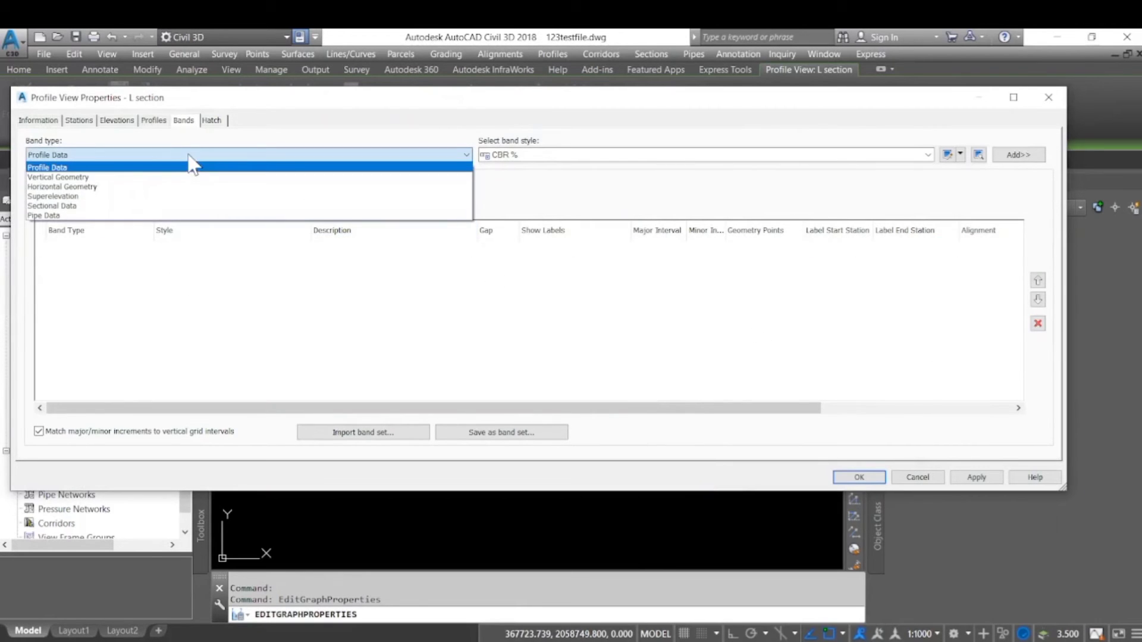
{"action": "mouse_move", "coordinate": [573, 164]}
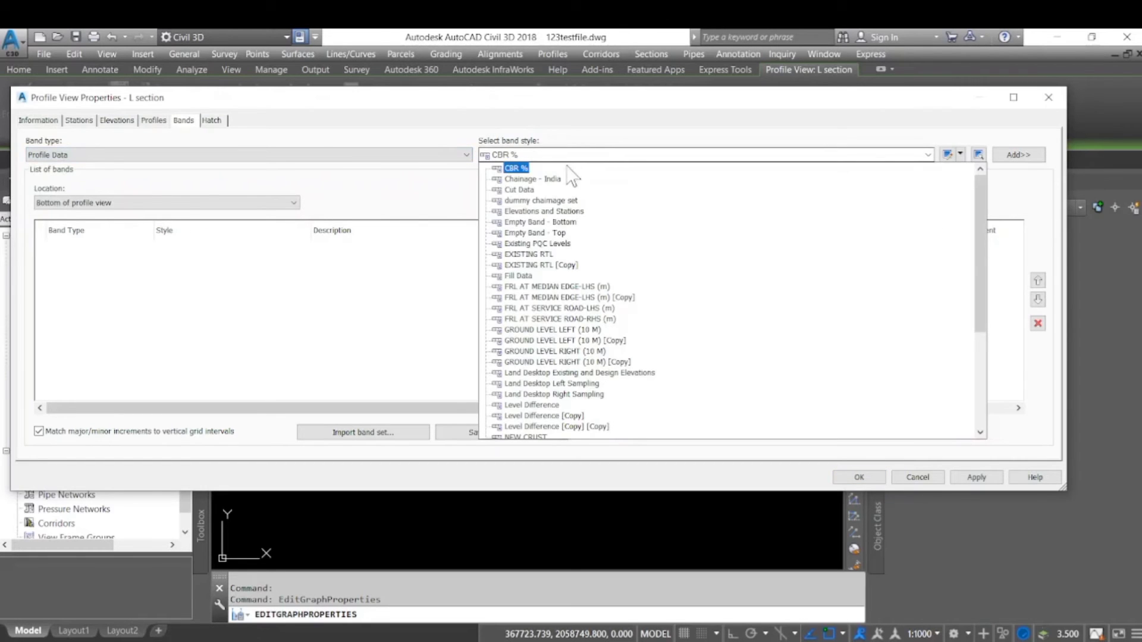
{"action": "left_click", "coordinate": [533, 178]}
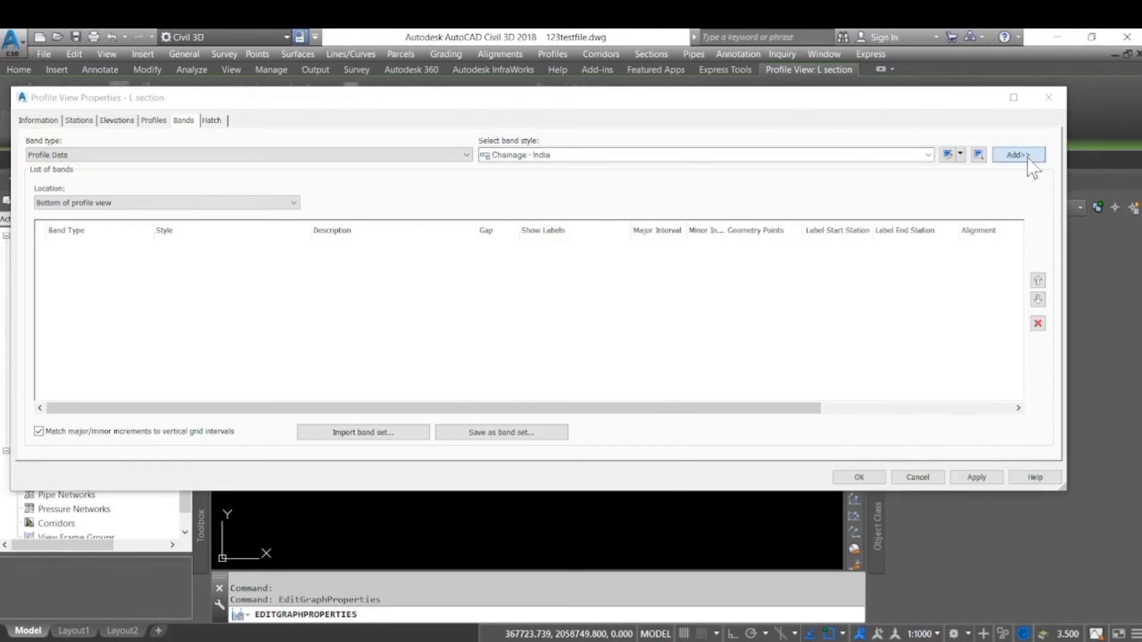
{"action": "left_click", "coordinate": [1017, 155]}
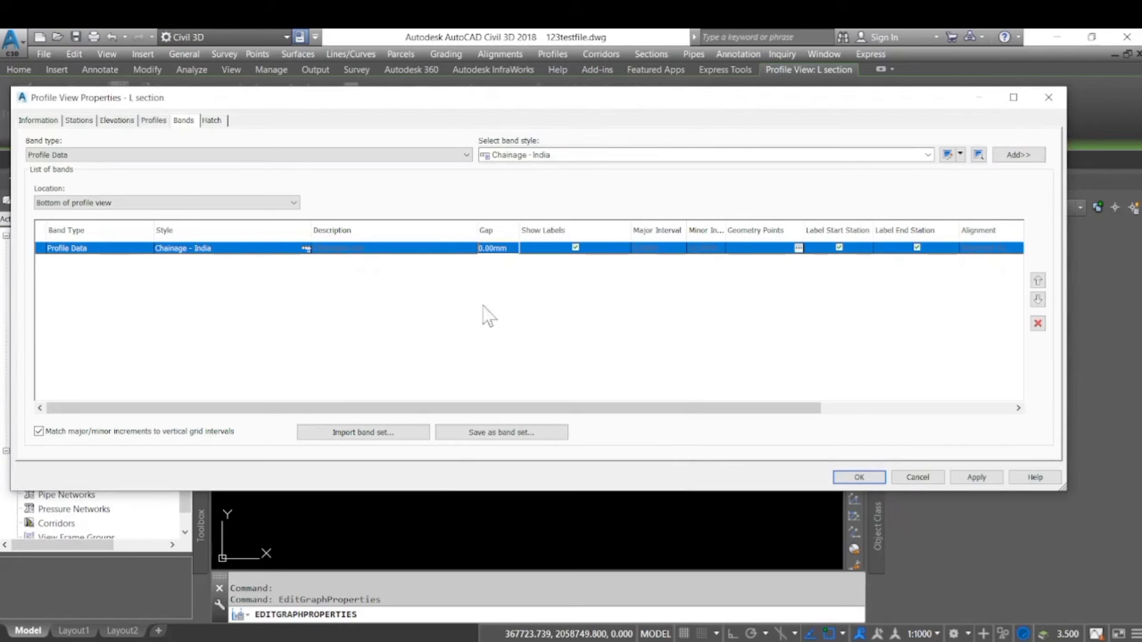
Add a GROUND LEVEL LEFT (10 M) band with zero gap and apply the band changes to the L section view
{"action": "left_click", "coordinate": [927, 155]}
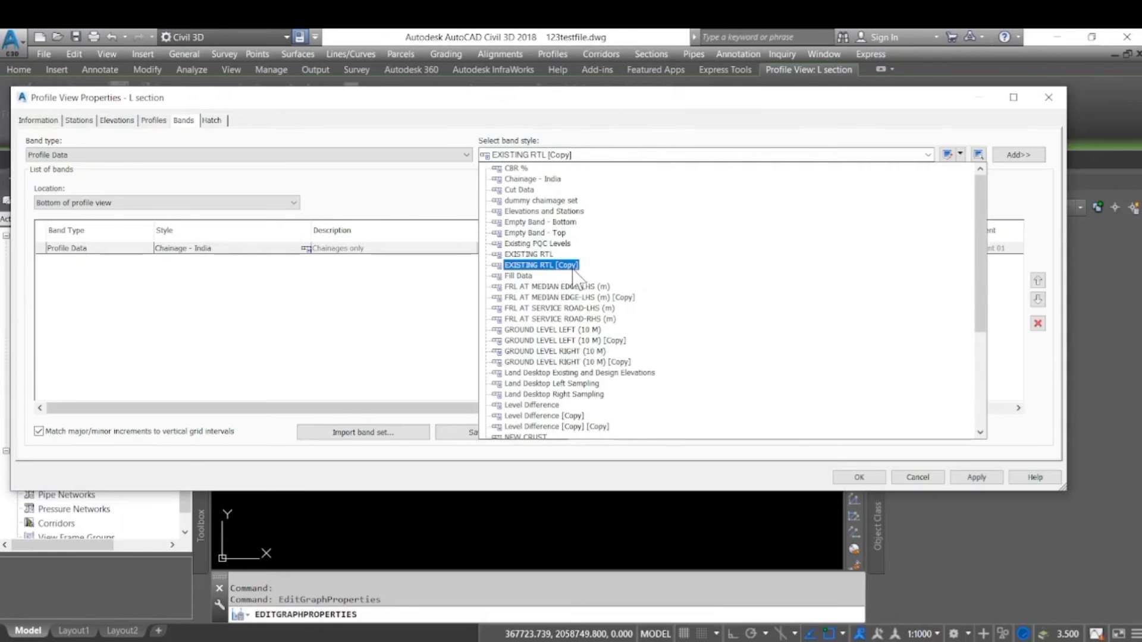
{"action": "left_click", "coordinate": [566, 340]}
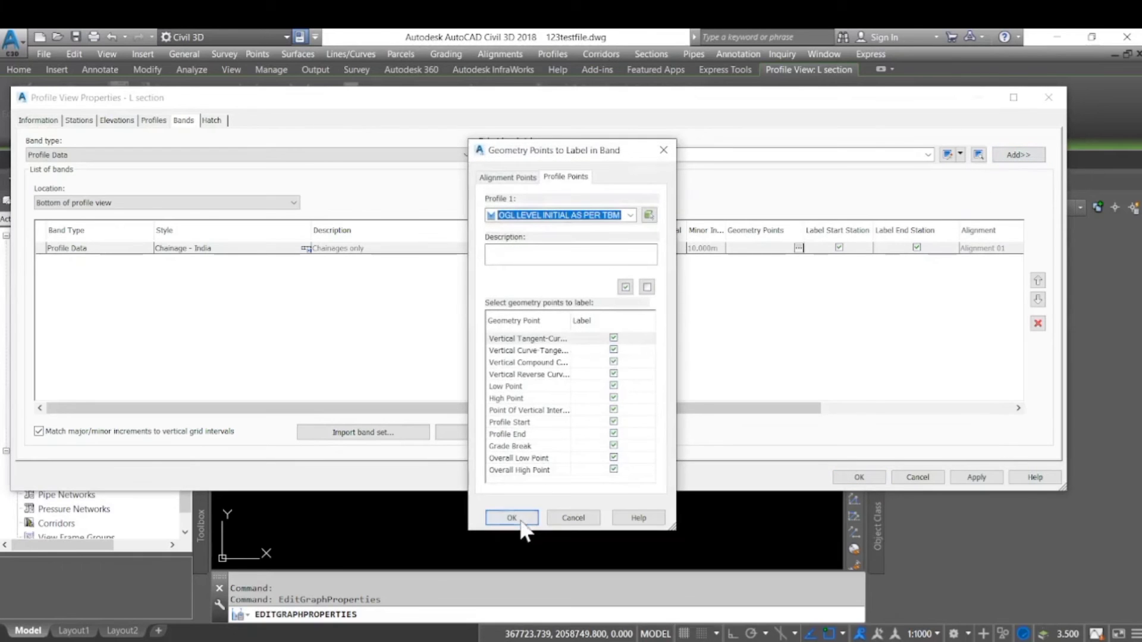
{"action": "left_click", "coordinate": [510, 518]}
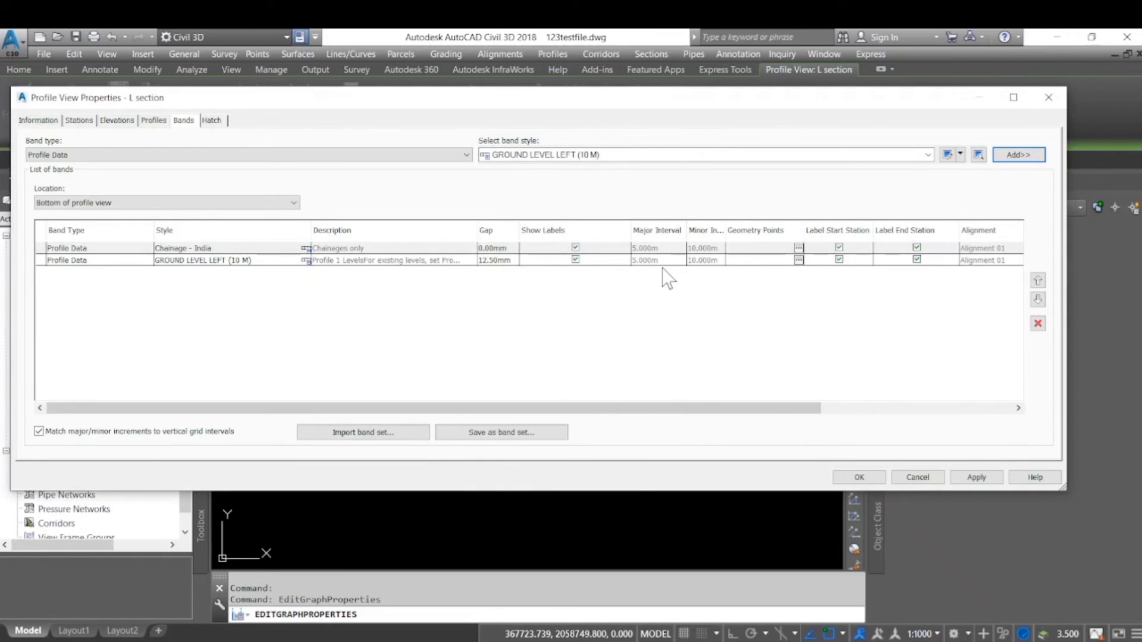
{"action": "mouse_move", "coordinate": [749, 398]}
{"action": "type", "text": "0"}
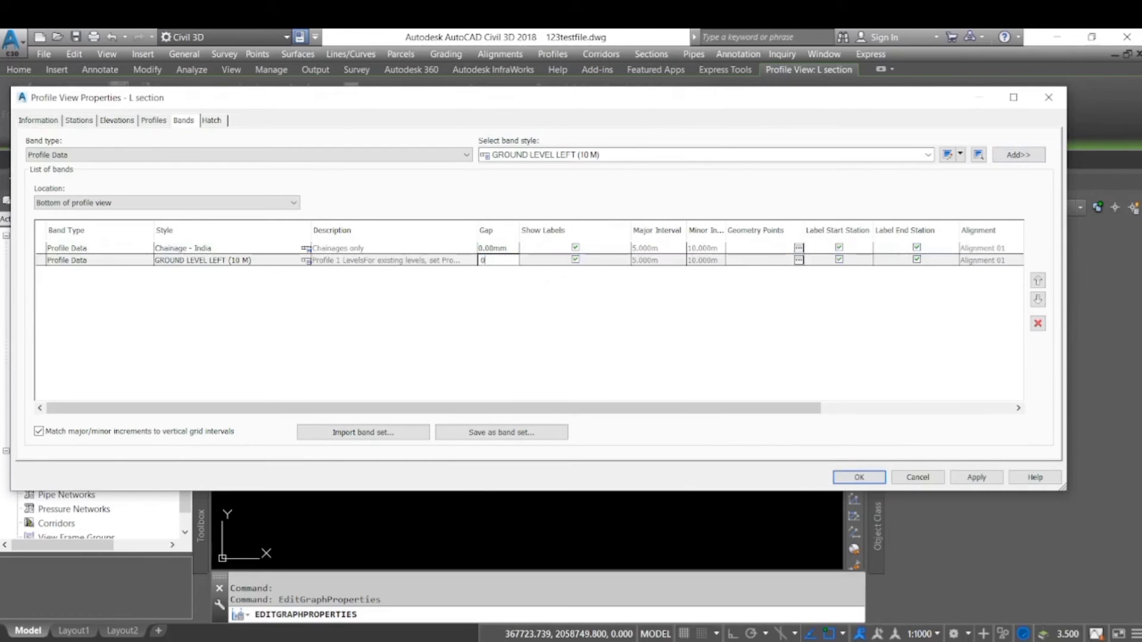
{"action": "left_click", "coordinate": [976, 477]}
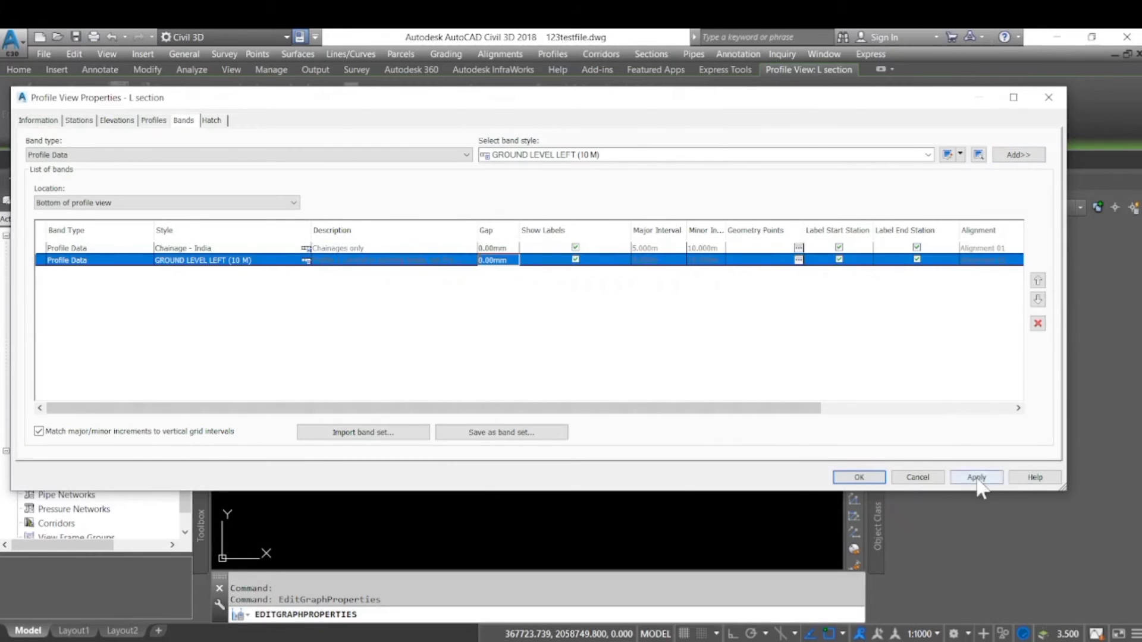
{"action": "left_click", "coordinate": [976, 477]}
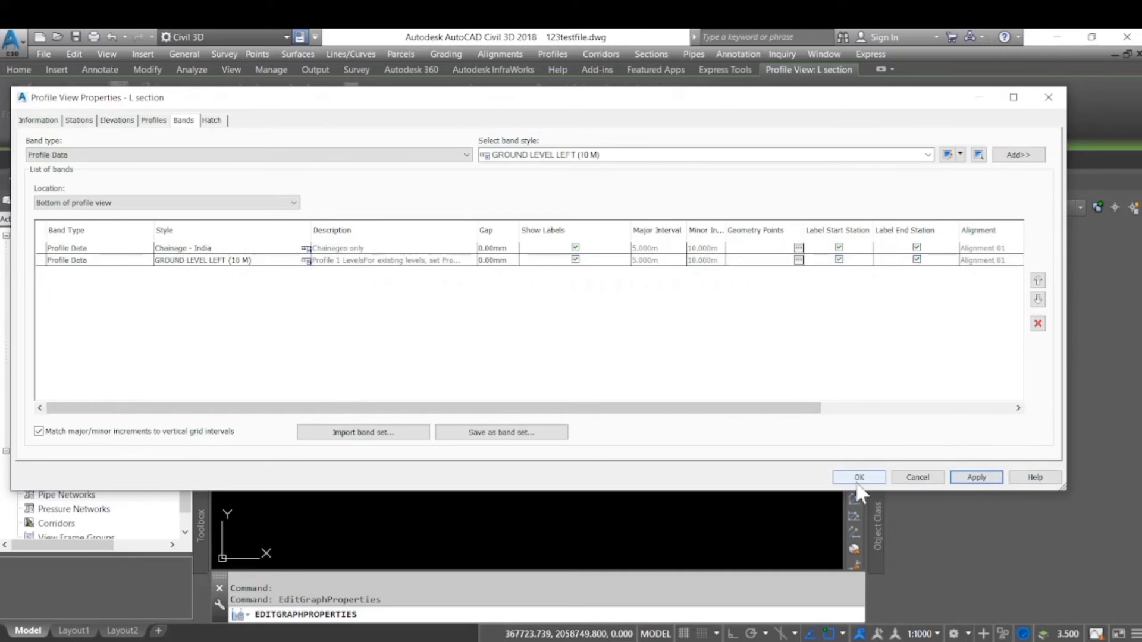
{"action": "left_click", "coordinate": [858, 477]}
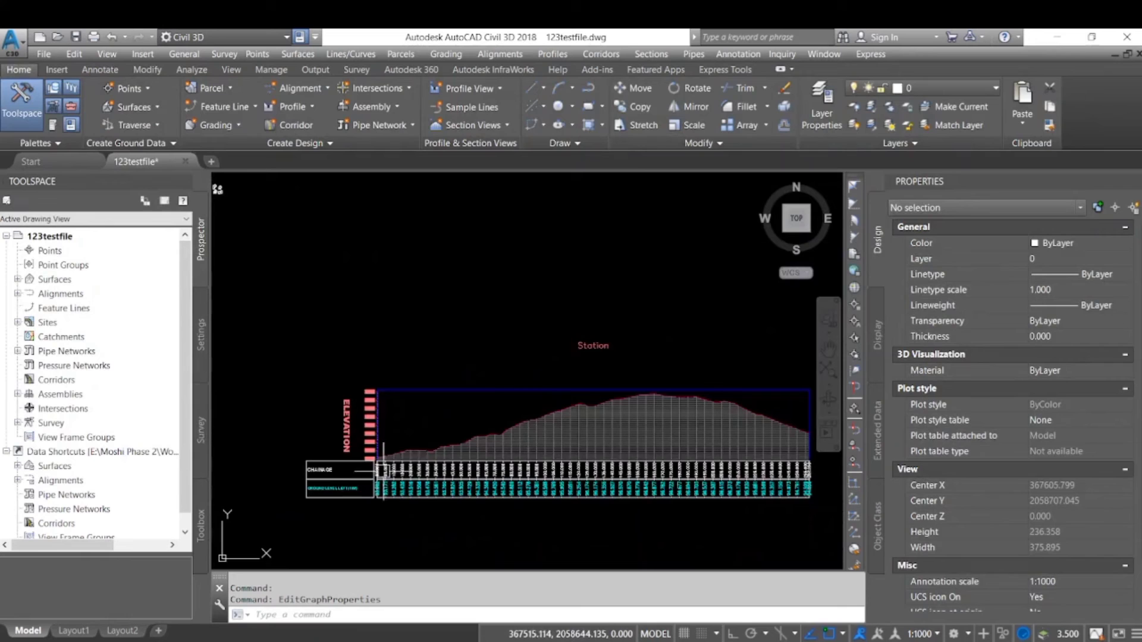
{"action": "left_click", "coordinate": [501, 397]}
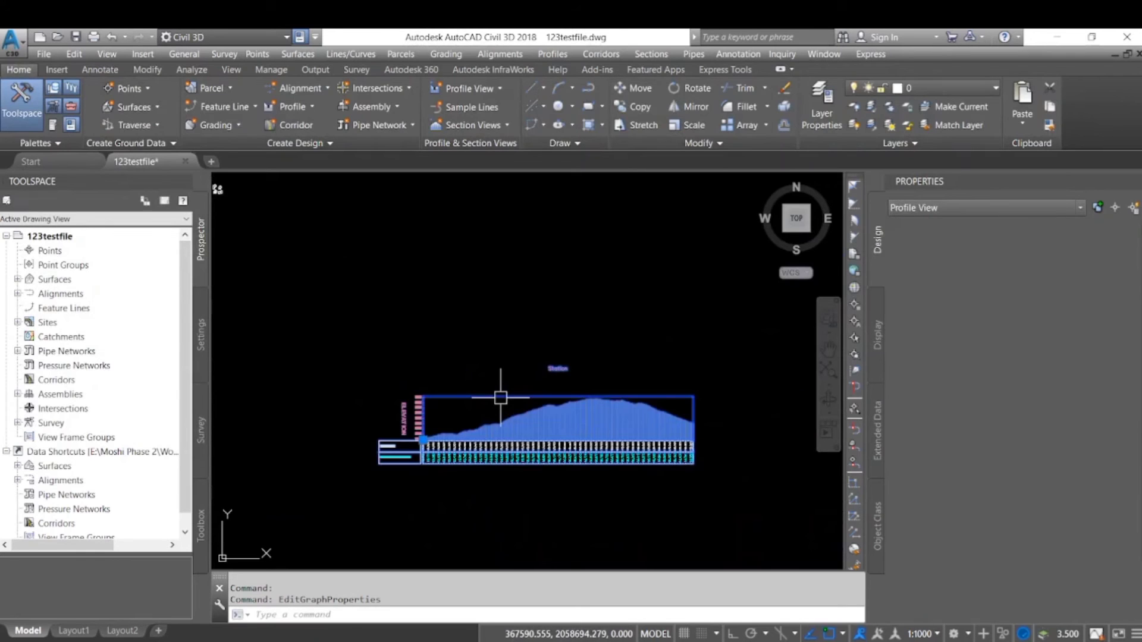
{"action": "right_click", "coordinate": [500, 398]}
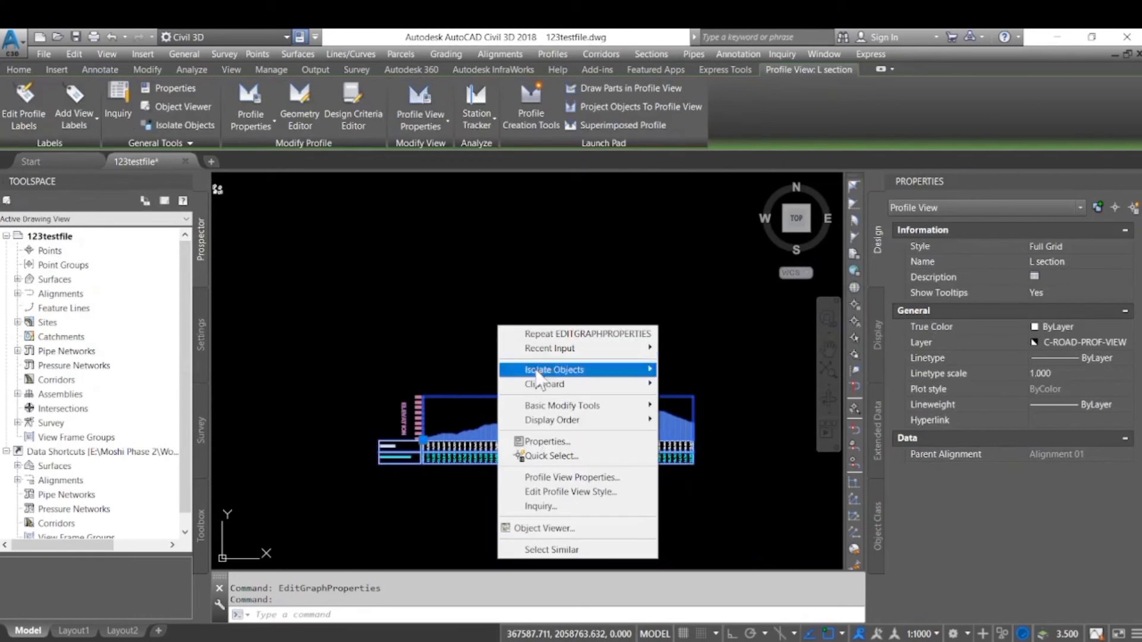
{"action": "mouse_move", "coordinate": [601, 491]}
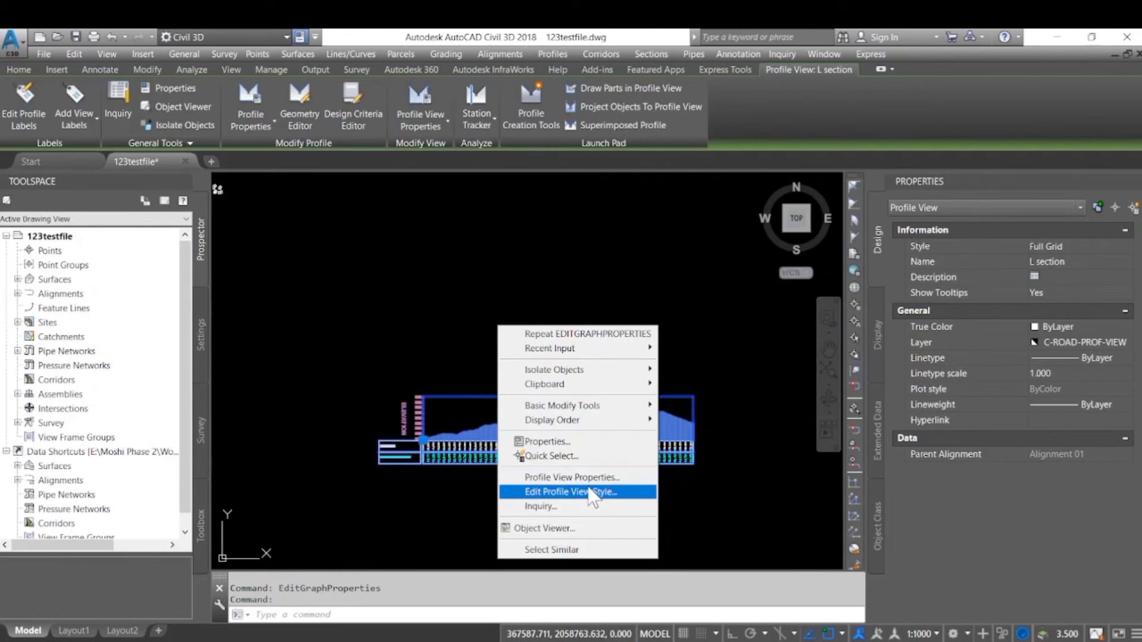
{"action": "left_click", "coordinate": [470, 365]}
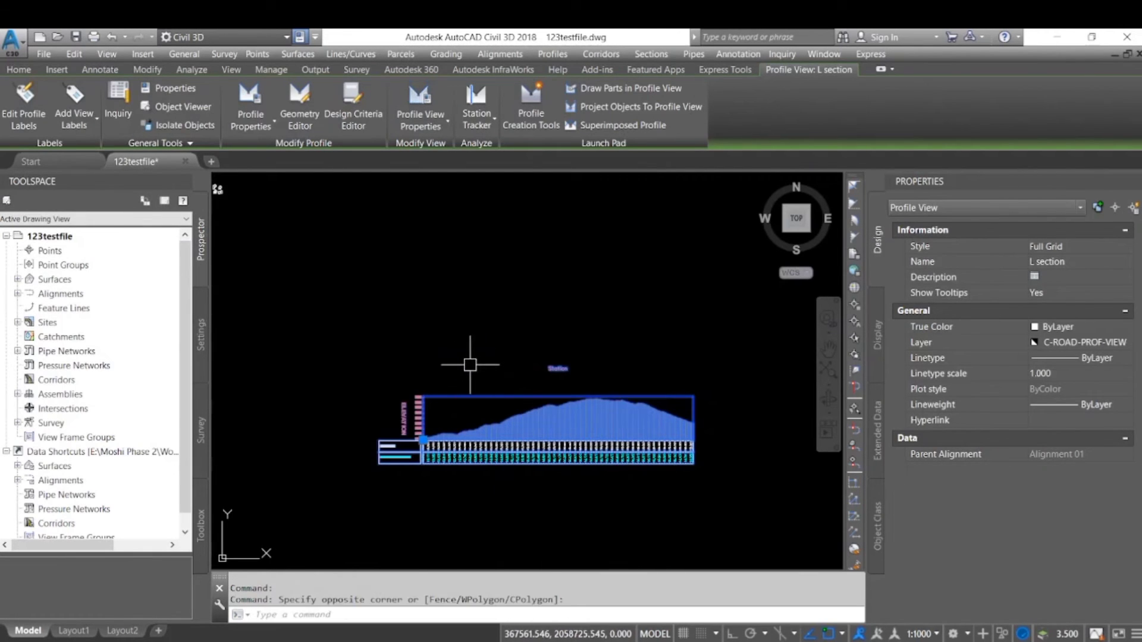
{"action": "type", "text": "re"}
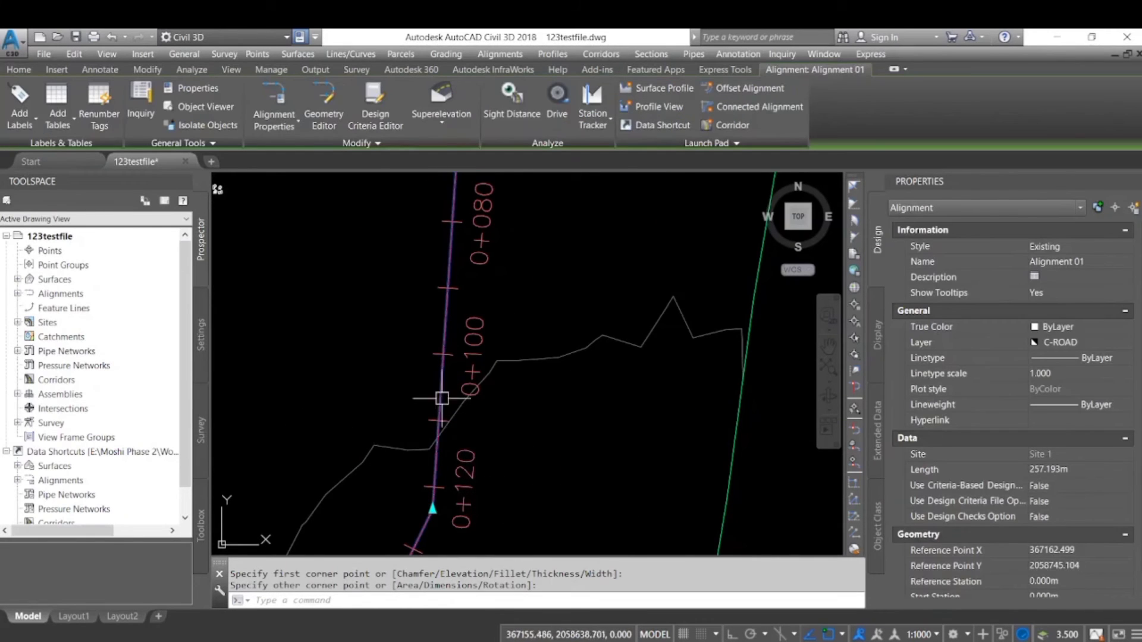
{"action": "mouse_move", "coordinate": [546, 362]}
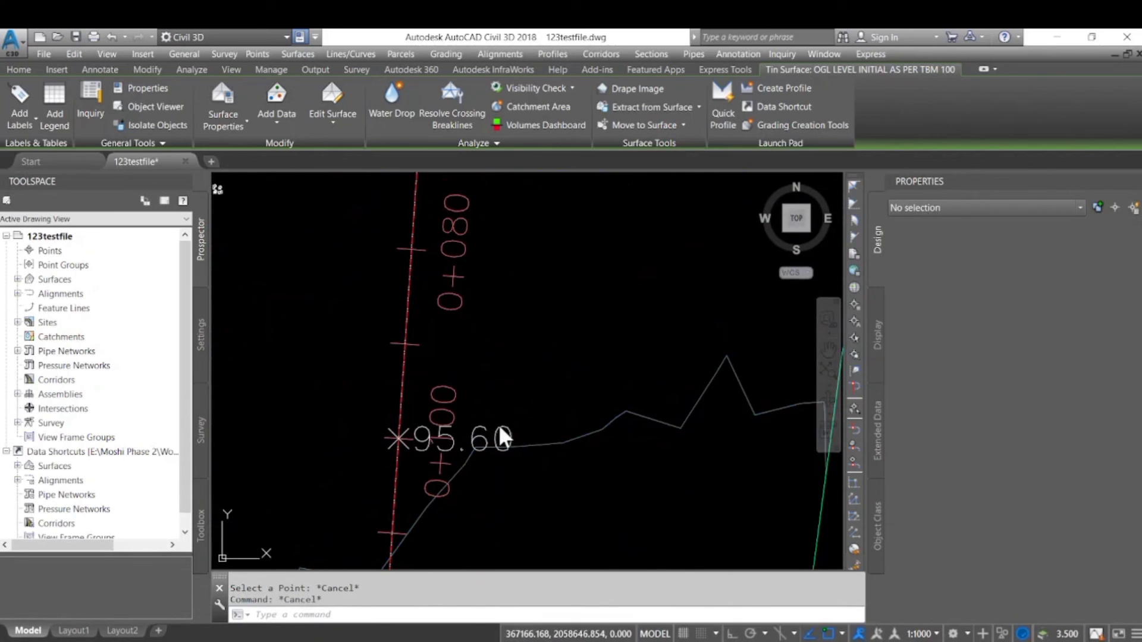
Set the 95.60 surface spot elevation label's style to Standard so it reads 95.598
{"action": "left_click", "coordinate": [462, 439]}
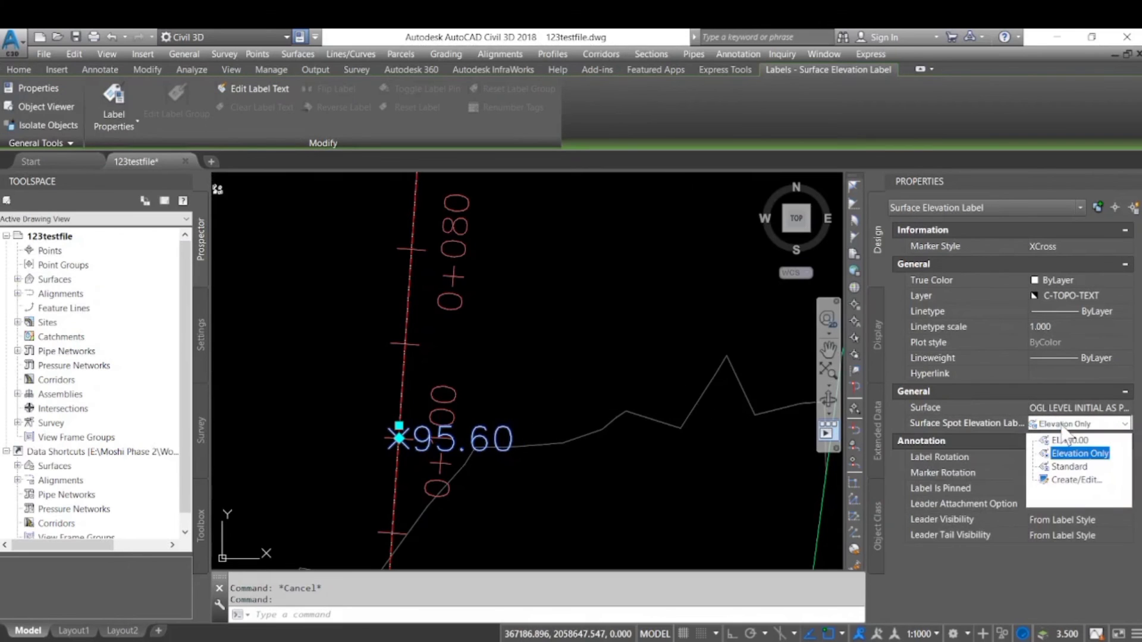
{"action": "left_click", "coordinate": [1069, 467]}
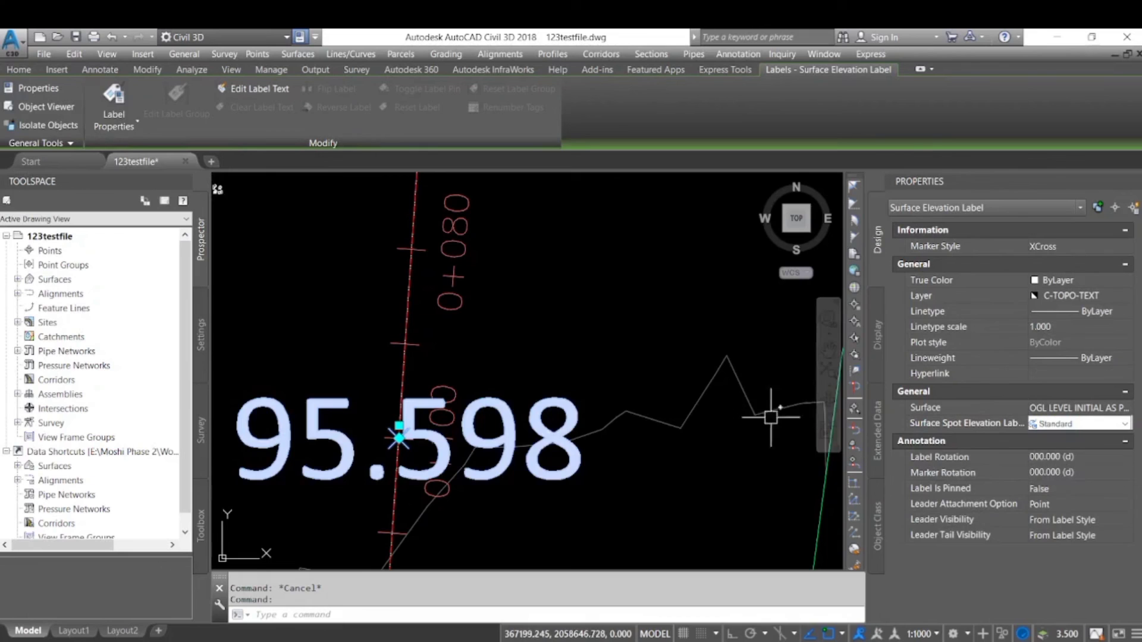
{"action": "mouse_move", "coordinate": [615, 365]}
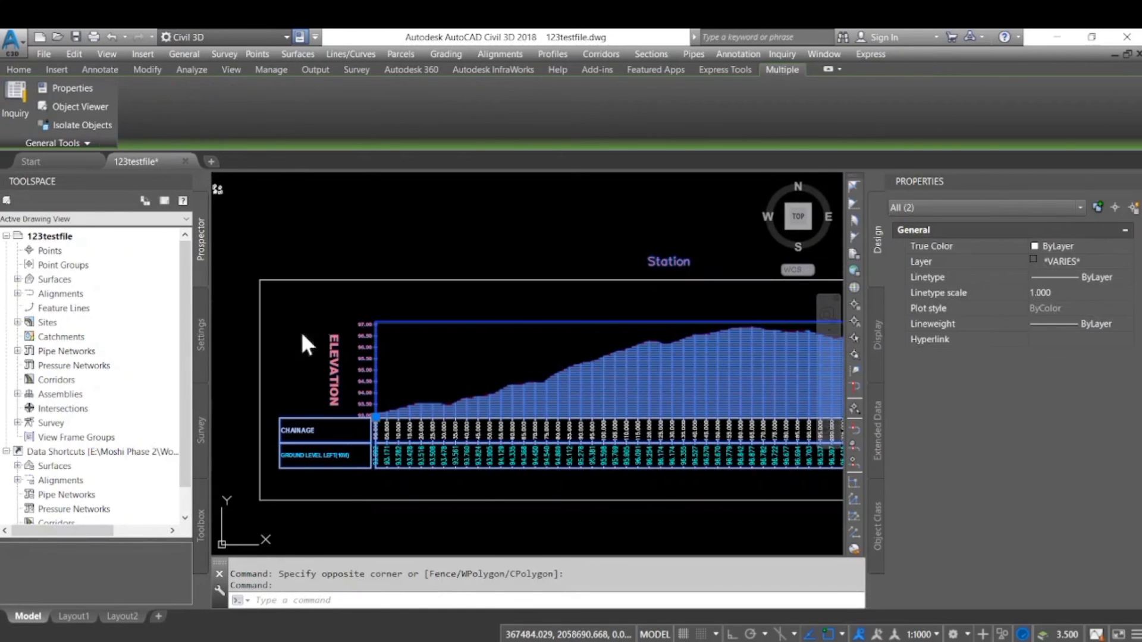
{"action": "mouse_move", "coordinate": [299, 348]}
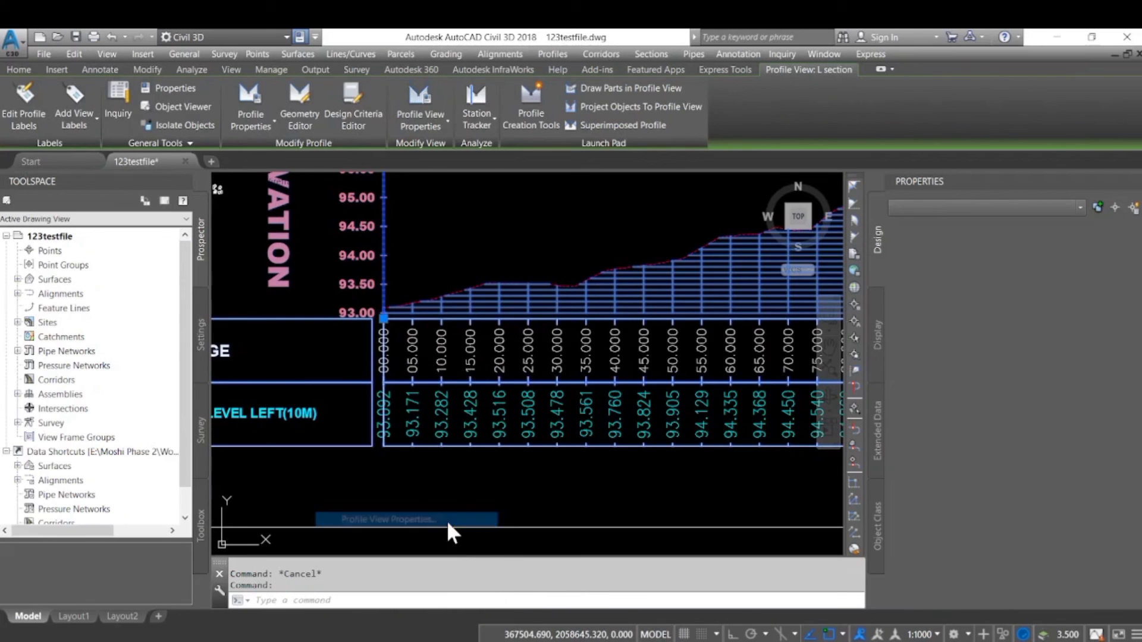
Open the L section profile view's properties listing its chainage and ground level bands
{"action": "left_click", "coordinate": [405, 519]}
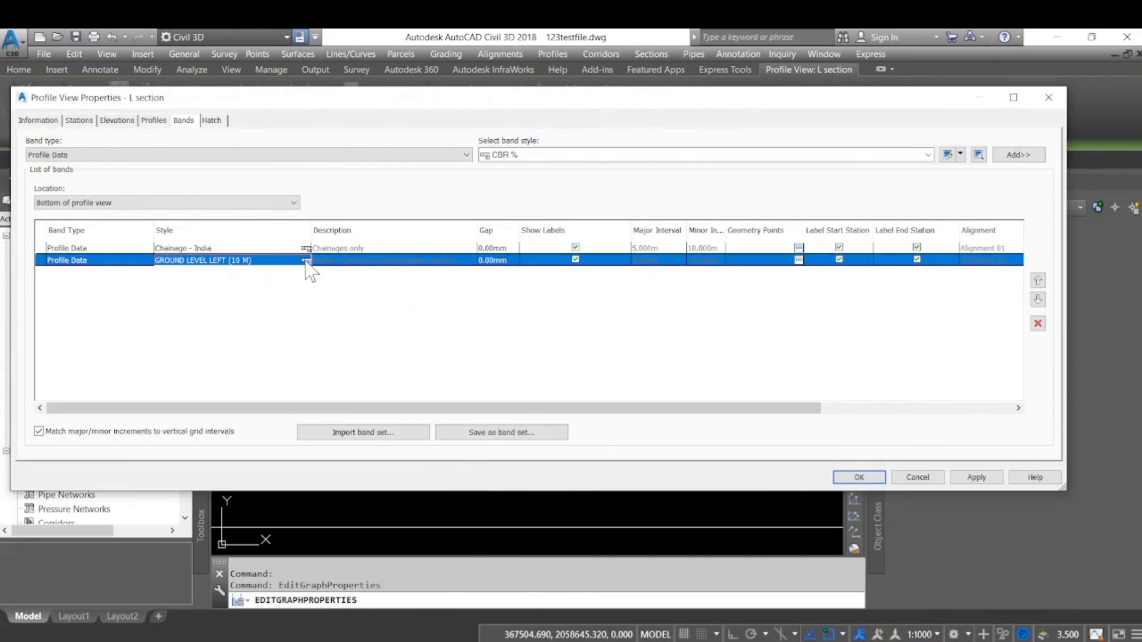
Edit the ground band style's title text from GROUND LEVEL LEFT(10M) to GROUND LEVEL and accept all dialogs
{"action": "left_click", "coordinate": [306, 260]}
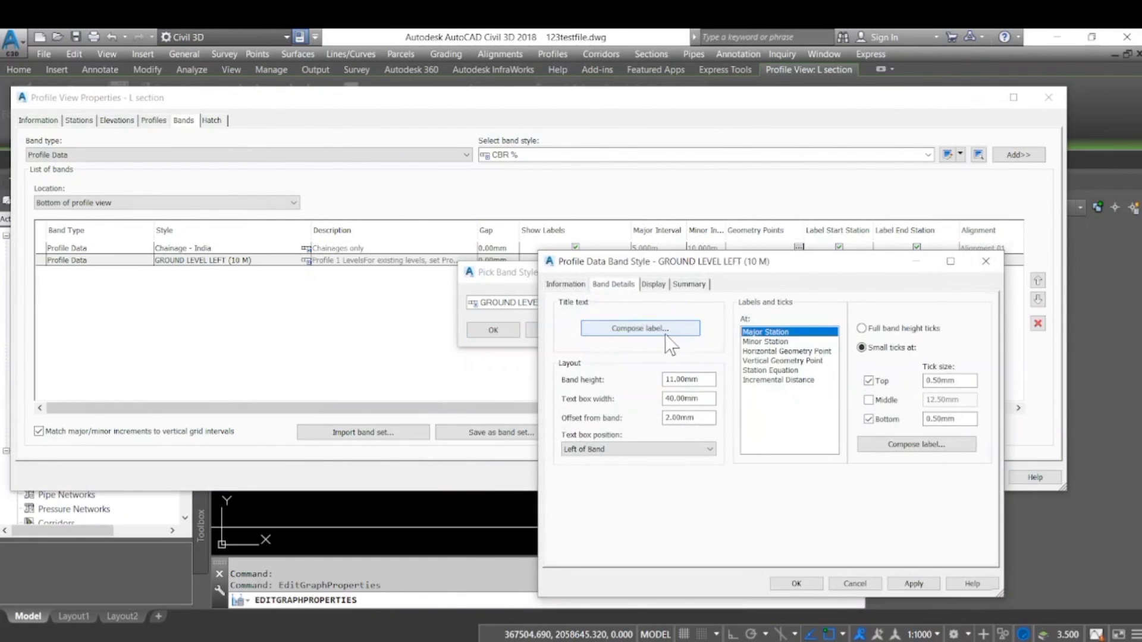
{"action": "left_click", "coordinate": [639, 328]}
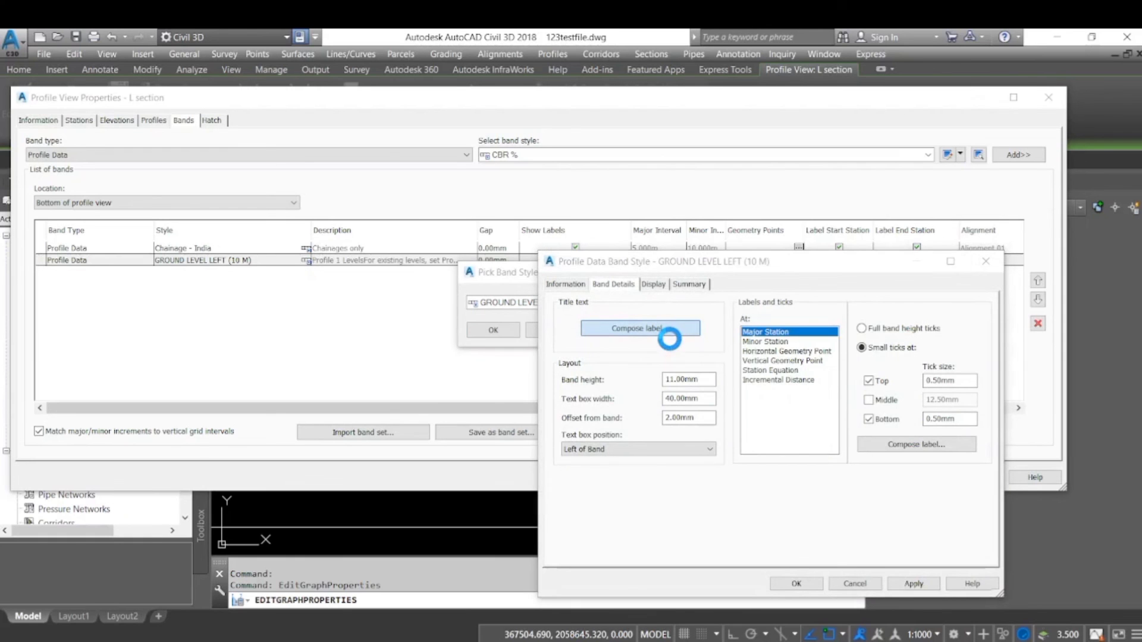
{"action": "left_click", "coordinate": [639, 328]}
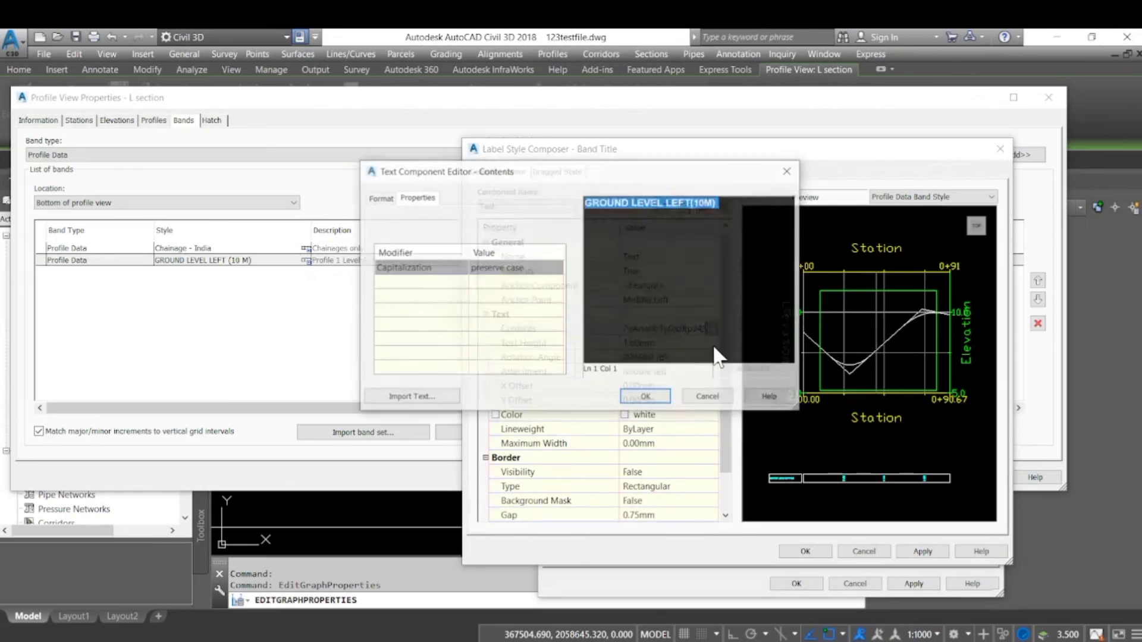
{"action": "left_click", "coordinate": [680, 202]}
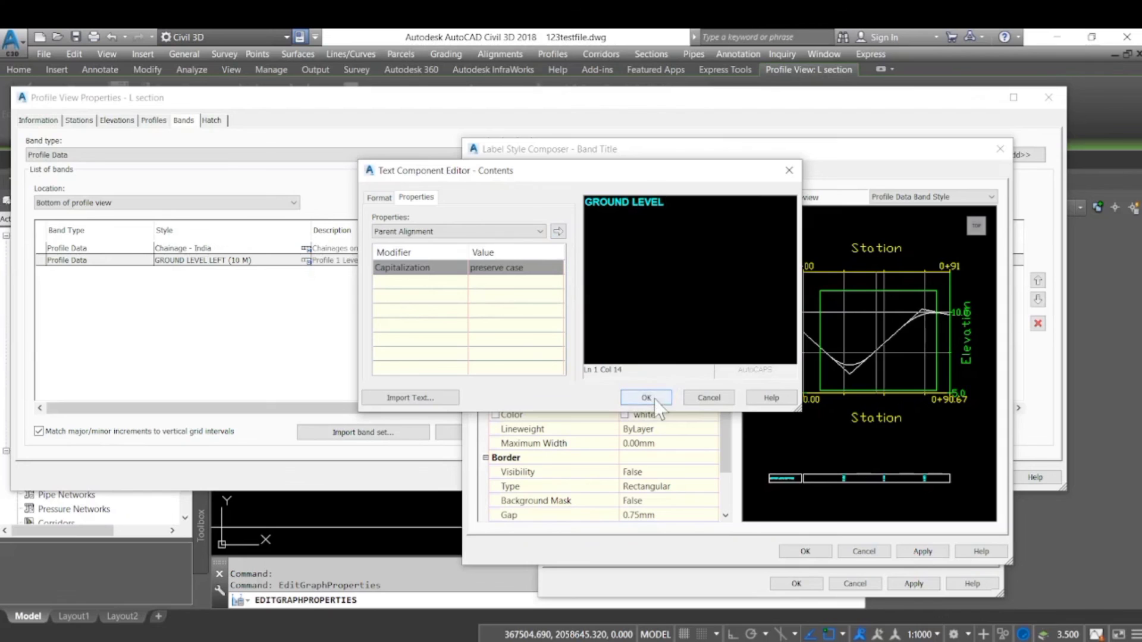
{"action": "left_click", "coordinate": [645, 397]}
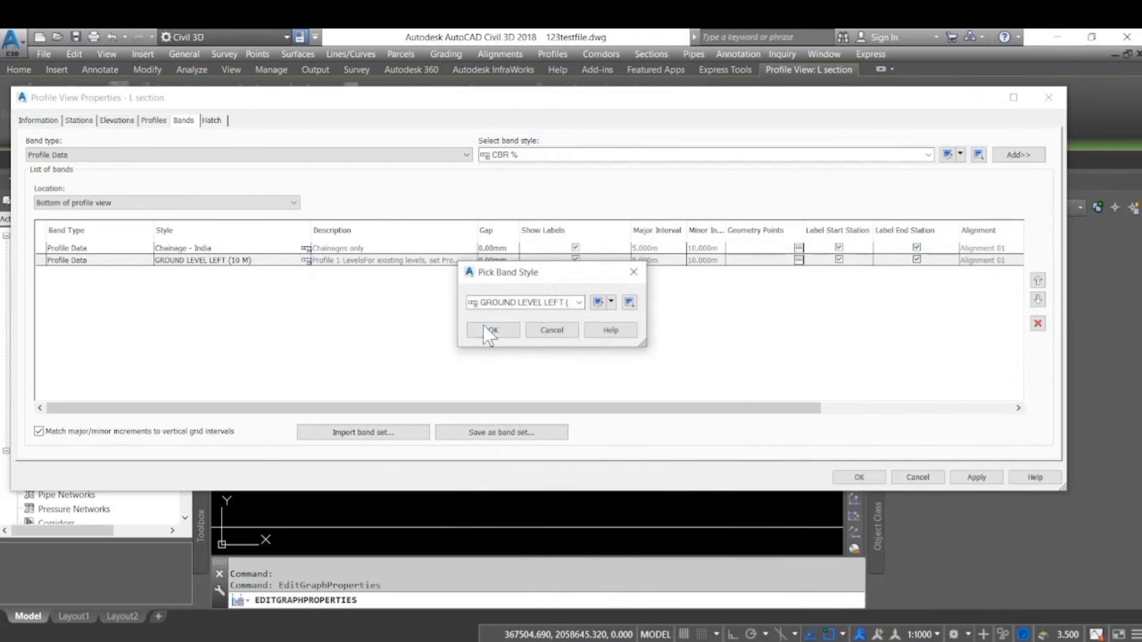
{"action": "left_click", "coordinate": [491, 330]}
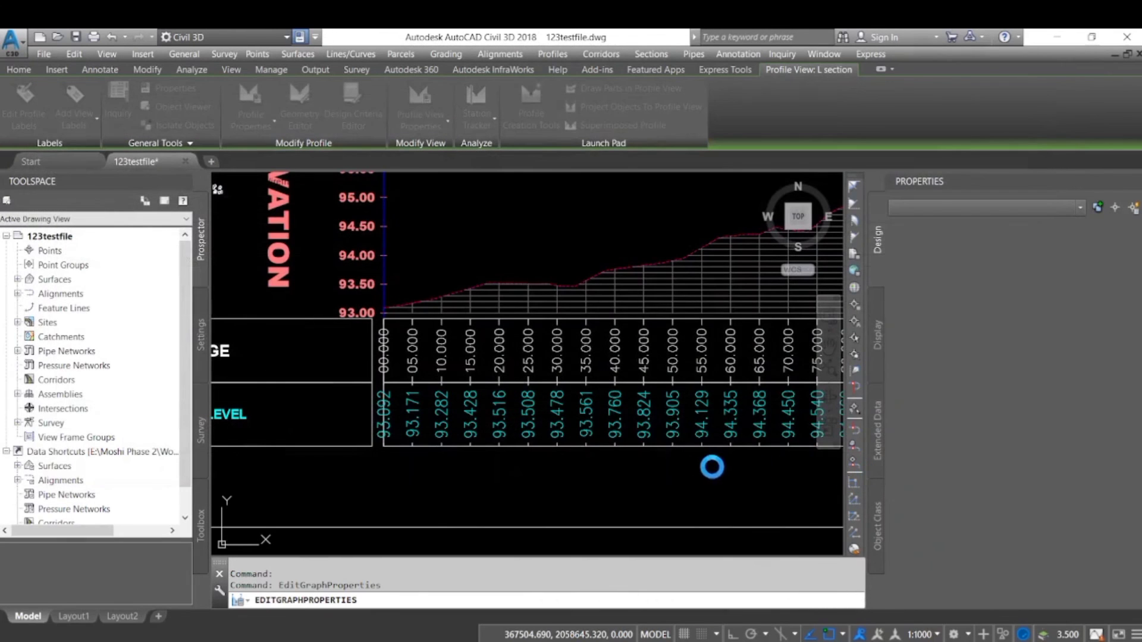